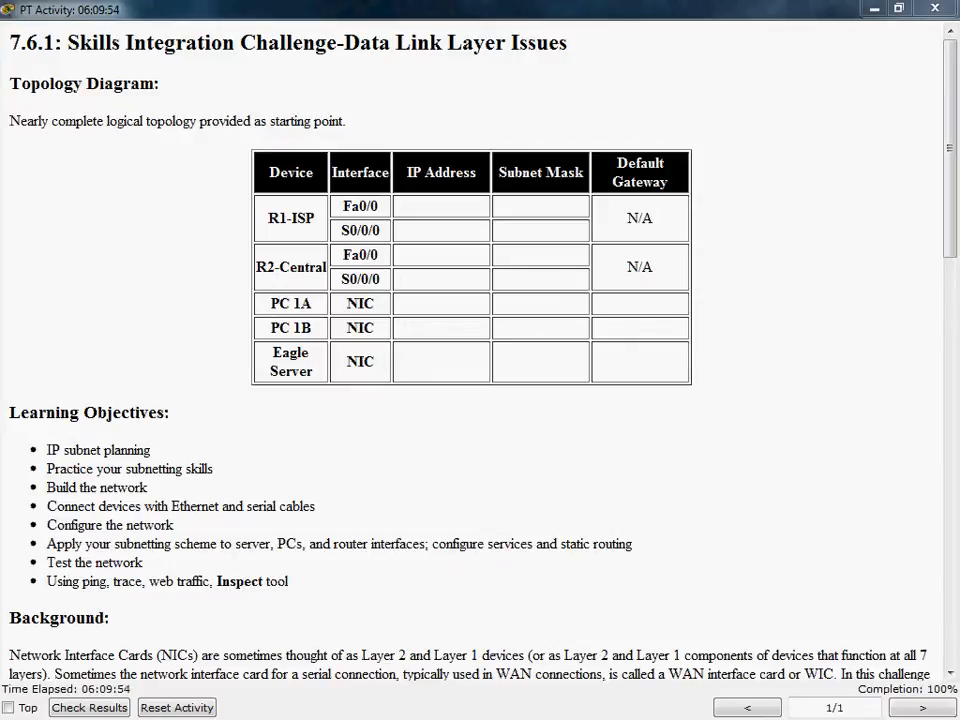
pyautogui.moveTo(165, 355)
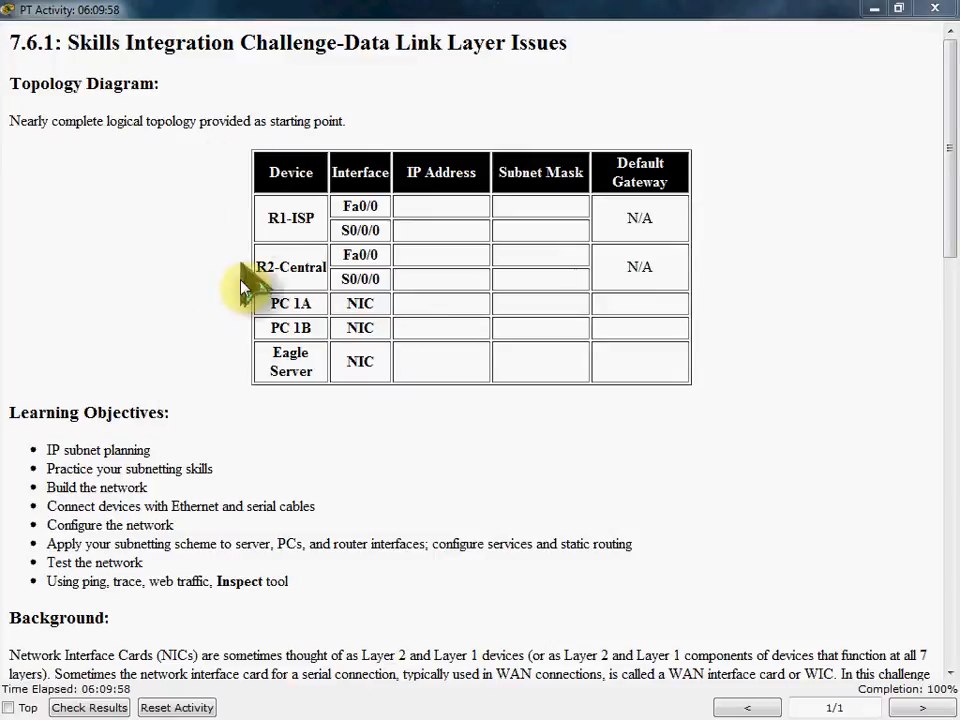
pyautogui.moveTo(745, 115)
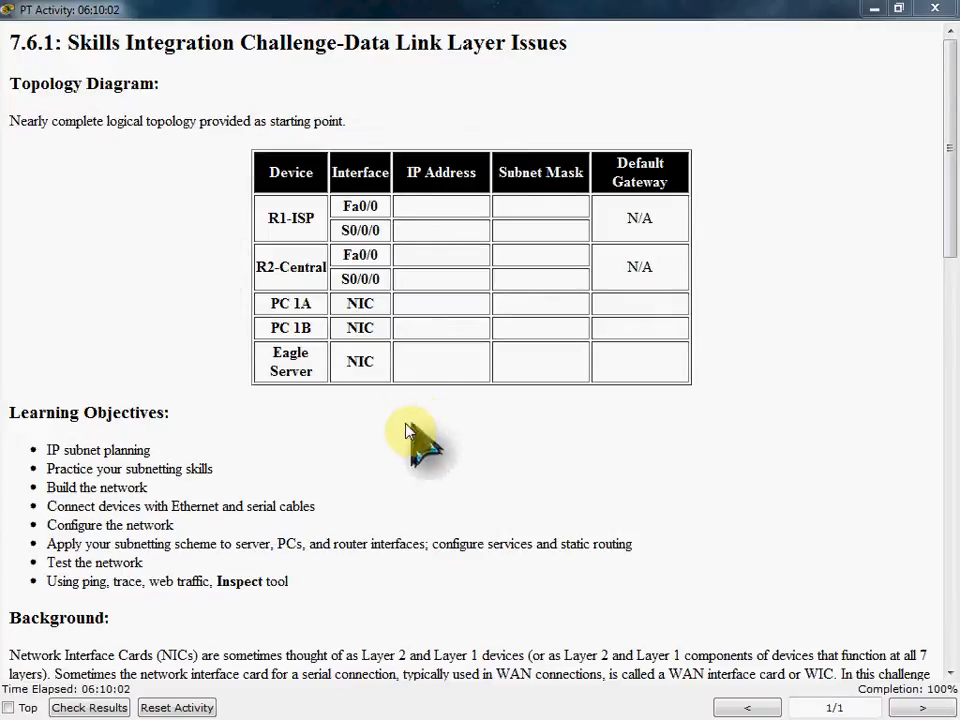
# Step: Scroll through 7.6.1.3.docx to the page 2 list of seven subnet ranges
pyautogui.scroll(-3)
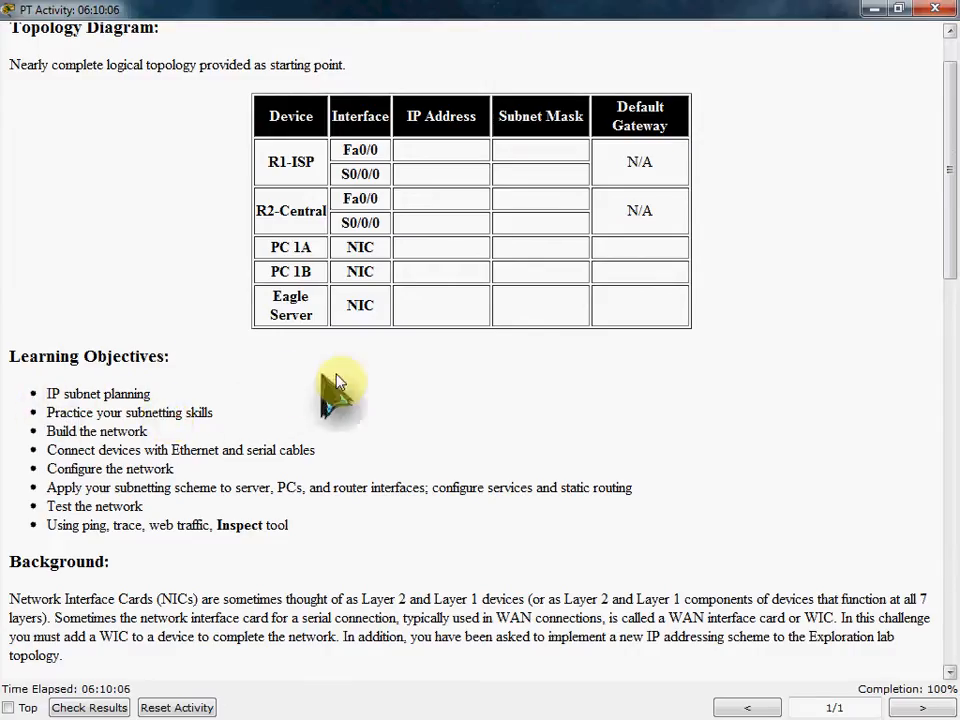
pyautogui.moveTo(180, 440)
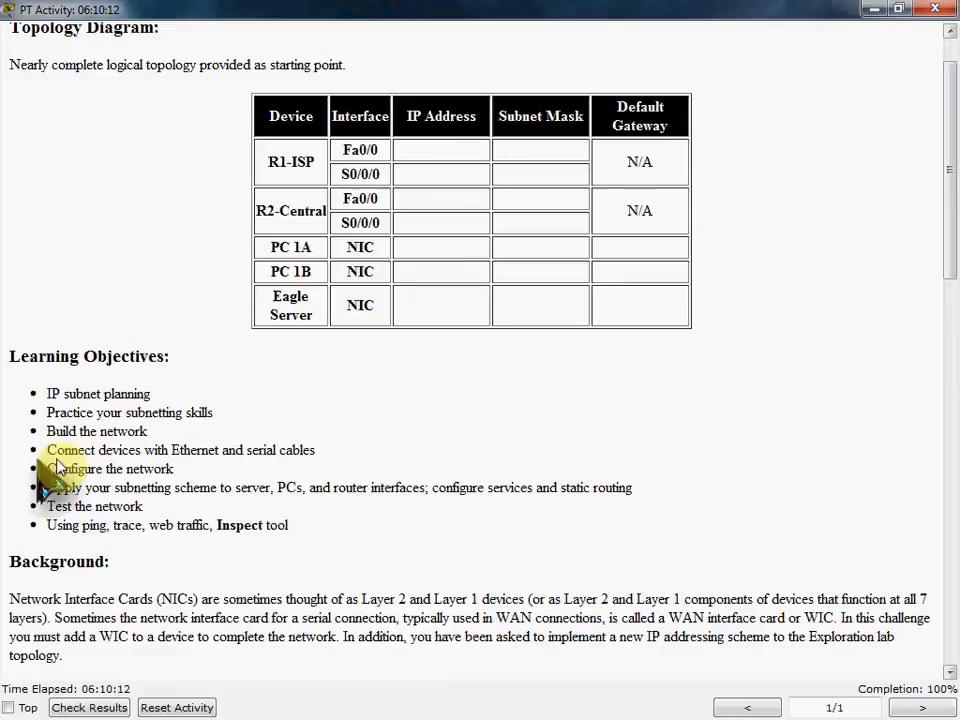
pyautogui.moveTo(395, 430)
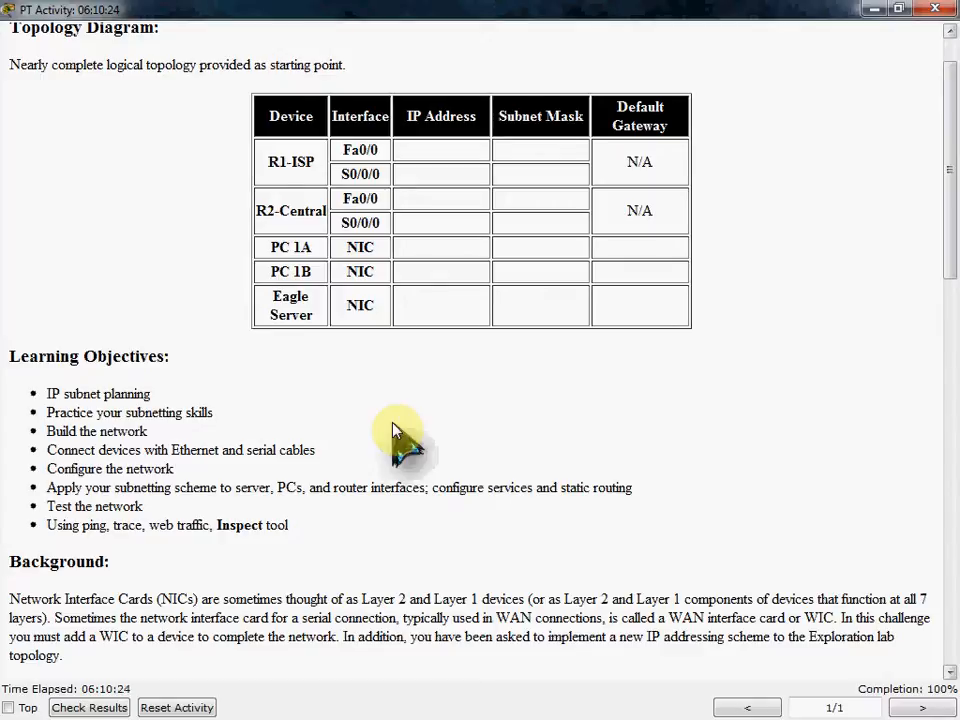
pyautogui.moveTo(225, 515)
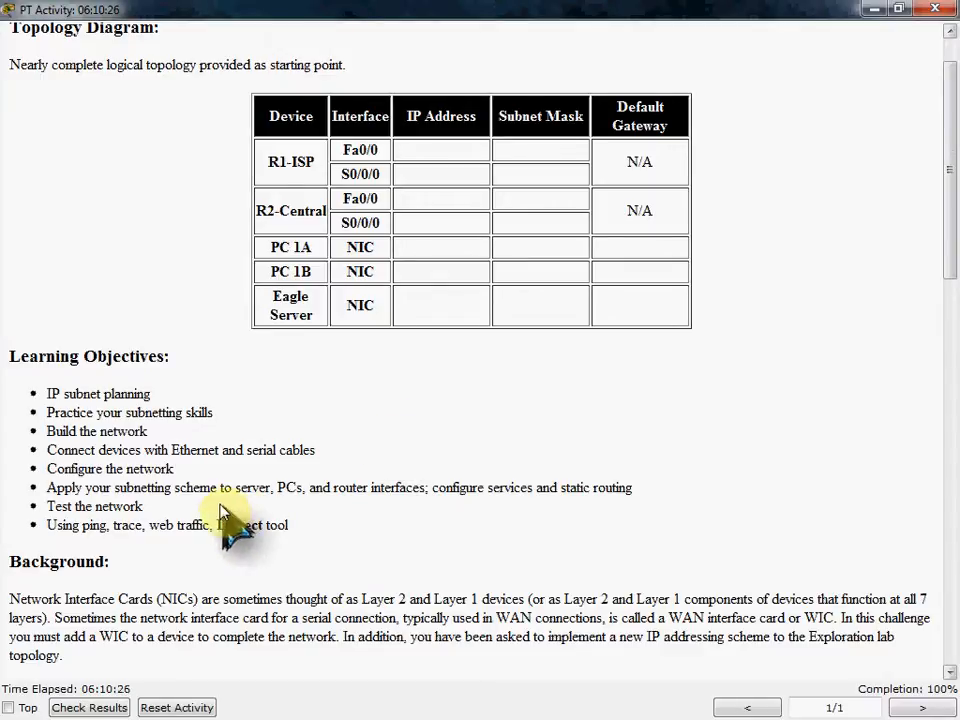
pyautogui.moveTo(150, 515)
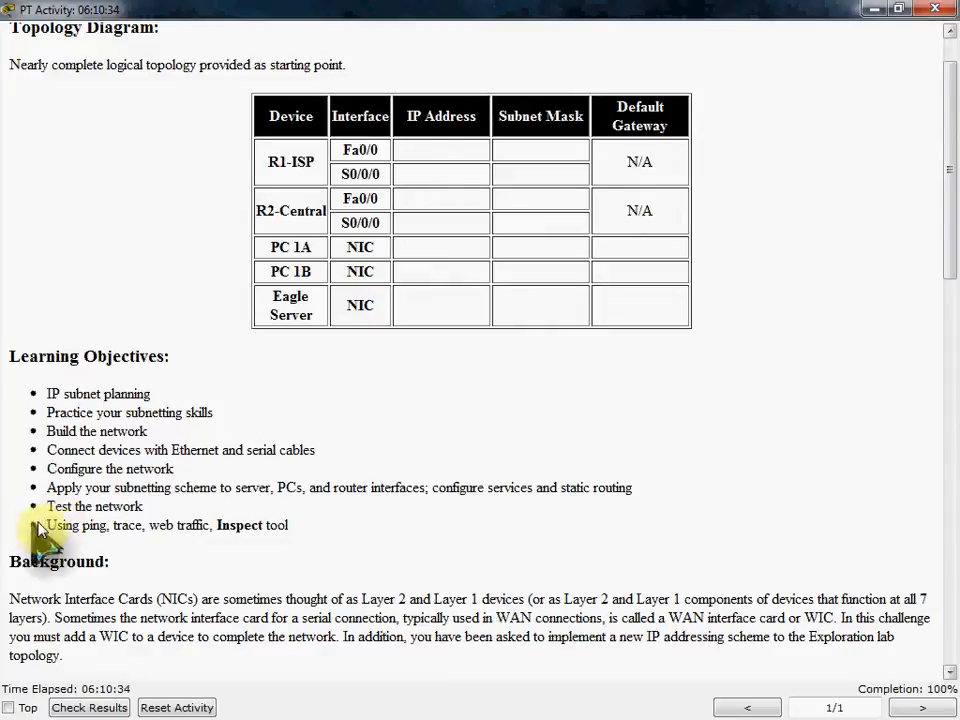
pyautogui.scroll(-3)
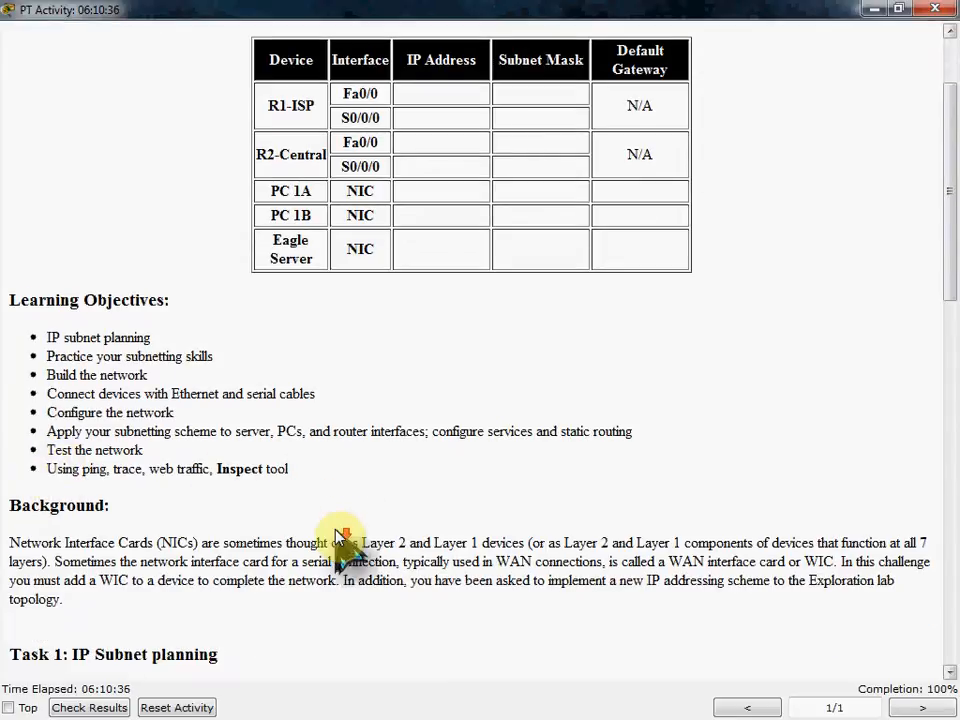
pyautogui.scroll(-3)
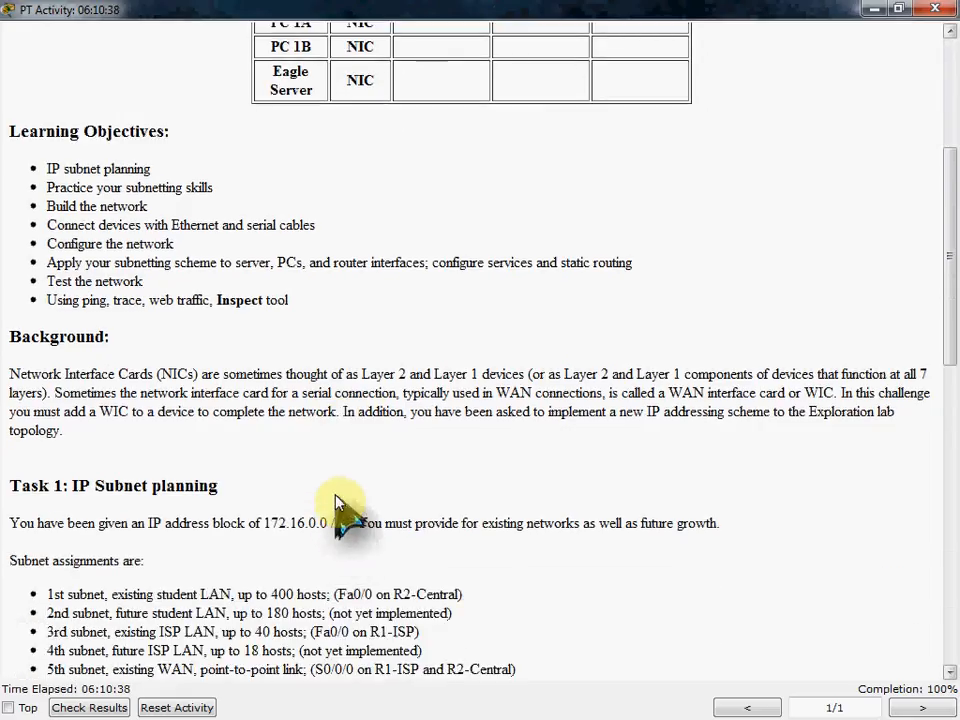
pyautogui.scroll(-3)
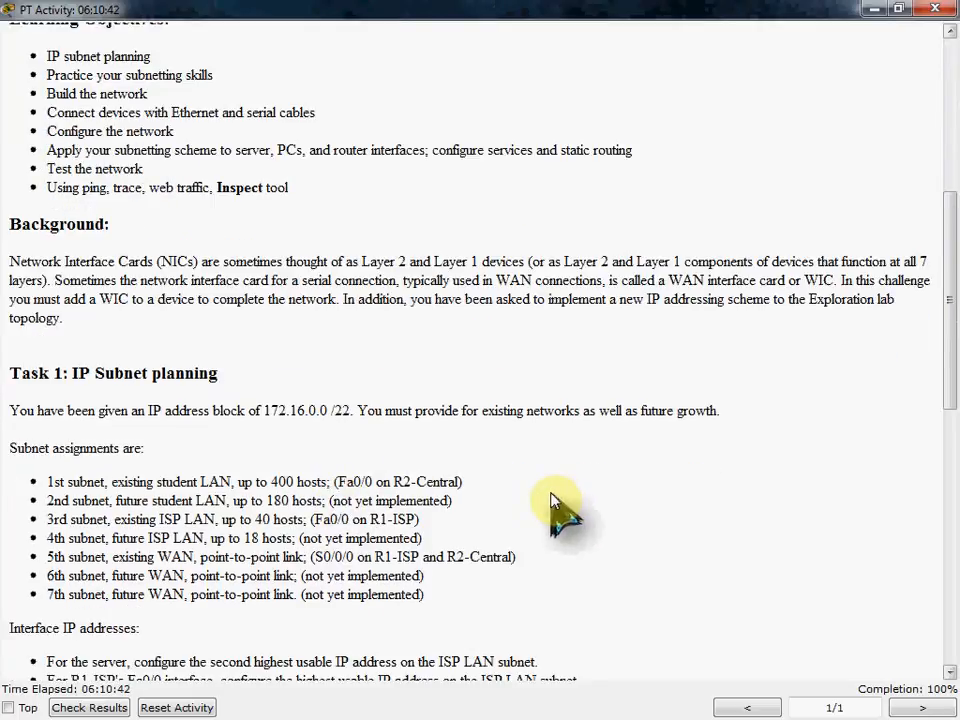
pyautogui.moveTo(595, 465)
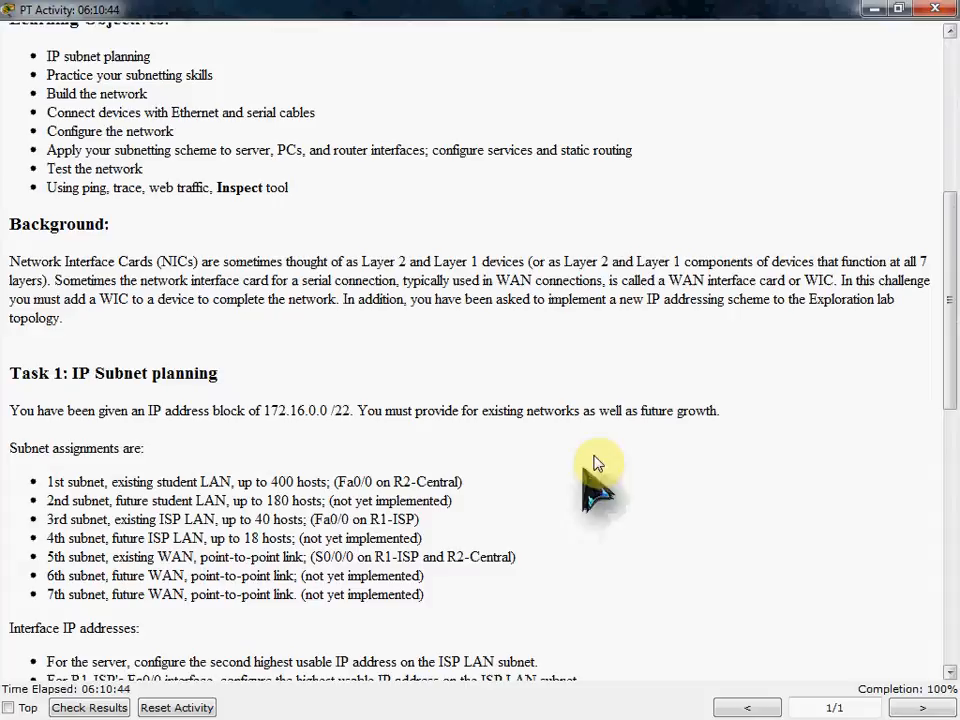
pyautogui.moveTo(528, 350)
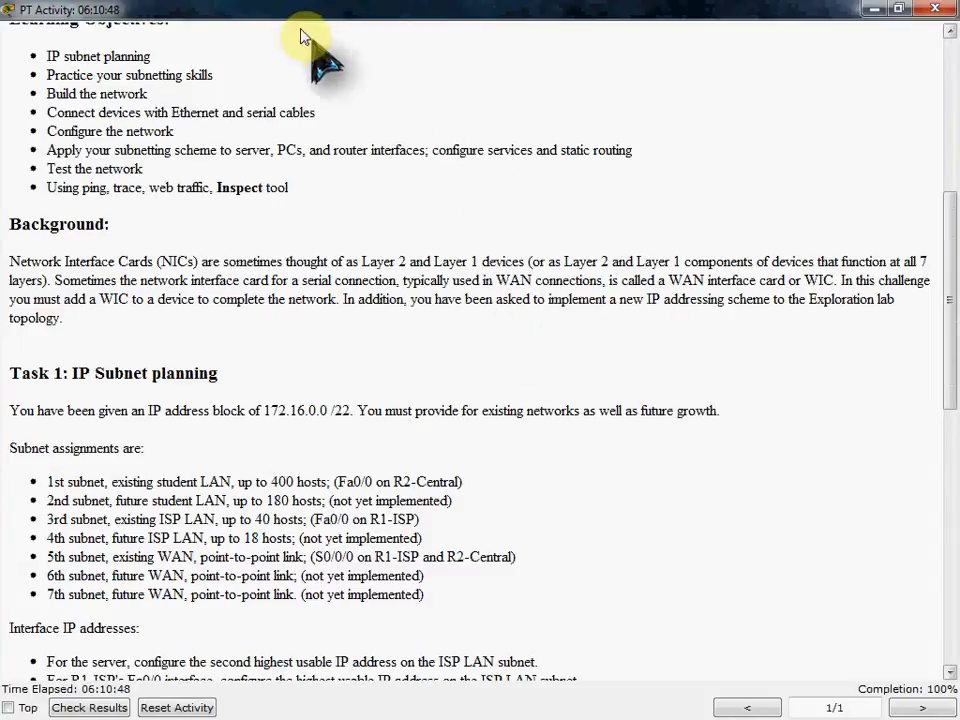
pyautogui.scroll(-3)
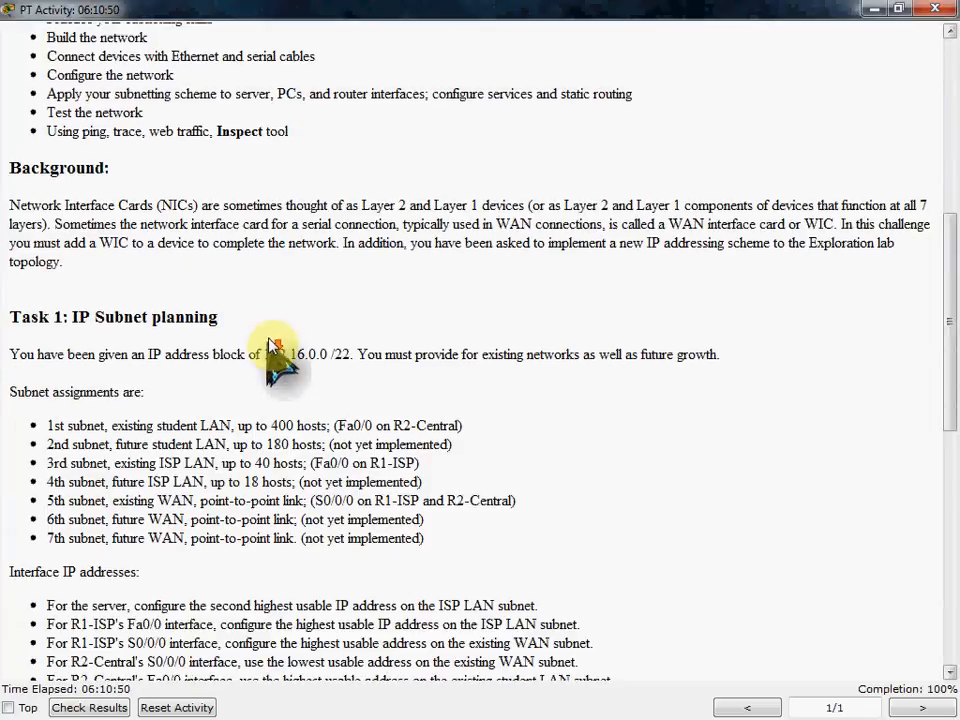
pyautogui.moveTo(220, 15)
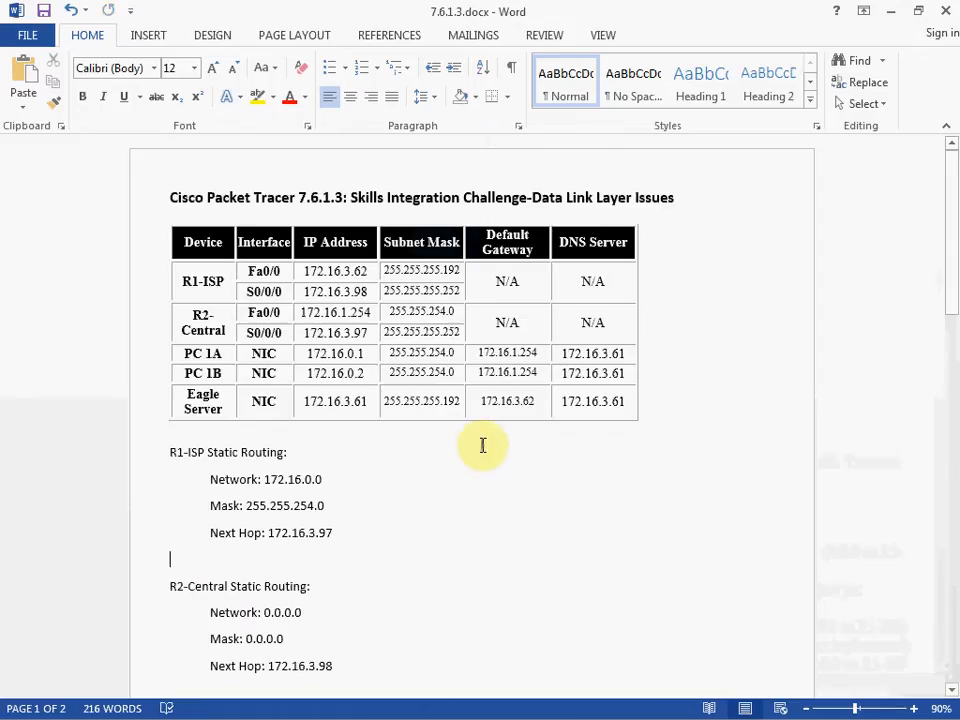
pyautogui.scroll(-3)
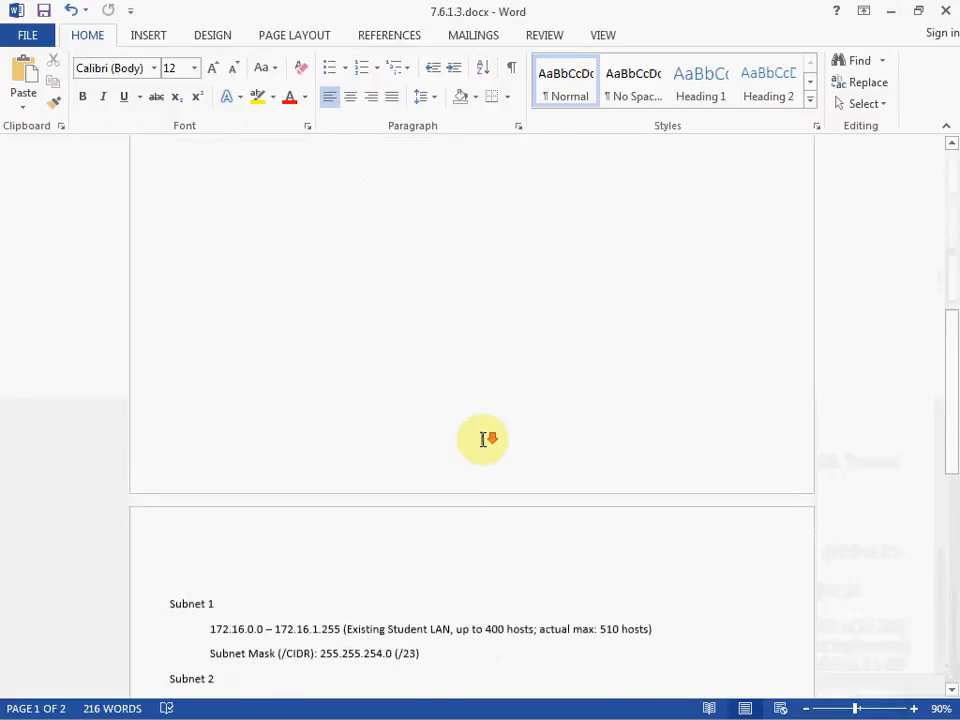
pyautogui.scroll(-3)
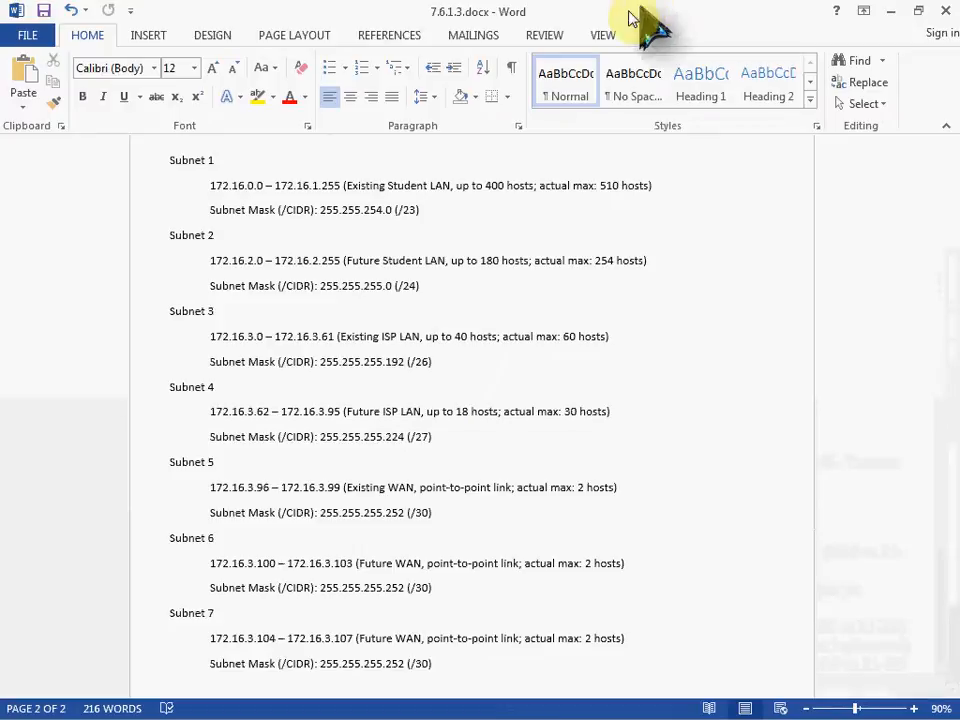
pyautogui.moveTo(638, 30)
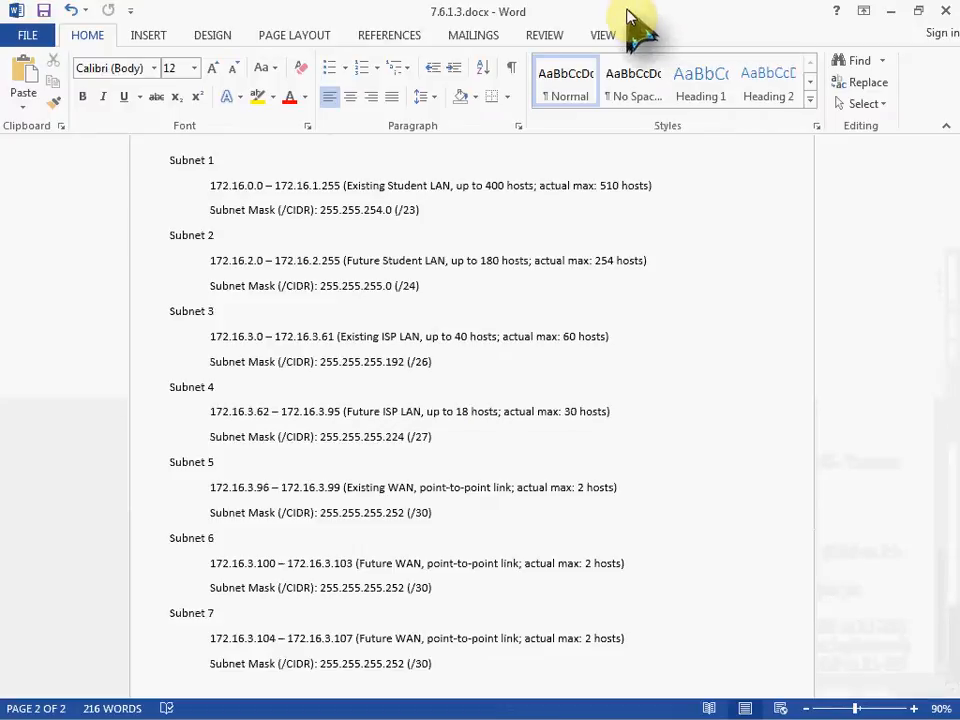
pyautogui.moveTo(727, 187)
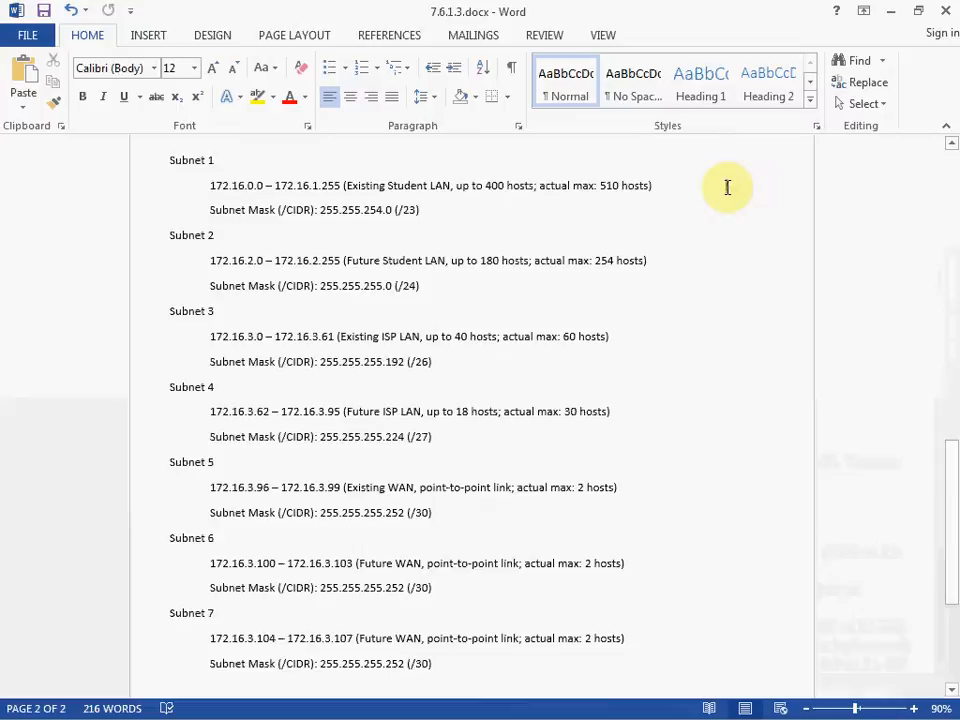
pyautogui.moveTo(674, 163)
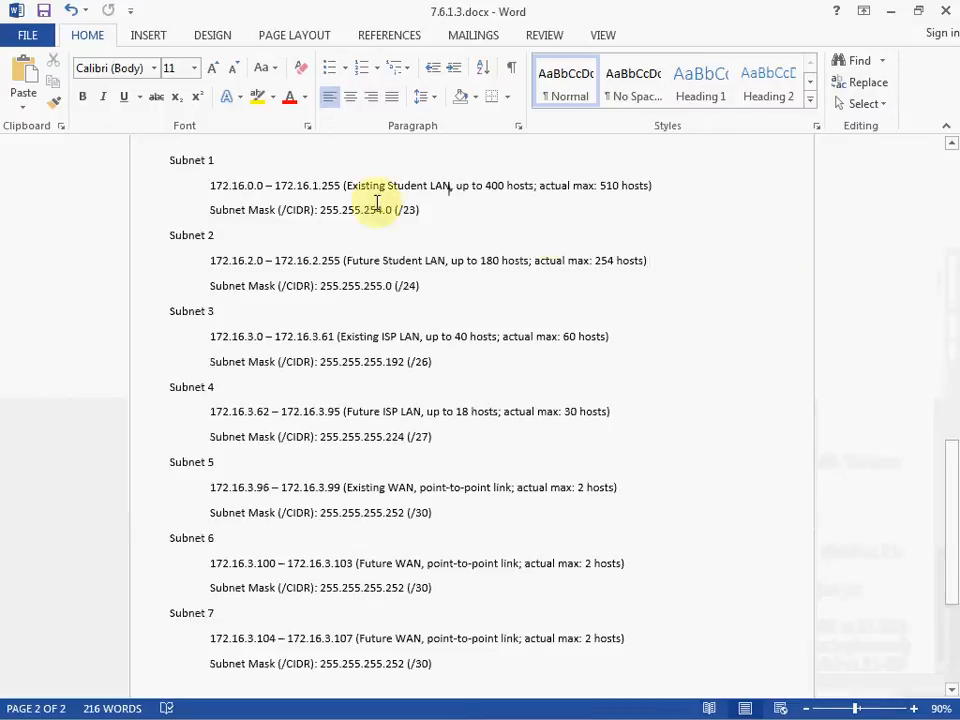
pyautogui.moveTo(710, 263)
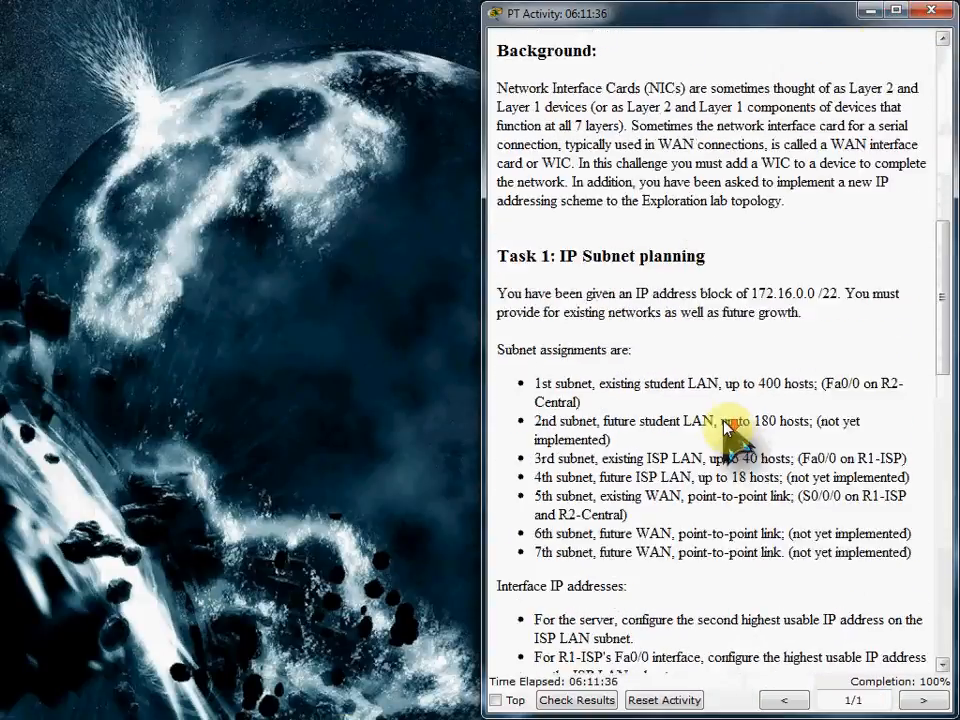
# Step: Scroll the PT Activity instructions down to the Task 1 subnet assignments
pyautogui.scroll(-3)
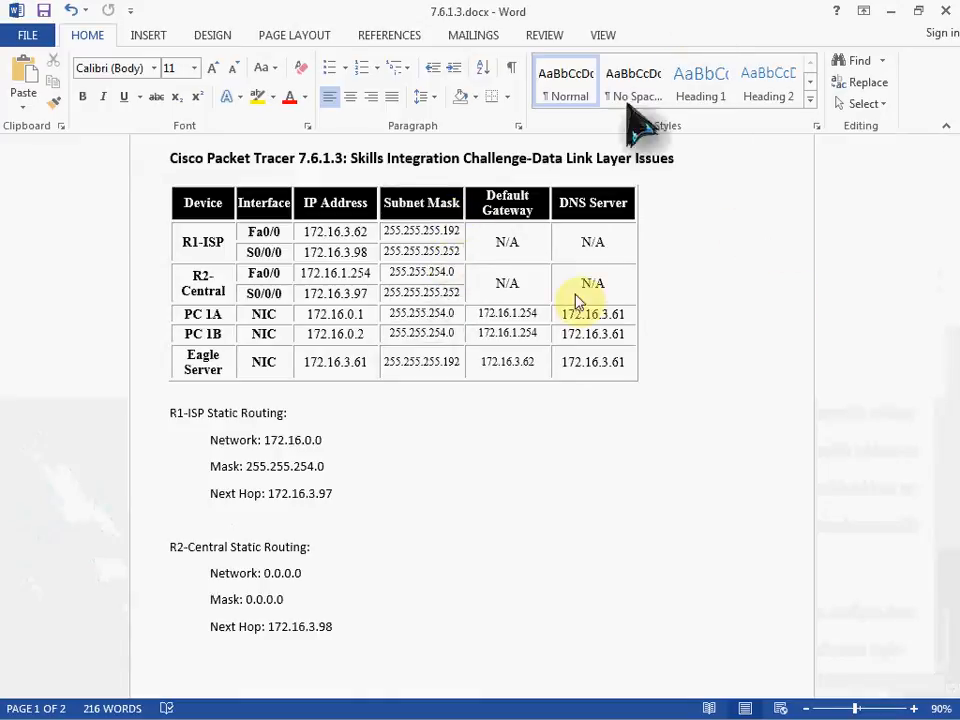
# Step: Scroll the Word answer document to review the addressing table and static routes
pyautogui.scroll(-3)
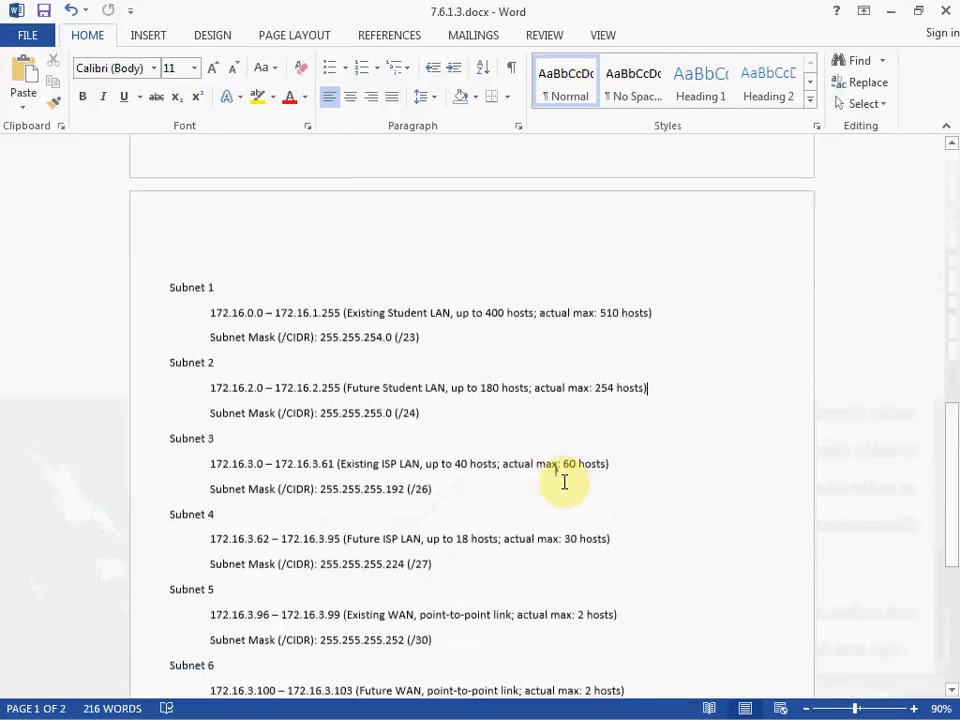
pyautogui.scroll(-3)
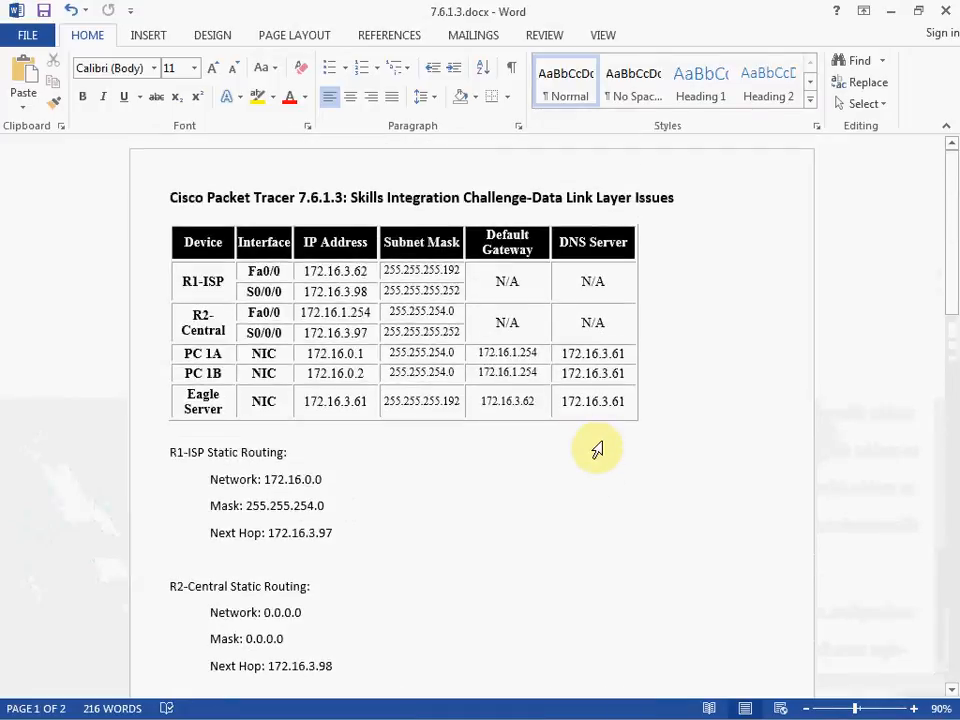
pyautogui.moveTo(568, 446)
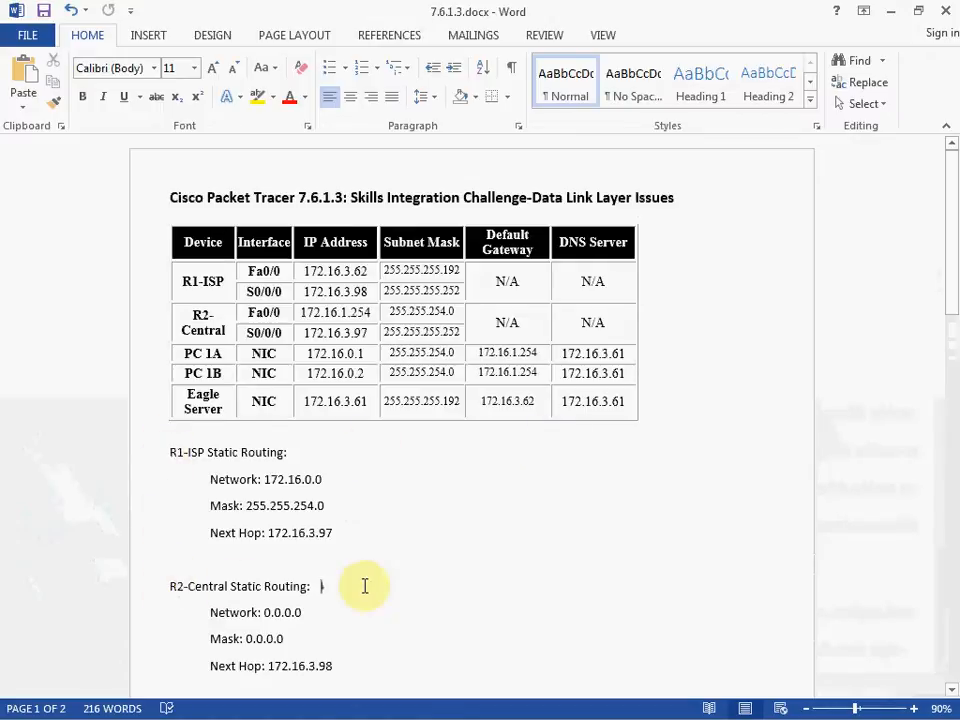
pyautogui.moveTo(313, 453)
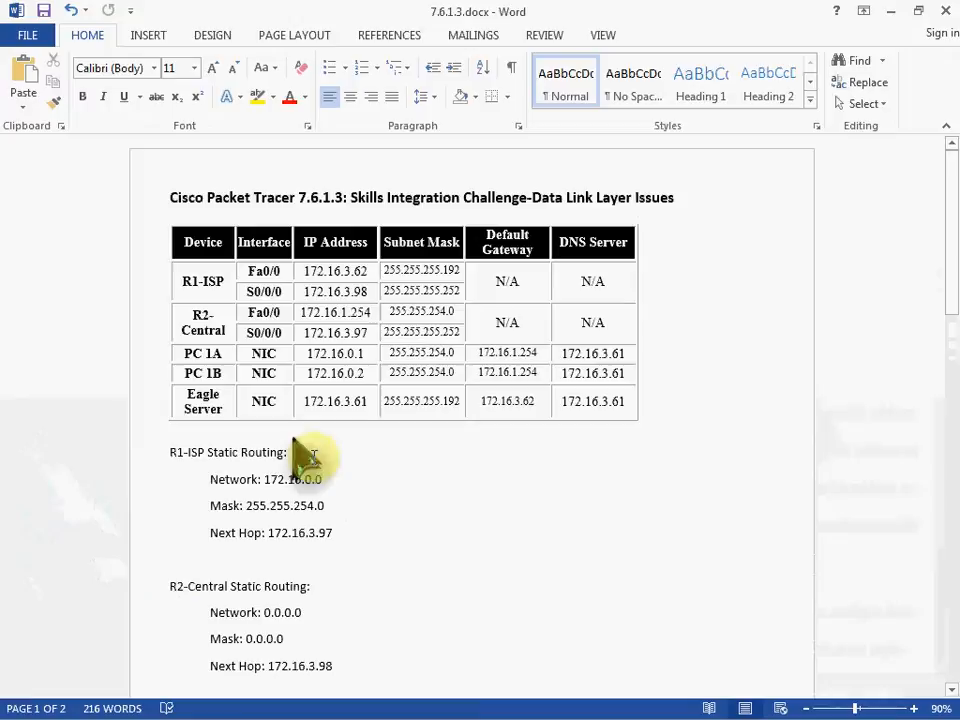
pyautogui.moveTo(170, 553)
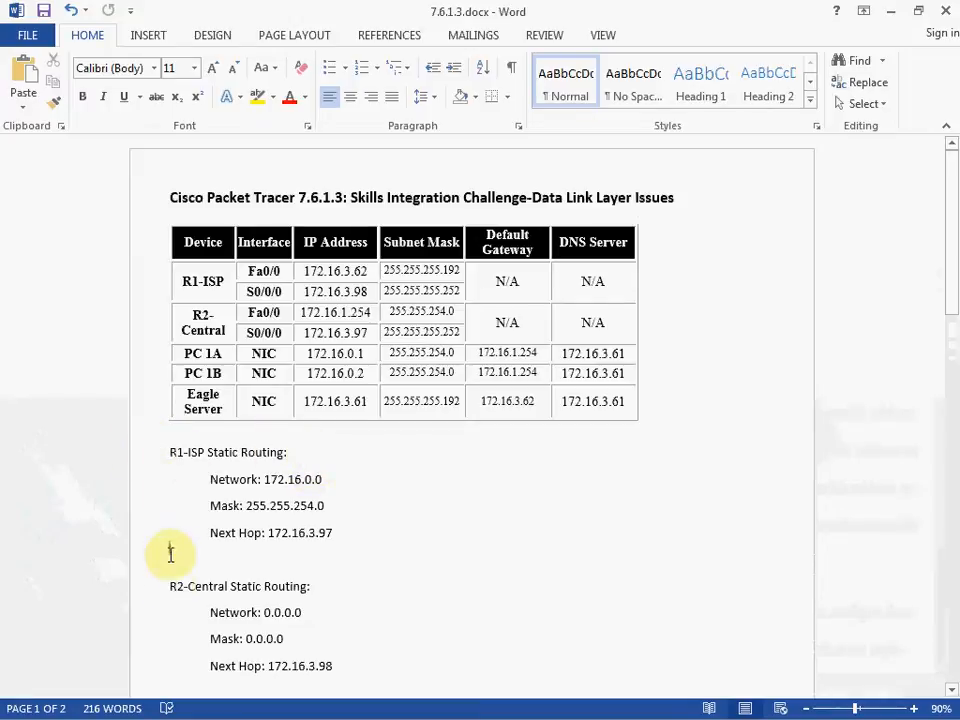
pyautogui.moveTo(520, 574)
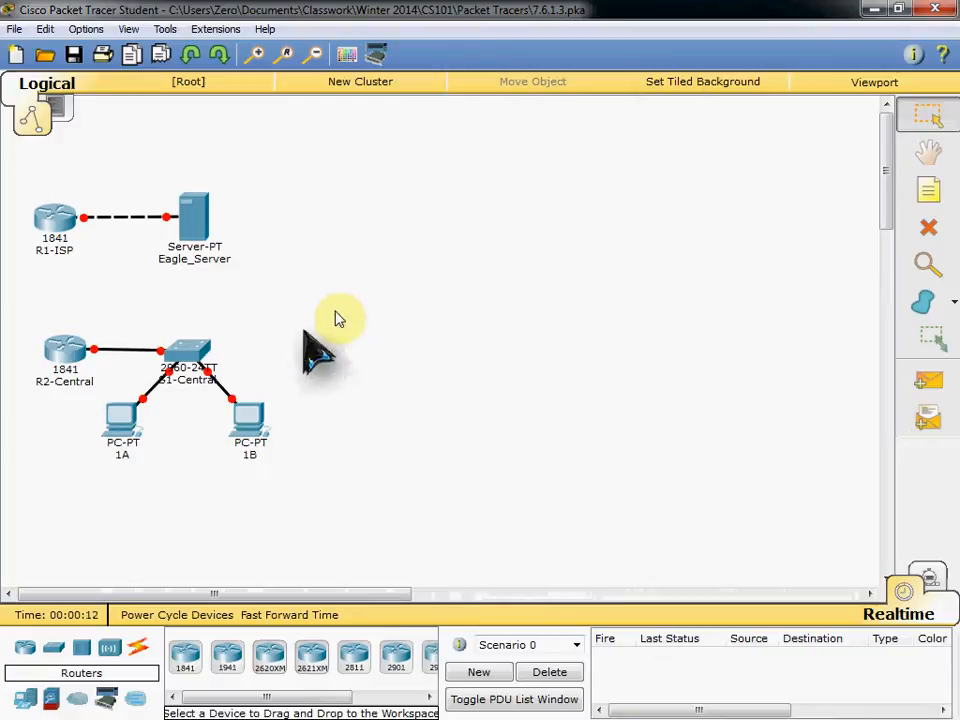
pyautogui.moveTo(230, 280)
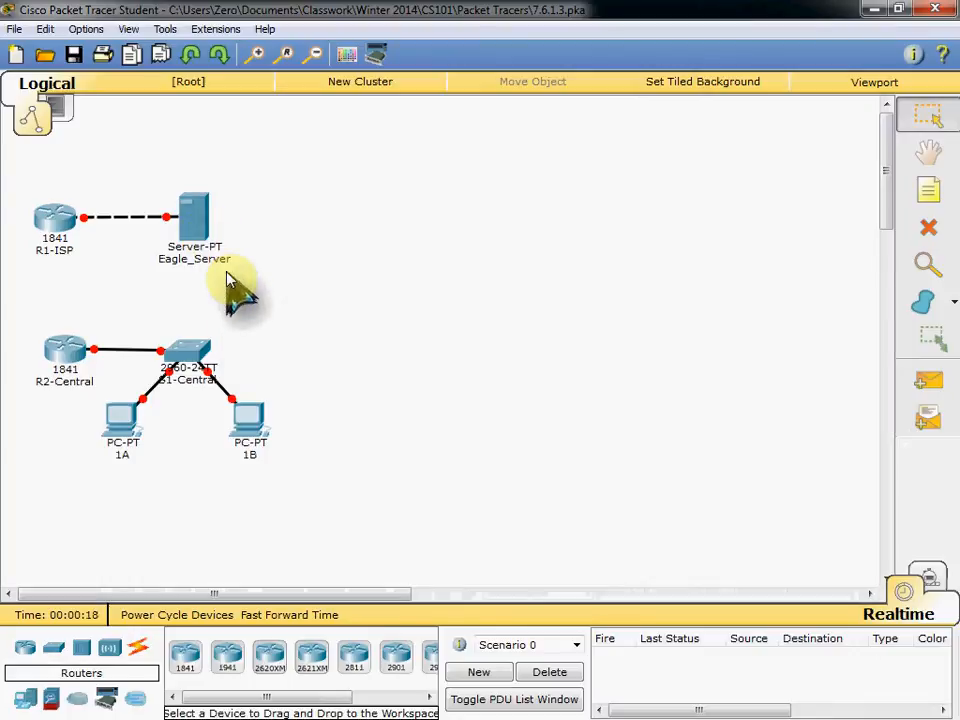
pyautogui.moveTo(195, 220)
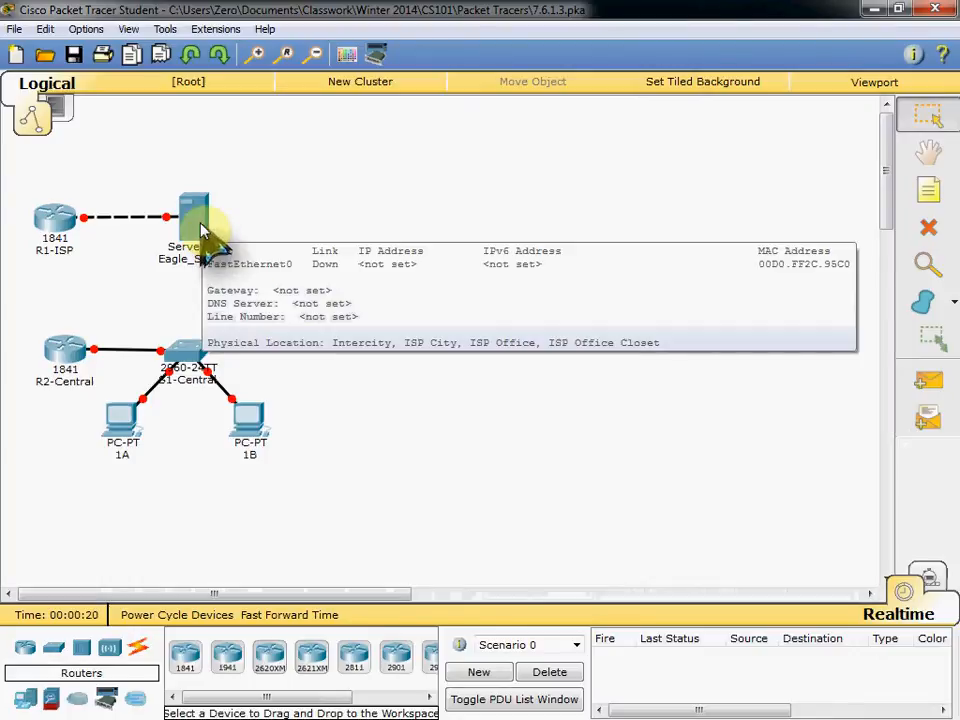
# Step: Open the Eagle_Server device window on its Config global settings page
pyautogui.doubleClick(193, 210)
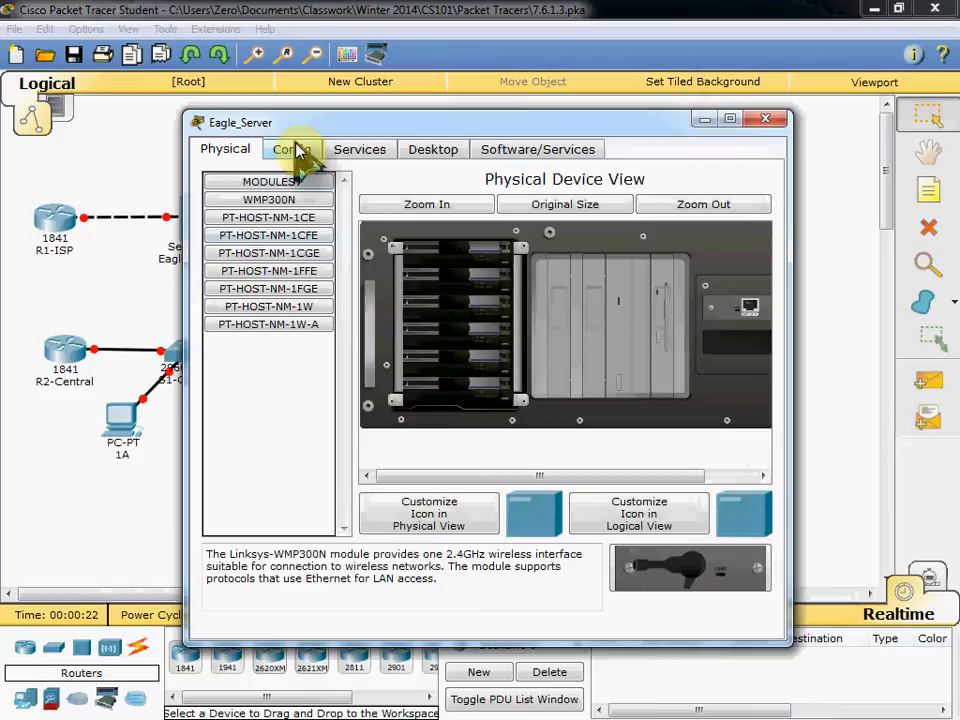
pyautogui.click(291, 149)
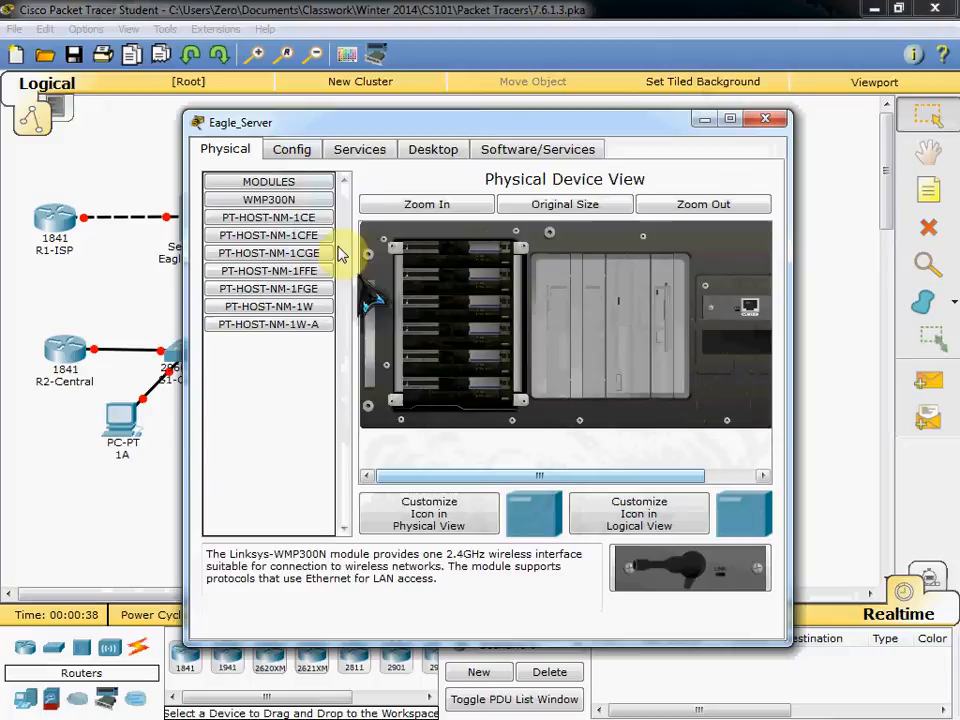
pyautogui.click(291, 149)
pyautogui.write('172.16')
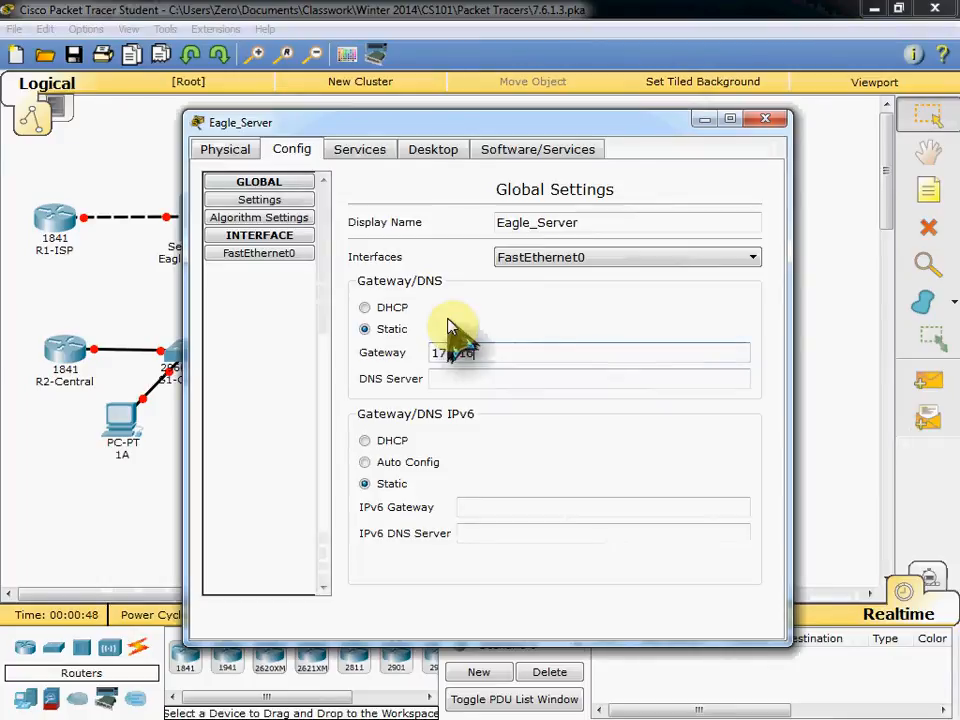
# Step: Enter static gateway 172.16.3.62 and DNS server 172.16.3.61 for Eagle_Server
pyautogui.write('3')
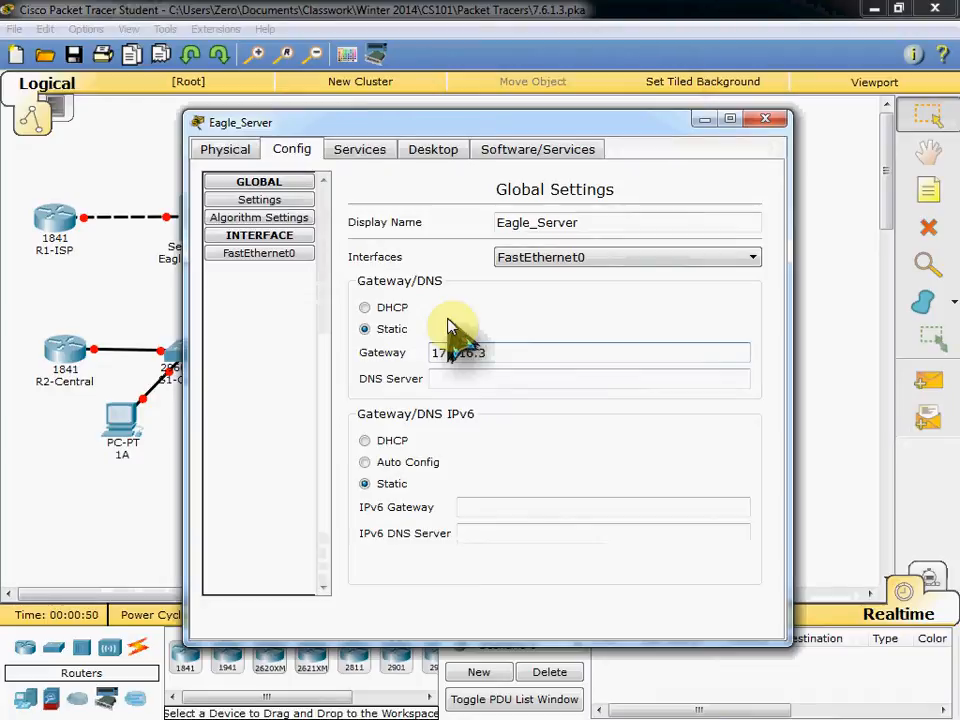
pyautogui.write('.62')
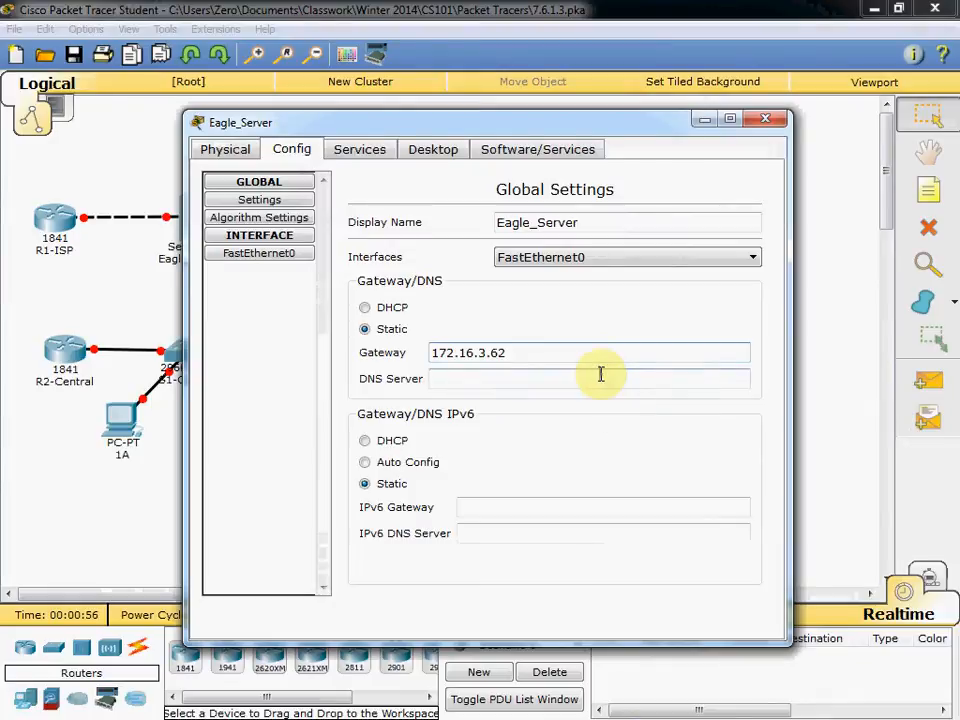
pyautogui.write('172.16.3.61')
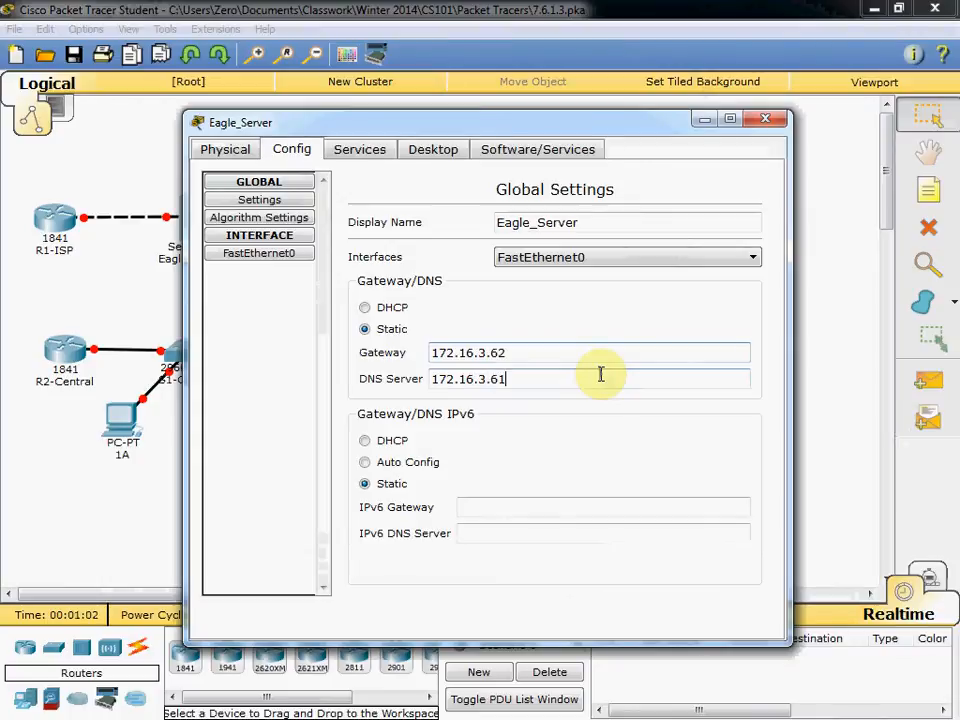
pyautogui.tripleClick(468, 378)
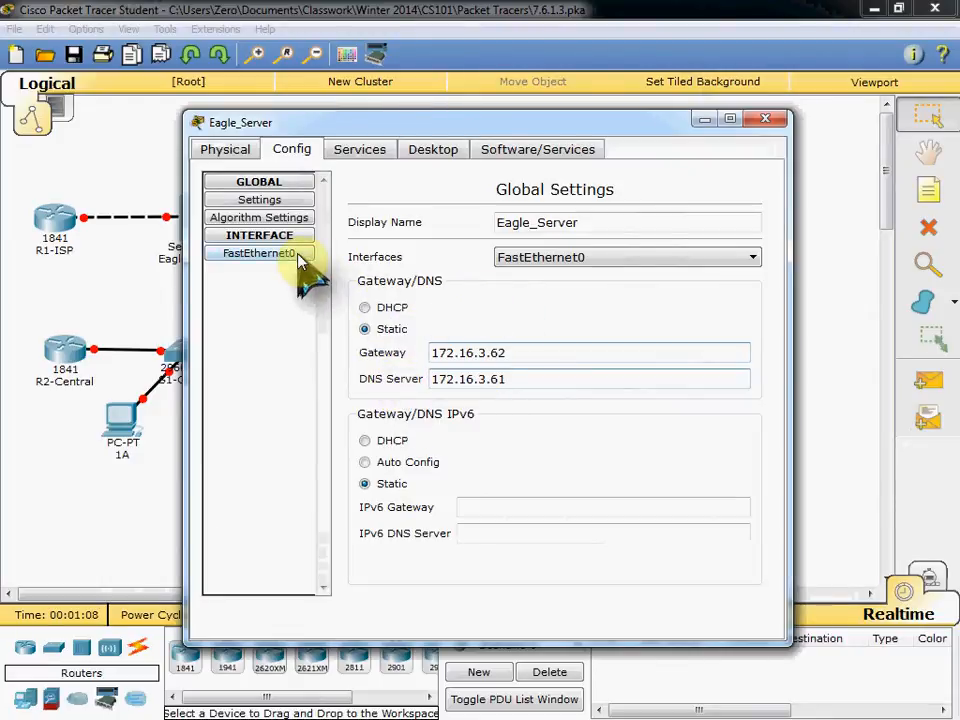
# Step: Give Eagle_Server's FastEthernet0 IP 172.16.3.61 and mask 255.255.255.192, port on
pyautogui.click(259, 253)
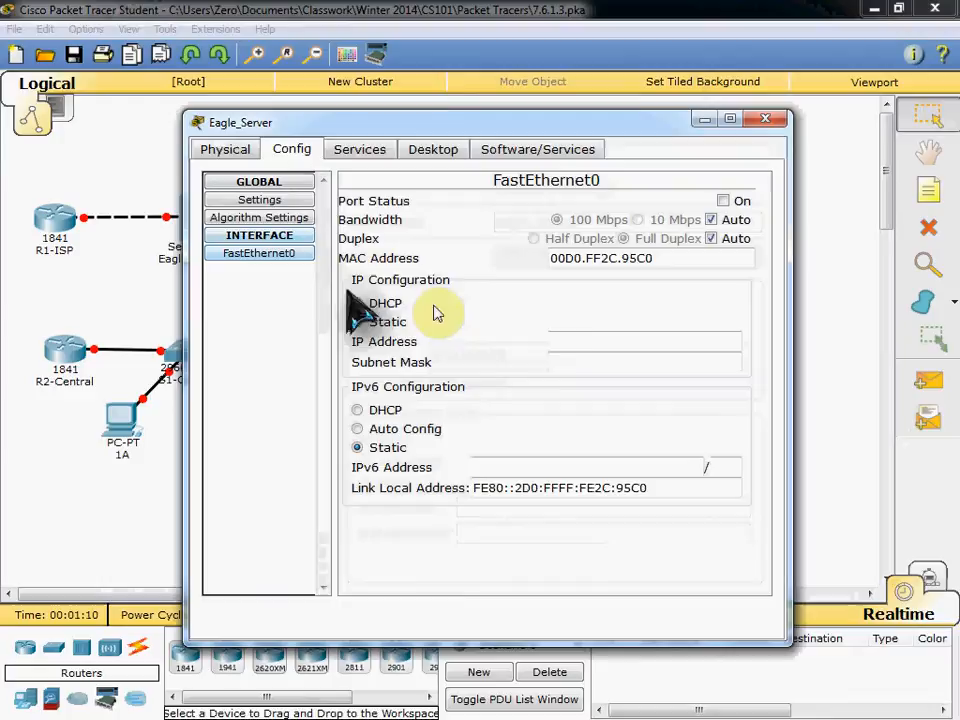
pyautogui.write('172.16.3.61')
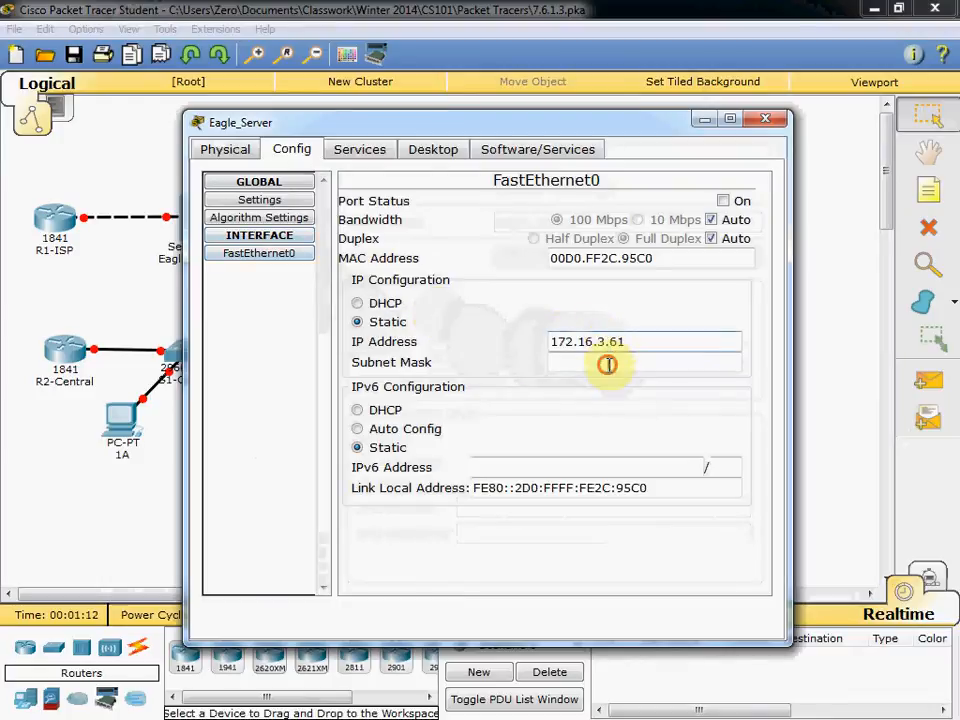
pyautogui.write('255.255.0')
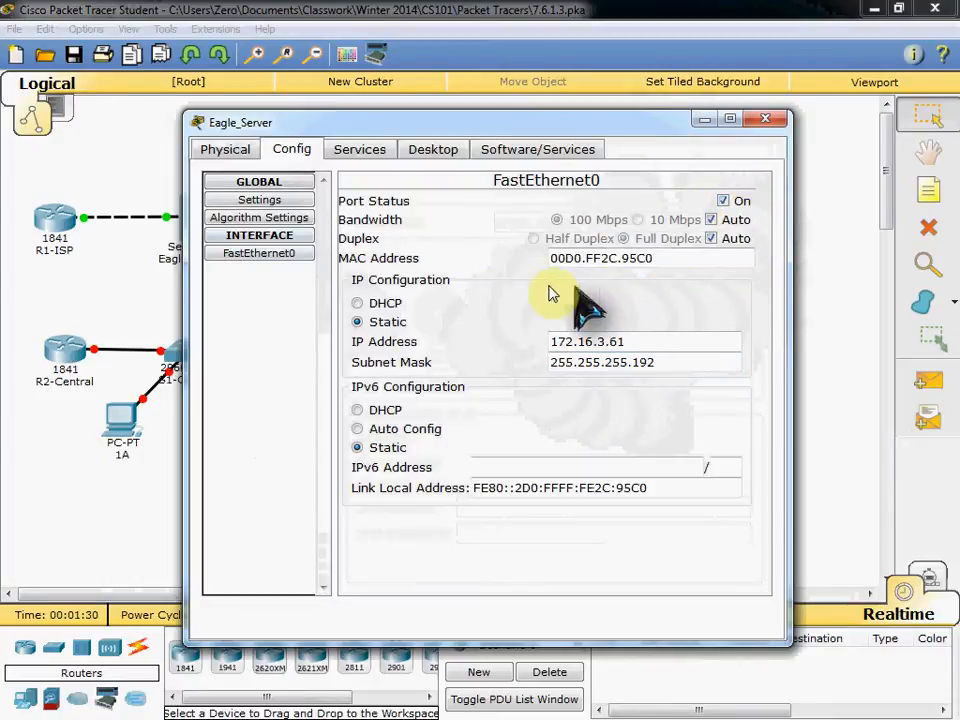
# Step: Turn on Eagle_Server's HTTP and DNS services
pyautogui.click(359, 149)
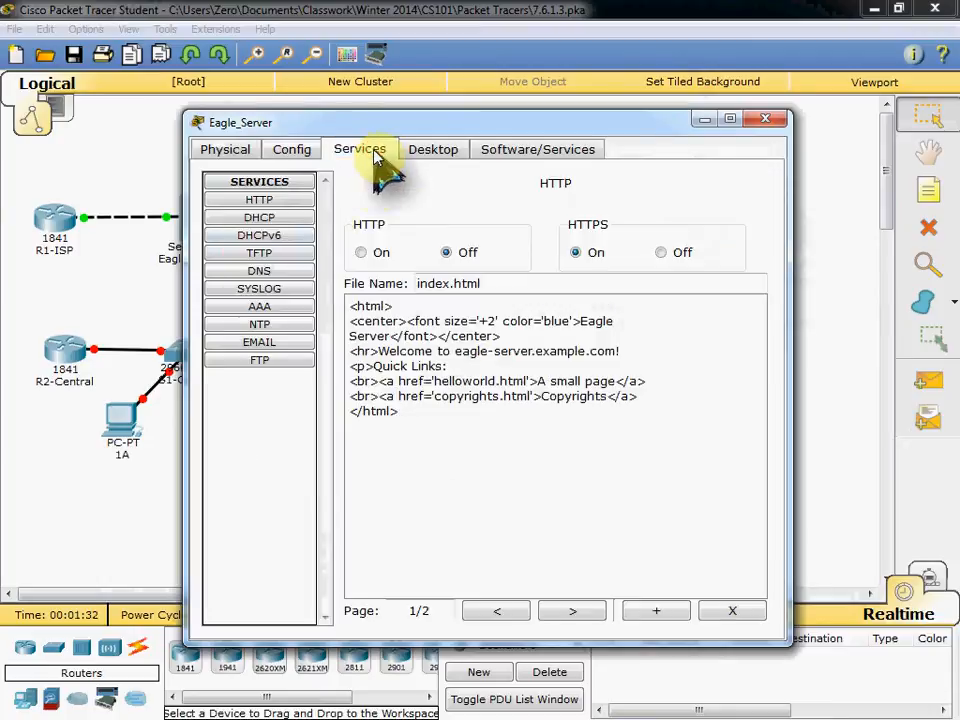
pyautogui.click(361, 252)
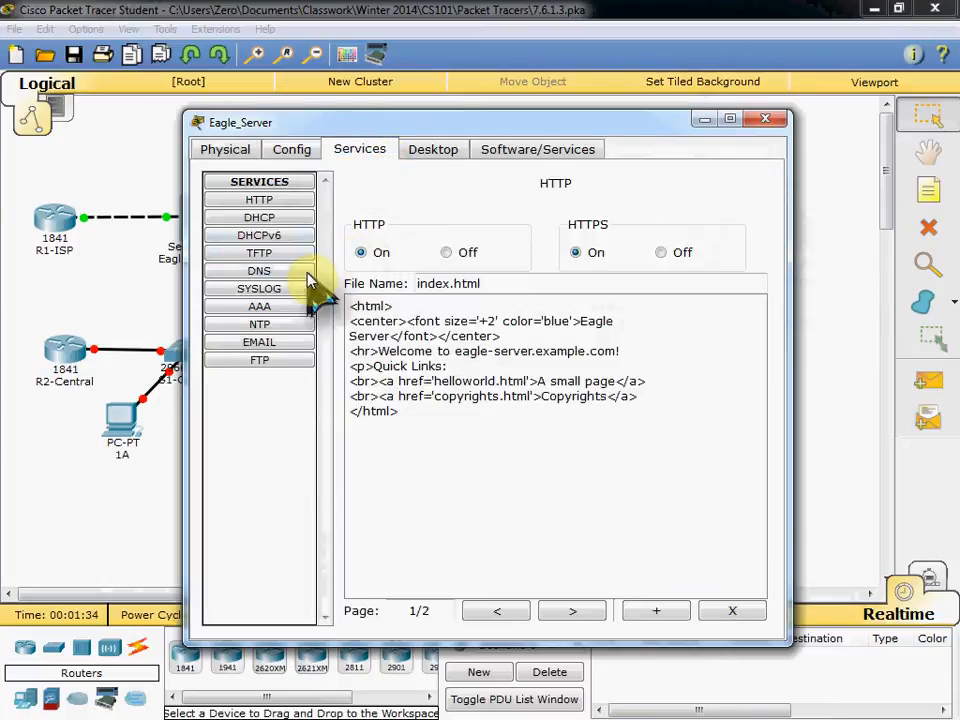
pyautogui.click(259, 270)
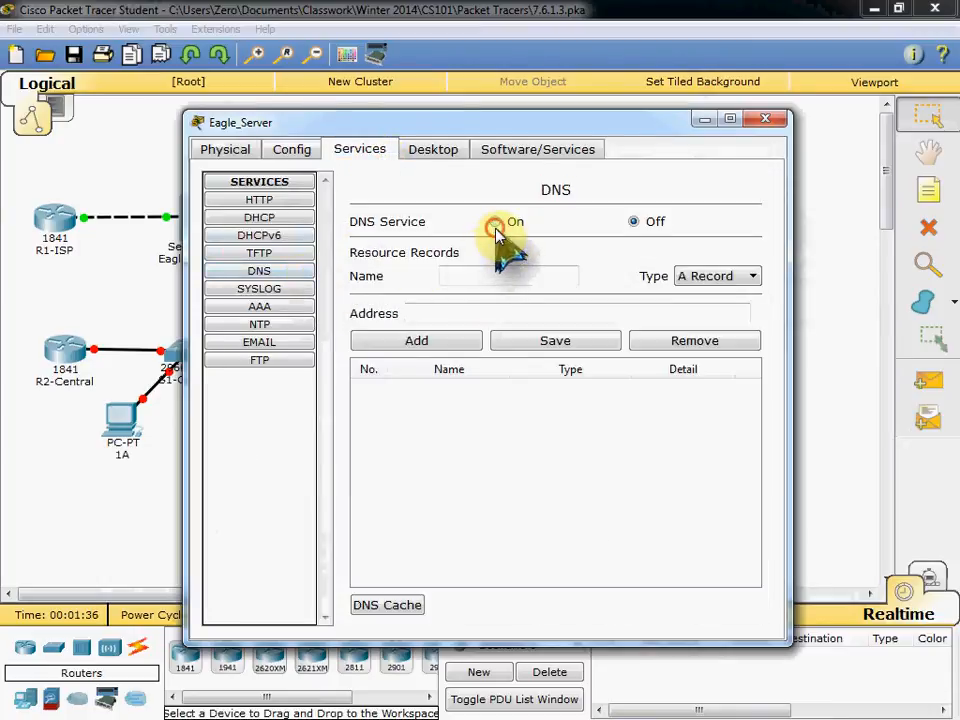
pyautogui.click(495, 221)
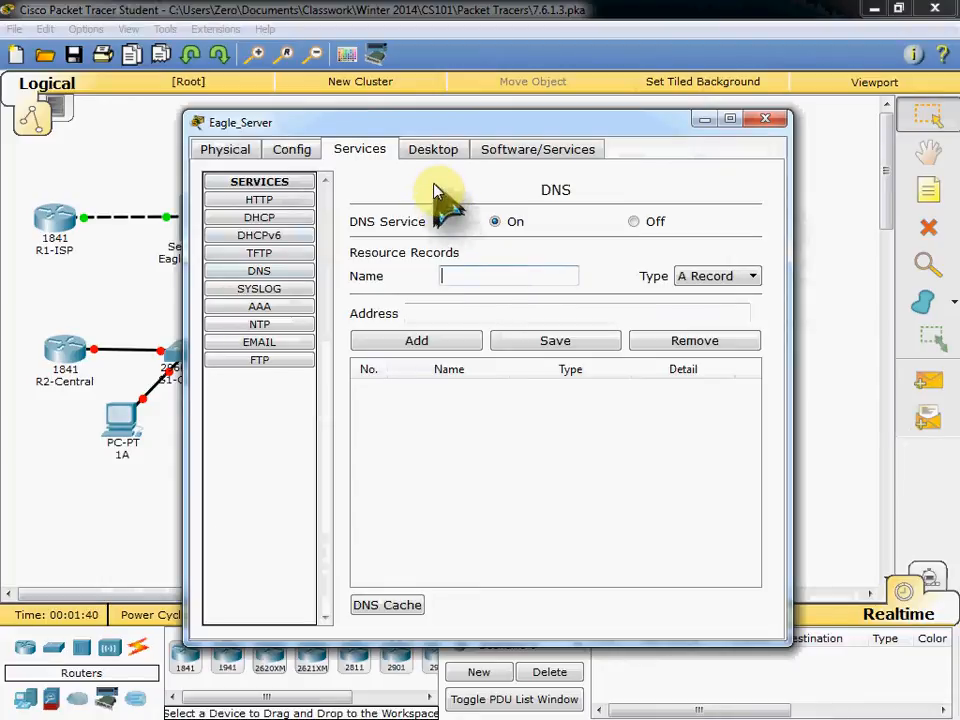
# Step: Add DNS A record eagle-server.example.com → 172.16.3.61, then review the global settings
pyautogui.write('eagle-')
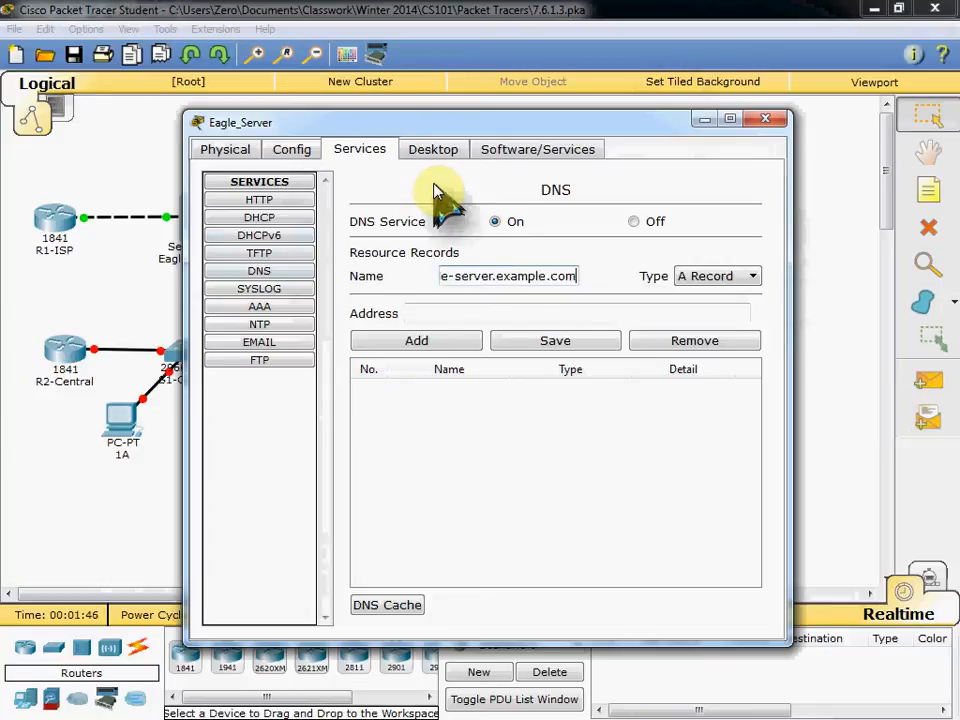
pyautogui.click(480, 313)
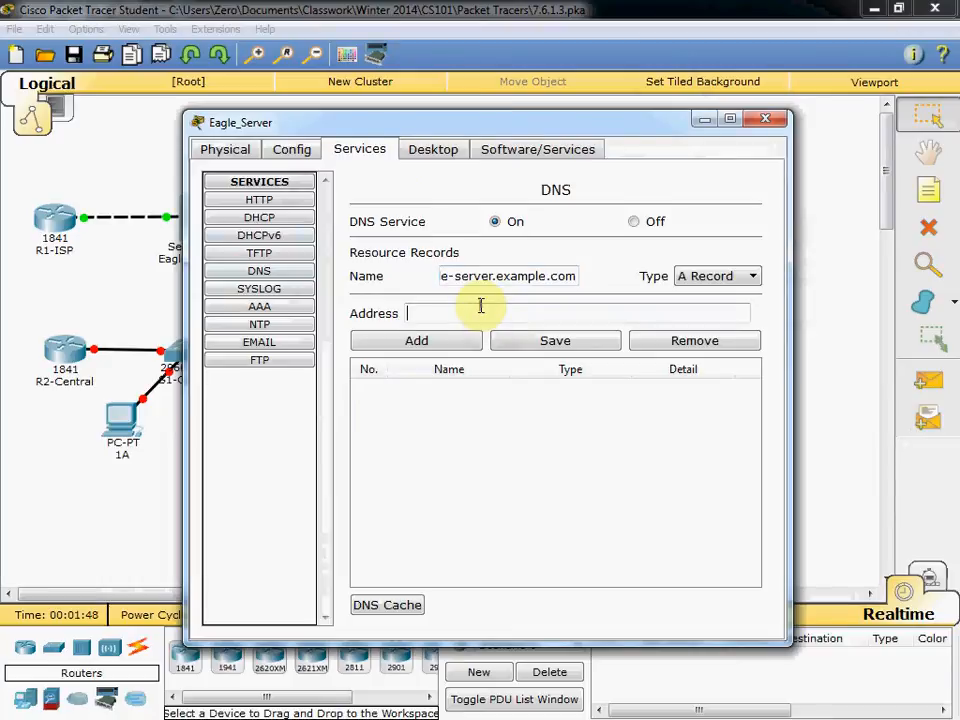
pyautogui.write('172.16.3.61')
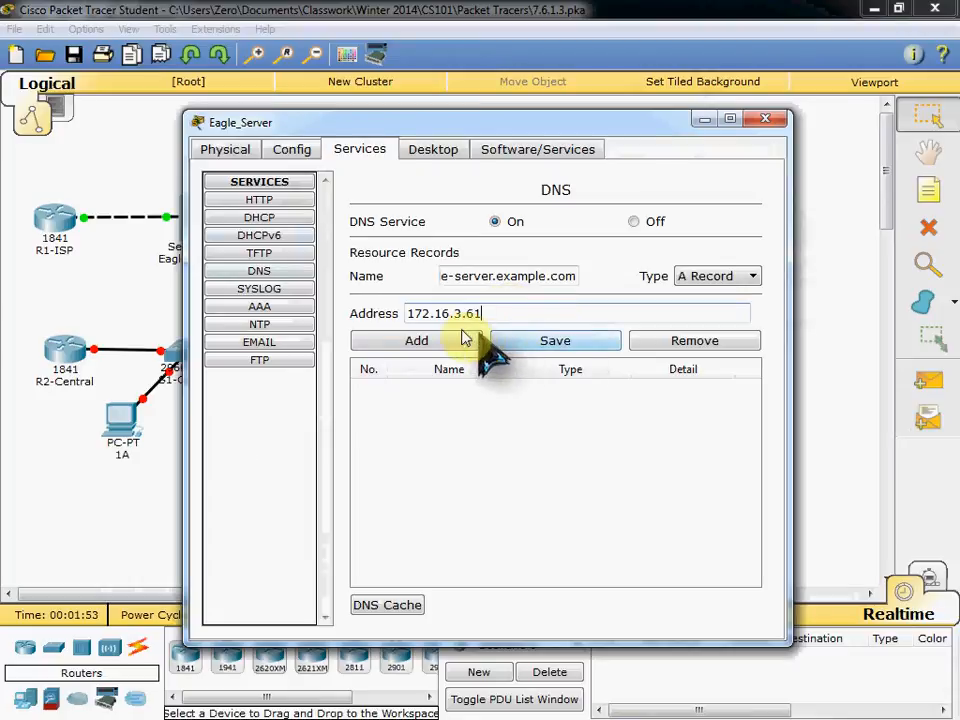
pyautogui.click(415, 340)
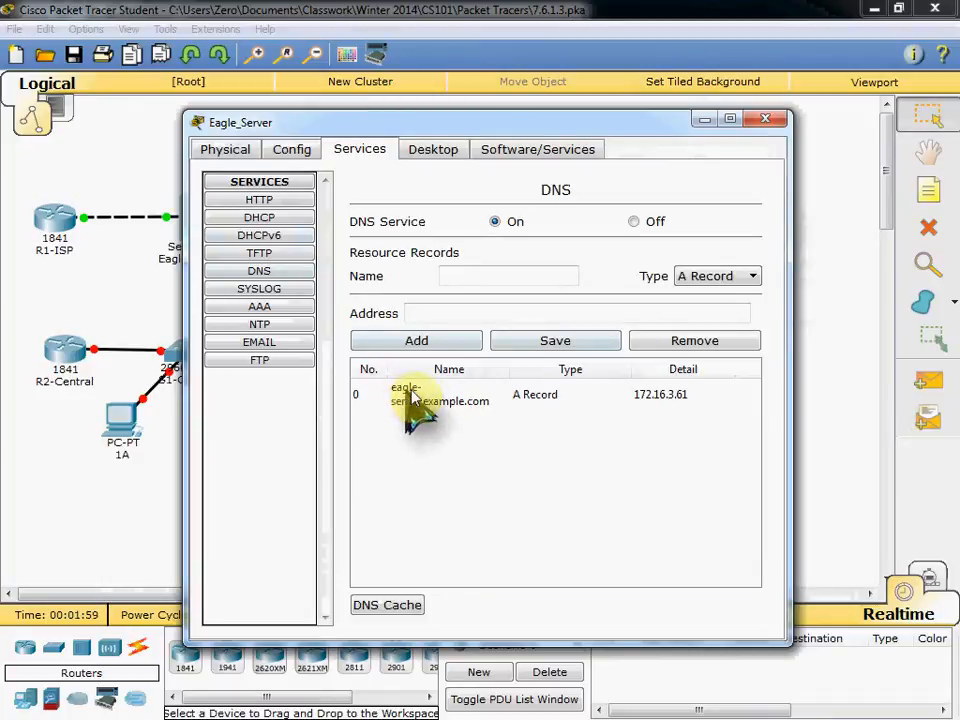
pyautogui.moveTo(530, 460)
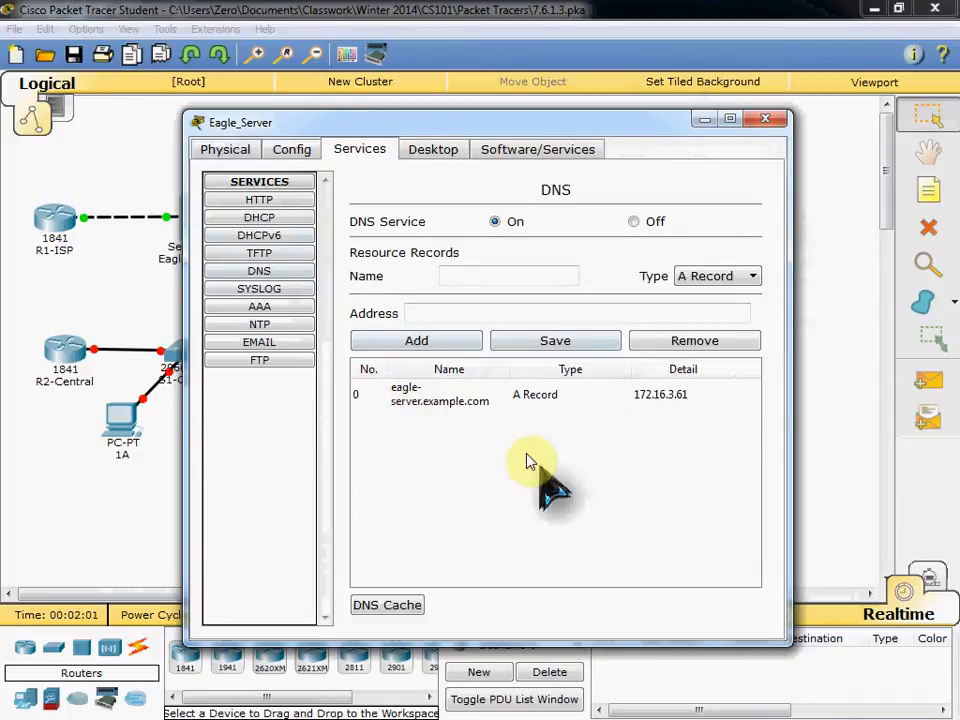
pyautogui.click(291, 148)
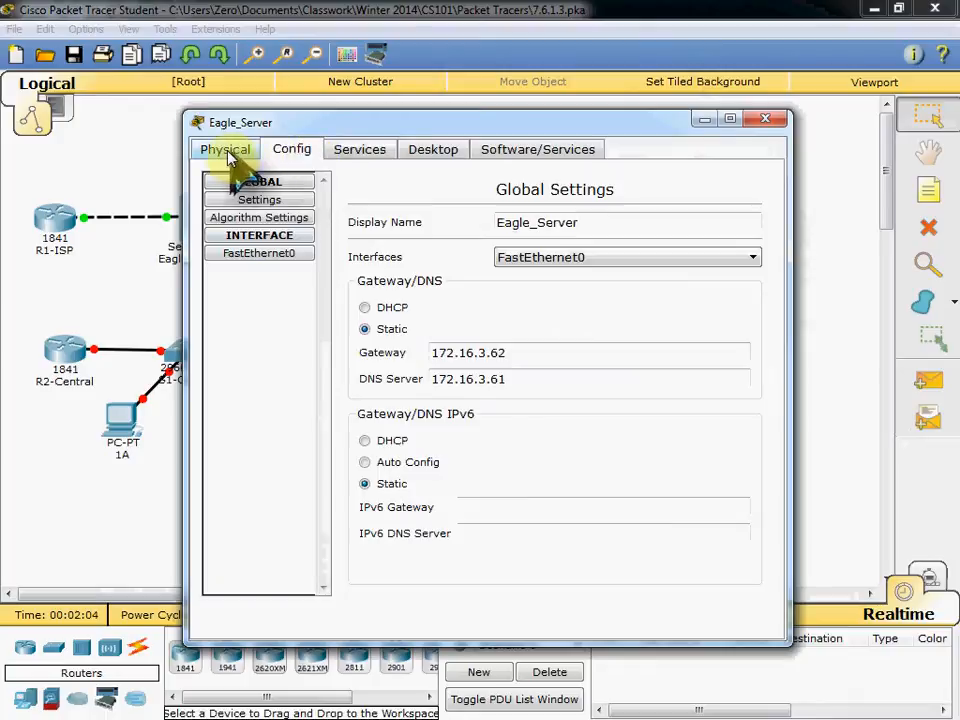
pyautogui.click(225, 149)
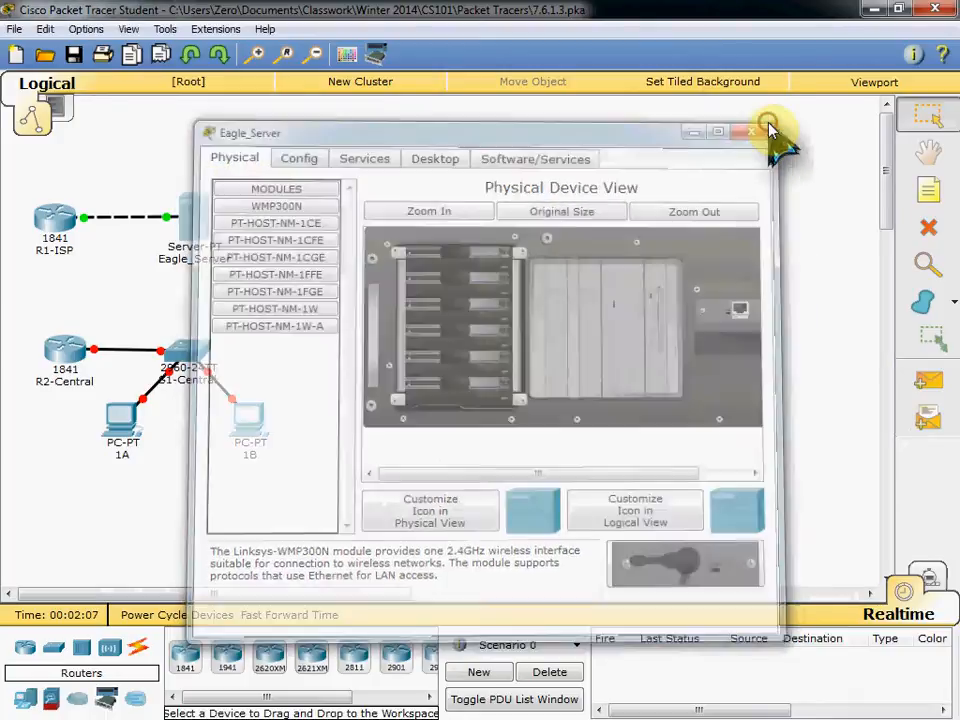
# Step: Close Eagle_Server and give R1-ISP FastEthernet0/0 IP 172.16.3.62, mask 255.255.255.192
pyautogui.click(752, 131)
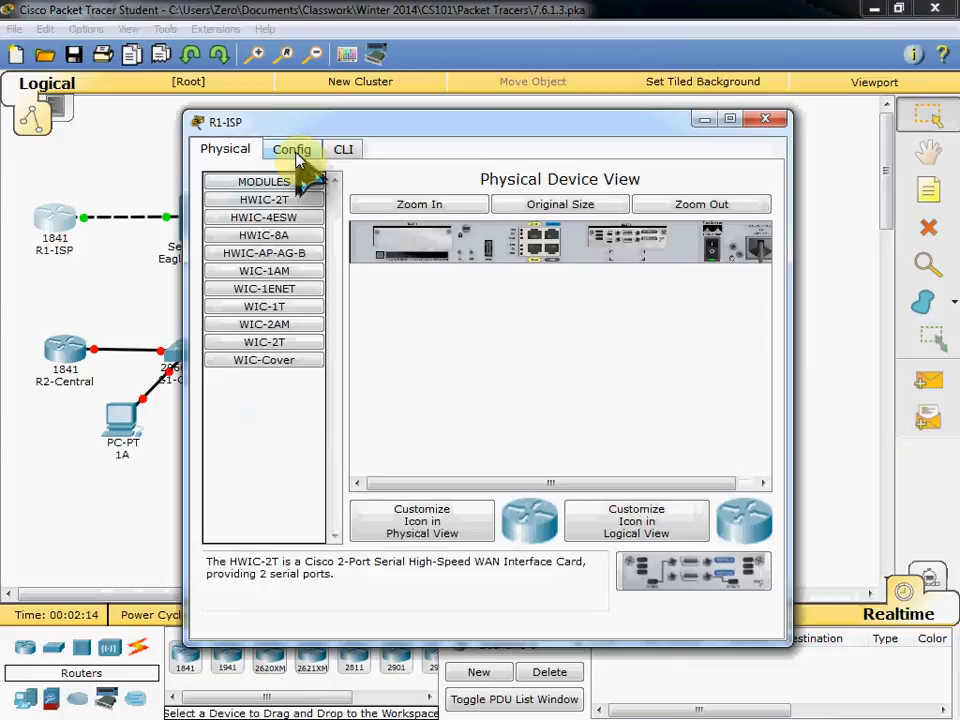
pyautogui.click(291, 149)
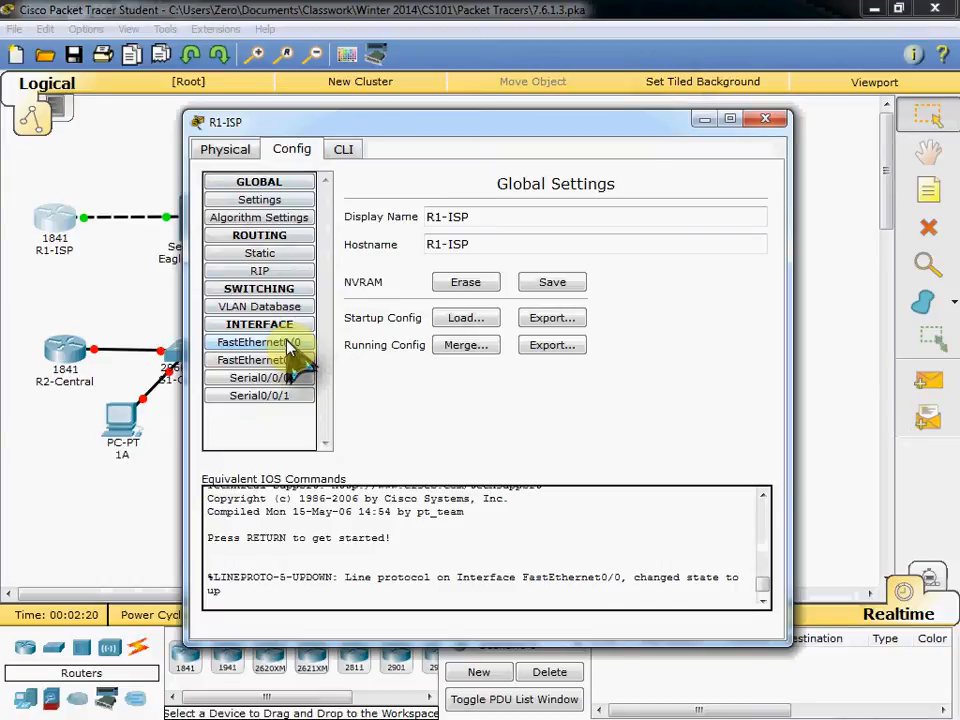
pyautogui.click(258, 342)
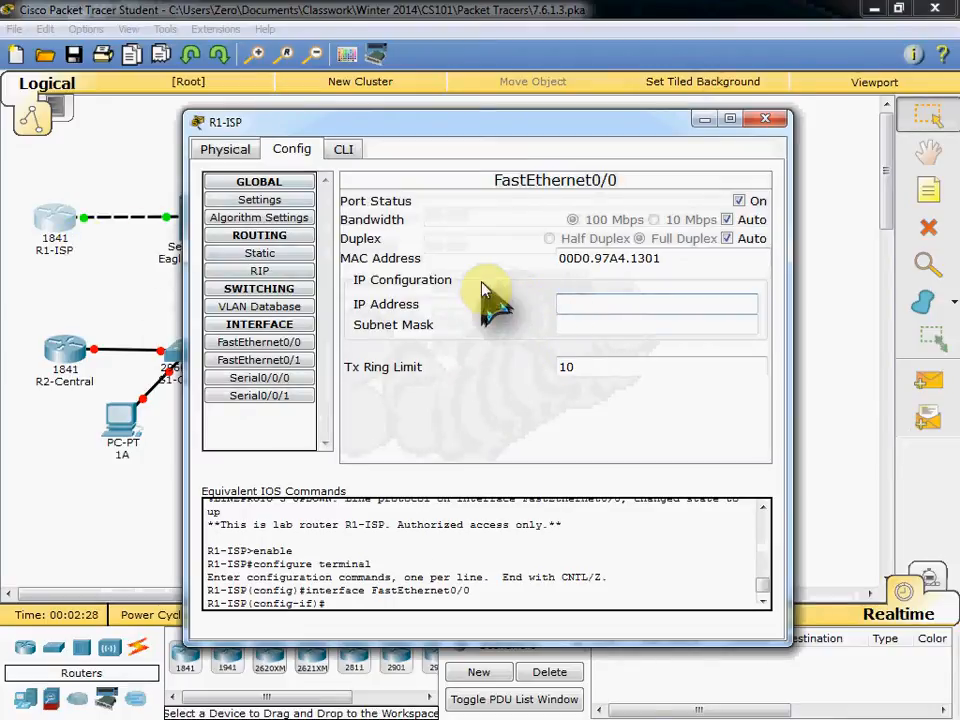
pyautogui.write('172.16.3.62')
pyautogui.click(657, 325)
pyautogui.write('255.255.255.192')
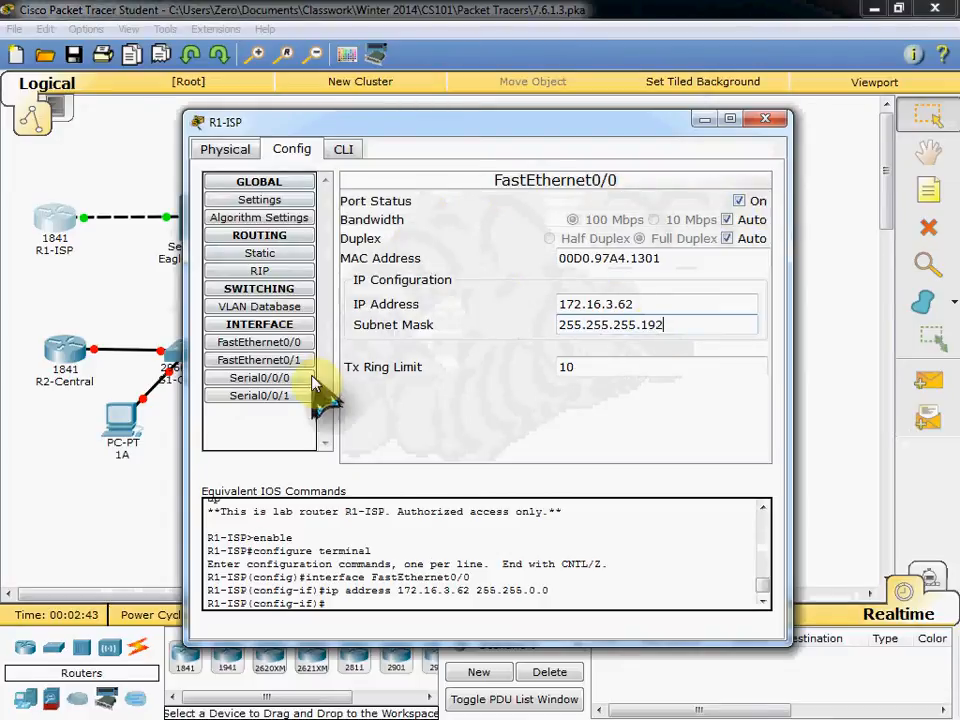
pyautogui.click(258, 377)
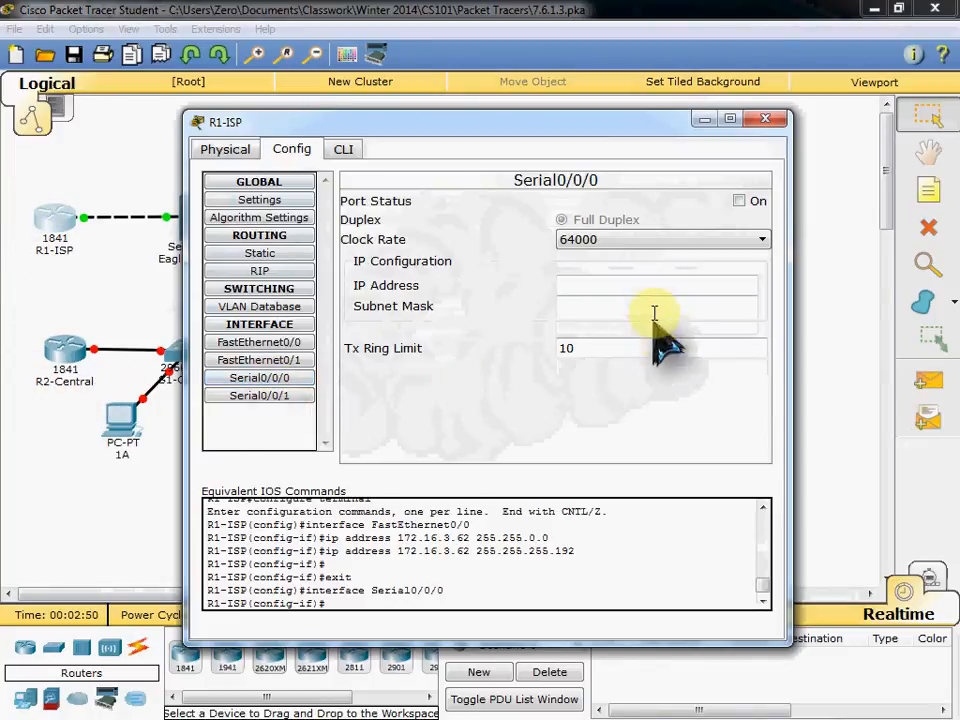
# Step: Turn on R1-ISP Serial0/0/0 with IP 172.16.3.98 and mask 255.255.255.252
pyautogui.click(739, 201)
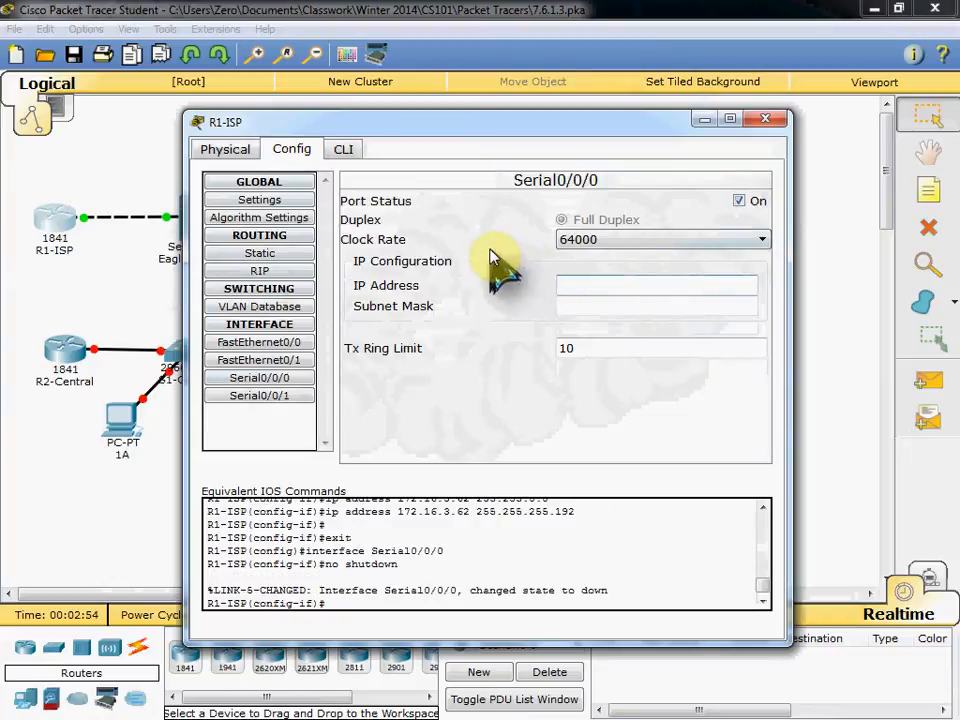
pyautogui.write('172.16.3.')
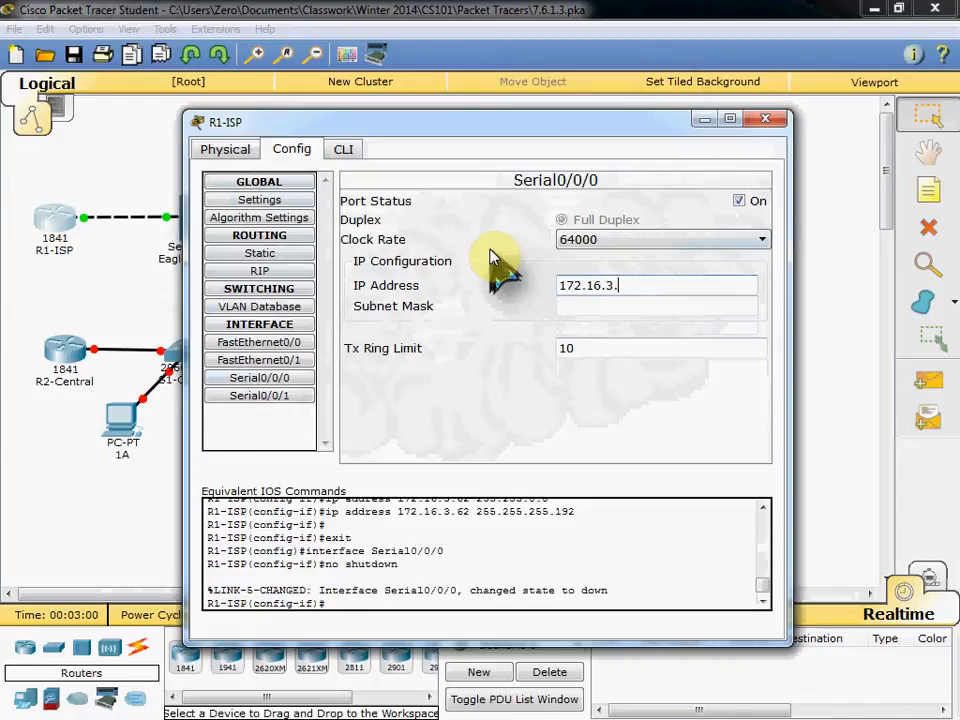
pyautogui.write('255.255.255.192')
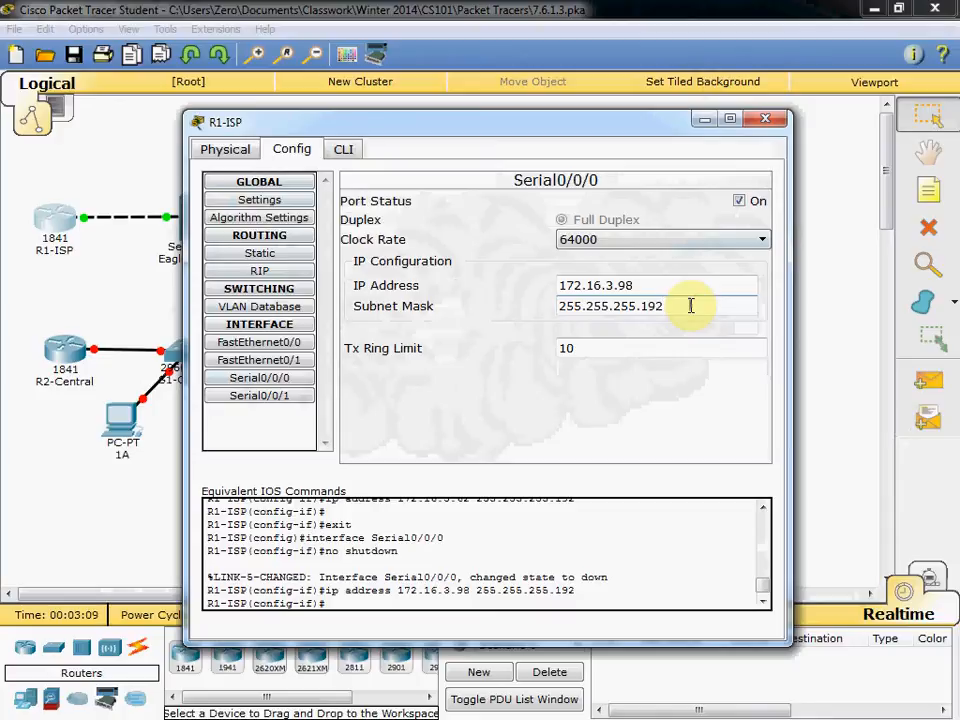
pyautogui.press('BackSpace')
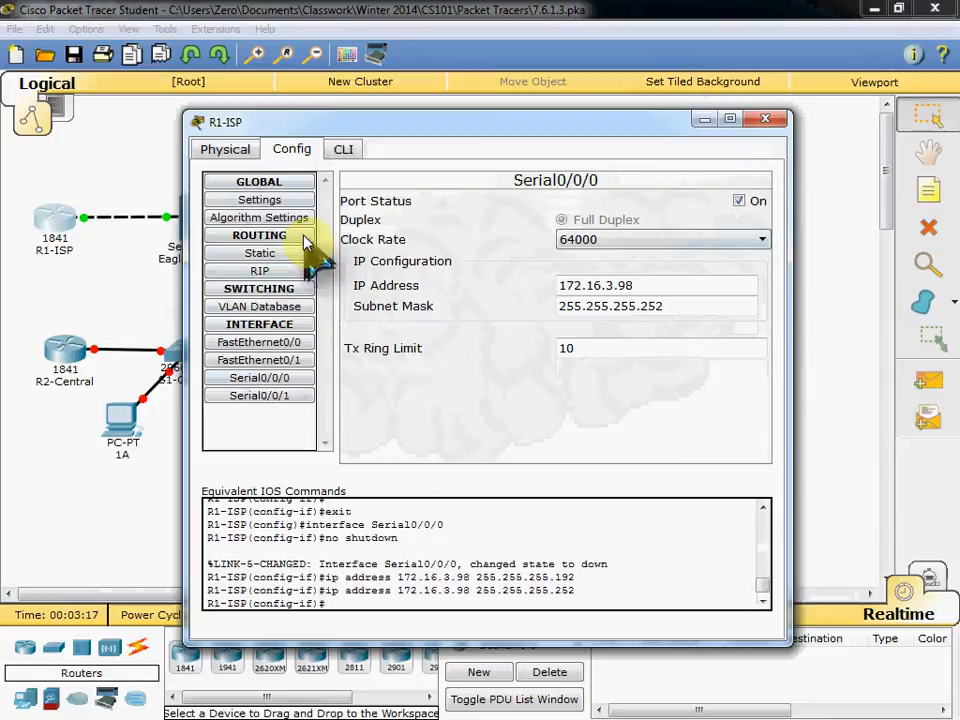
# Step: Save R1-ISP's configuration to NVRAM, check the static routes page, and close the window
pyautogui.click(259, 199)
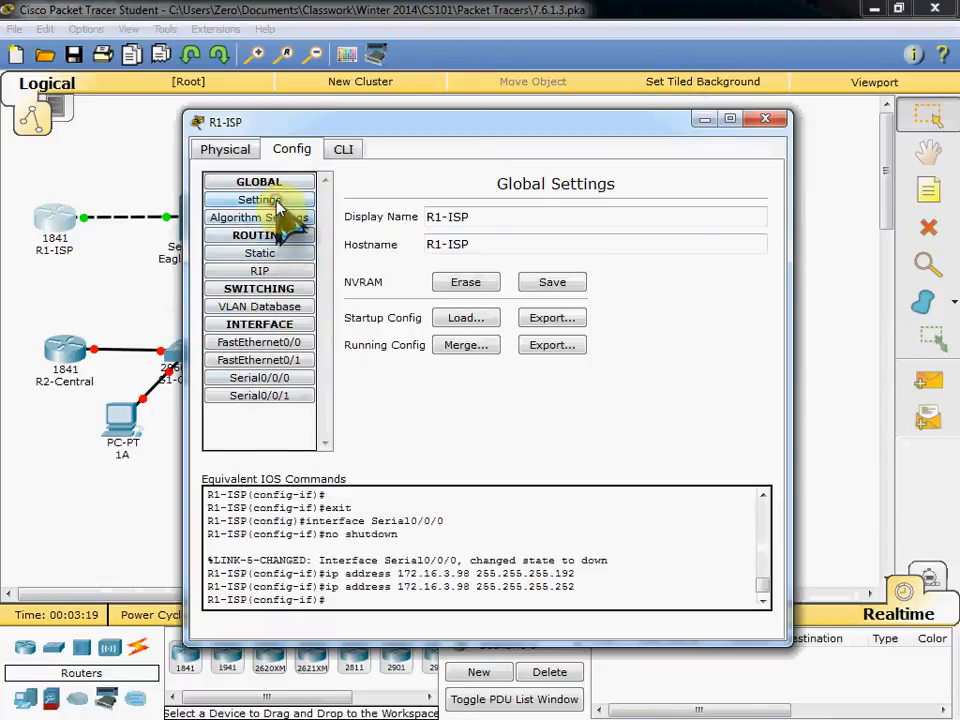
pyautogui.click(552, 281)
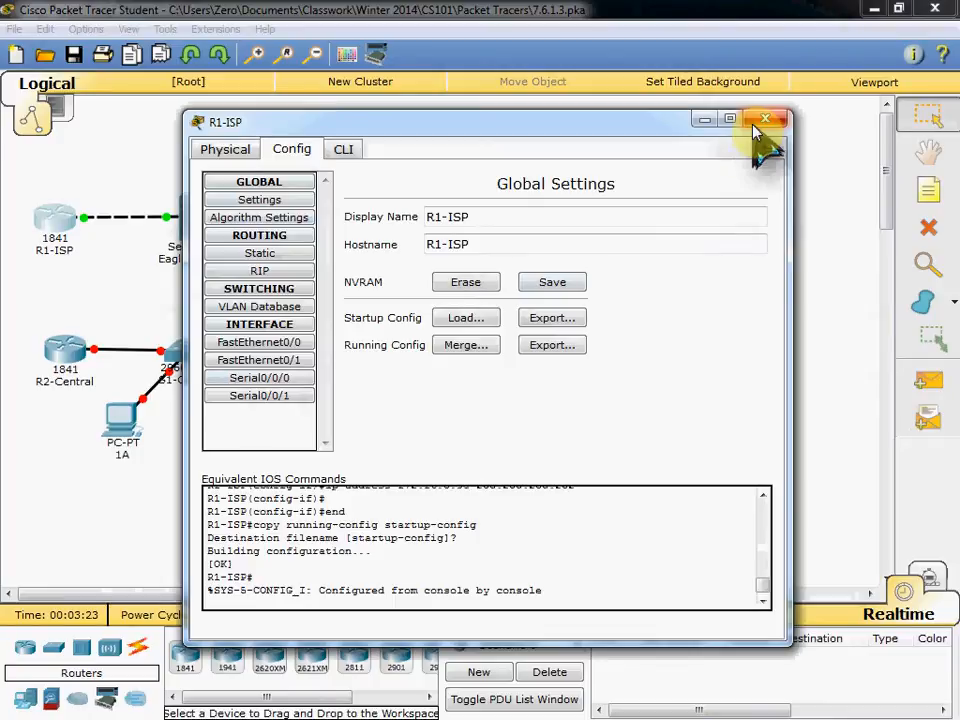
pyautogui.click(259, 252)
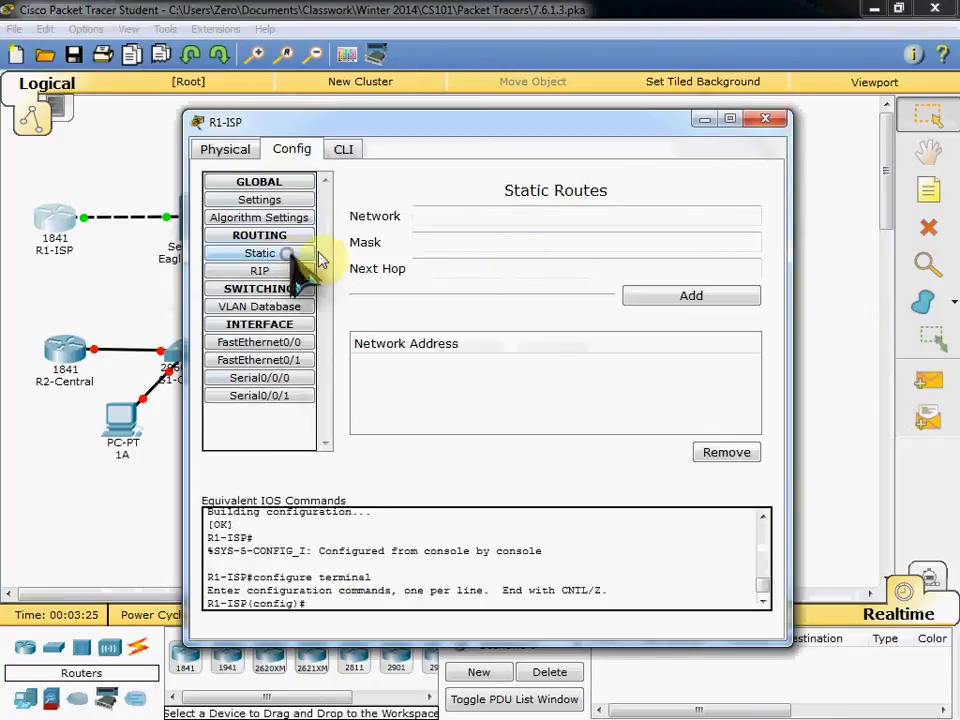
pyautogui.click(766, 118)
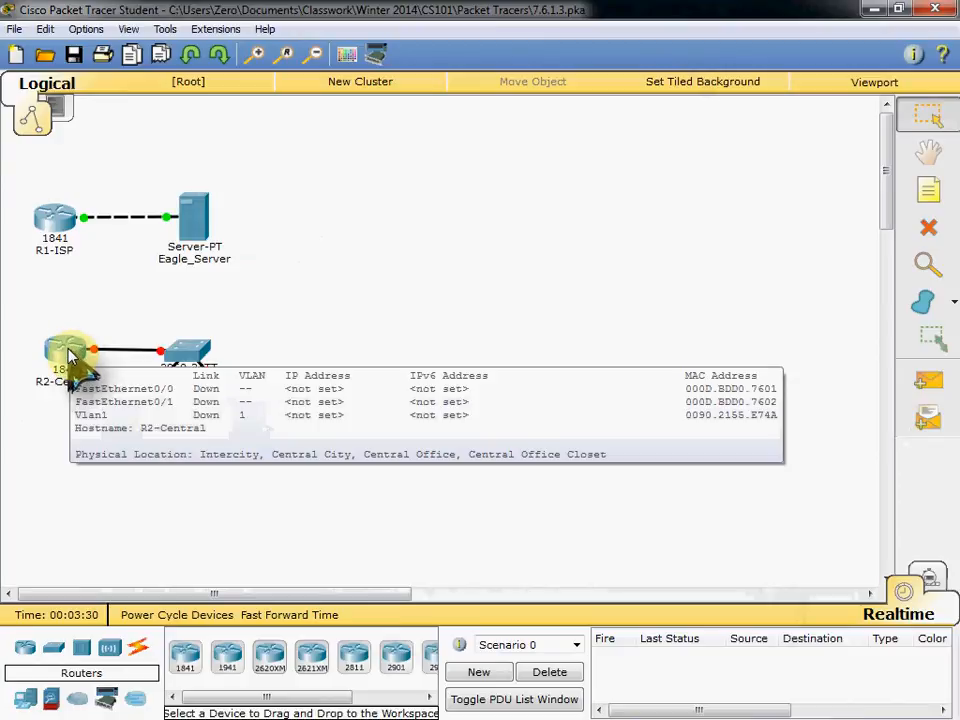
# Step: Open R2-Central and turn on FastEthernet0/0 with IP 172.16.1.254, mask 255.255.254.0
pyautogui.doubleClick(65, 350)
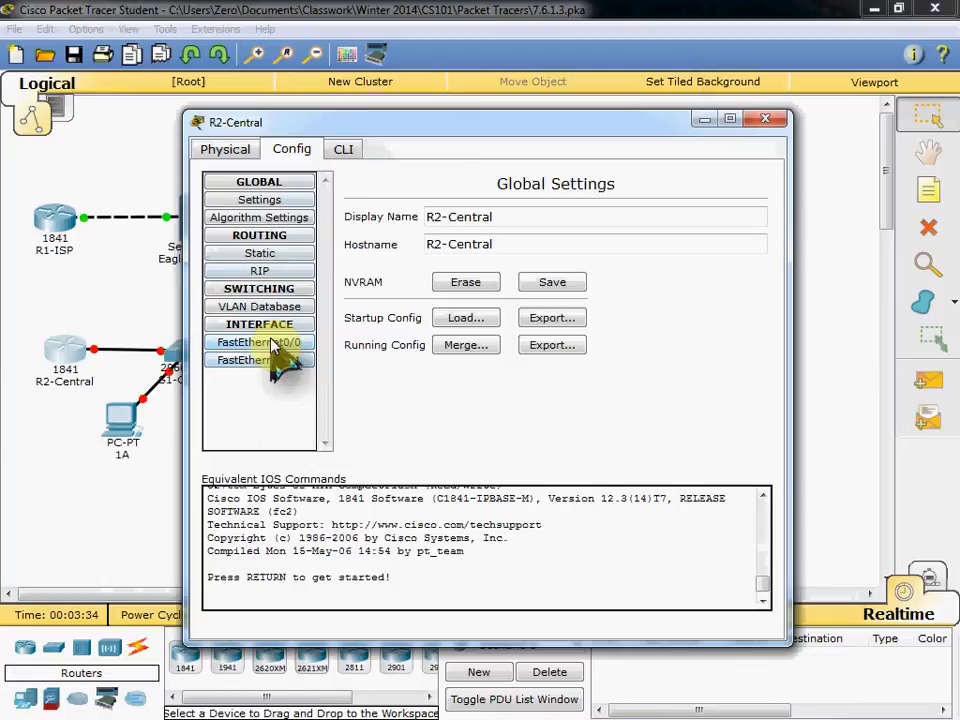
pyautogui.click(258, 342)
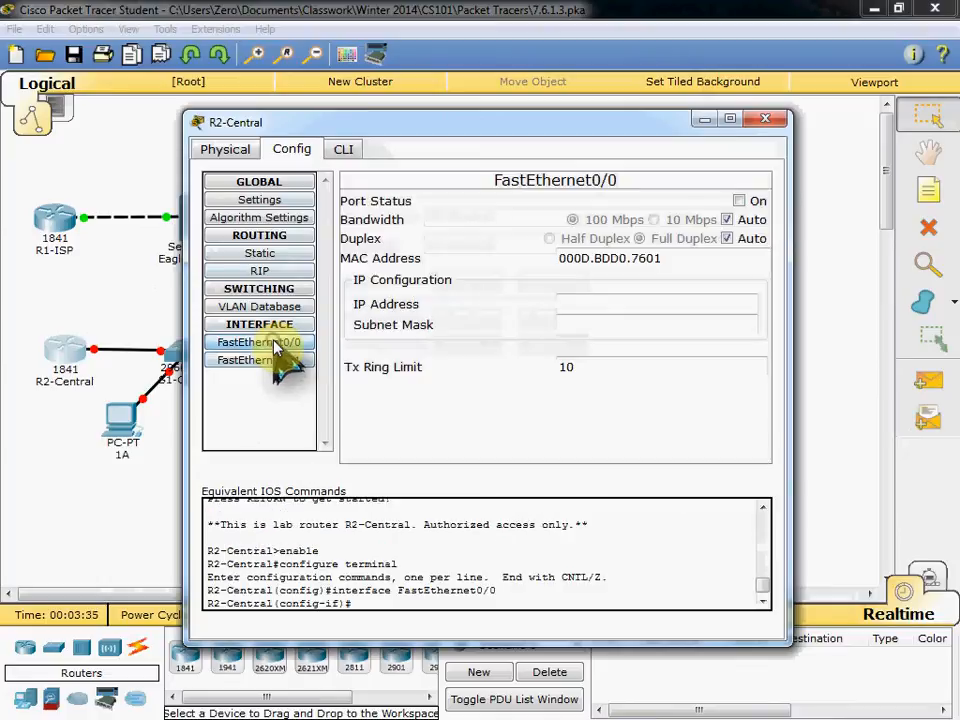
pyautogui.click(740, 201)
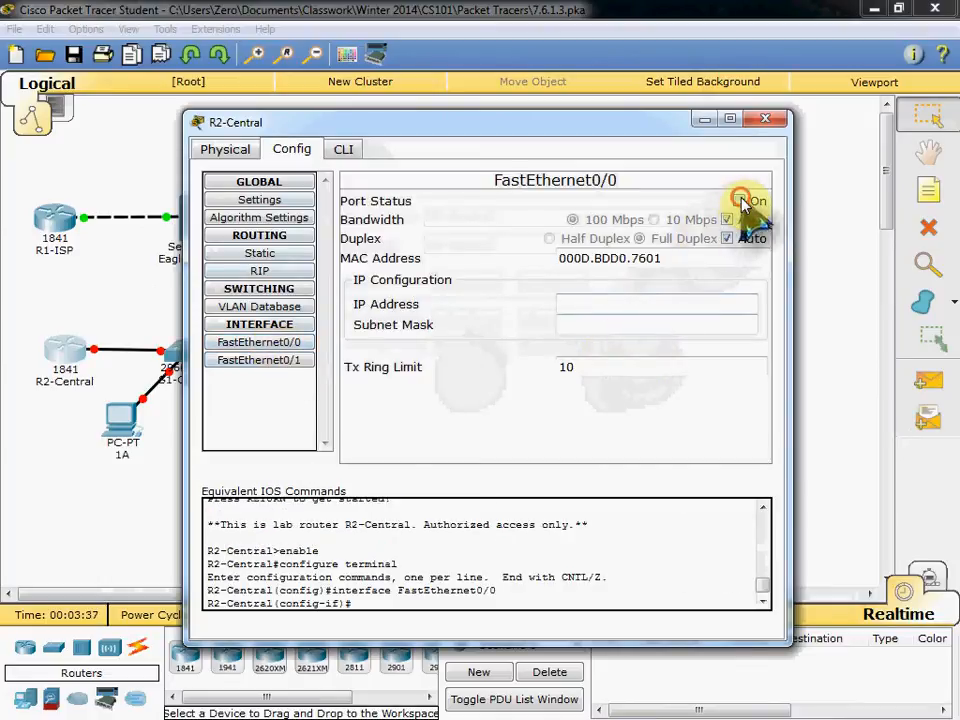
pyautogui.click(739, 201)
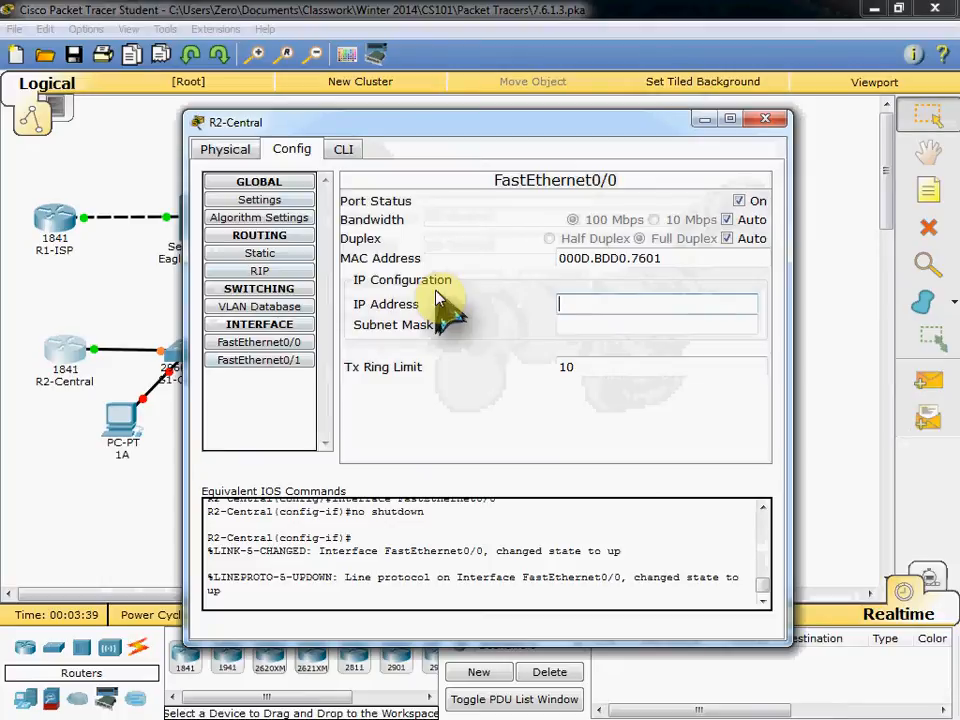
pyautogui.write('172.')
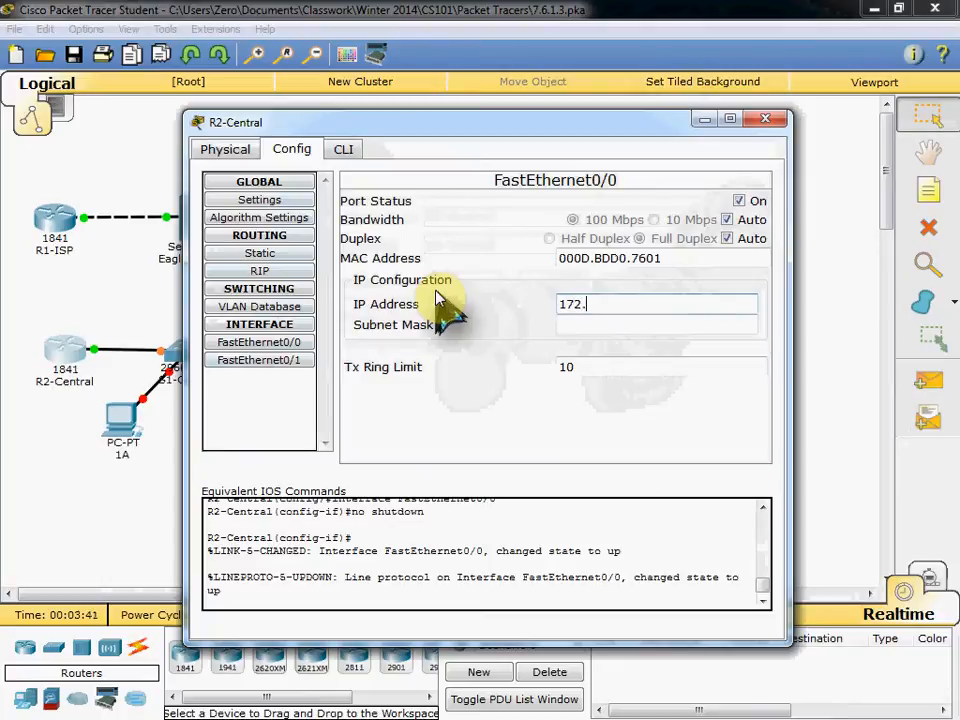
pyautogui.write('16.1.')
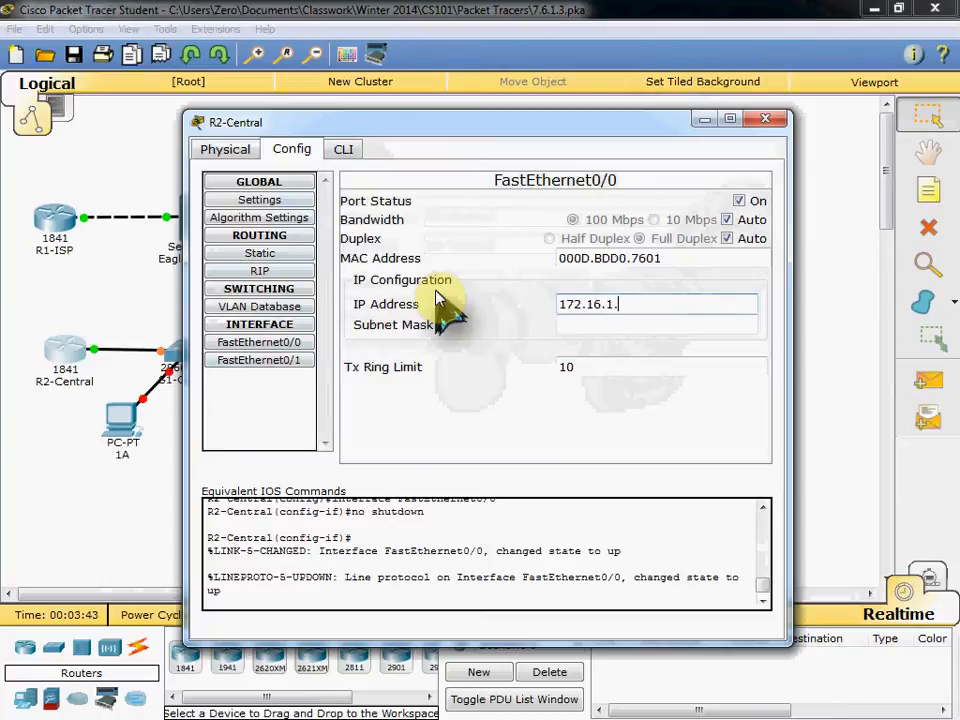
pyautogui.write('255.255.0.0')
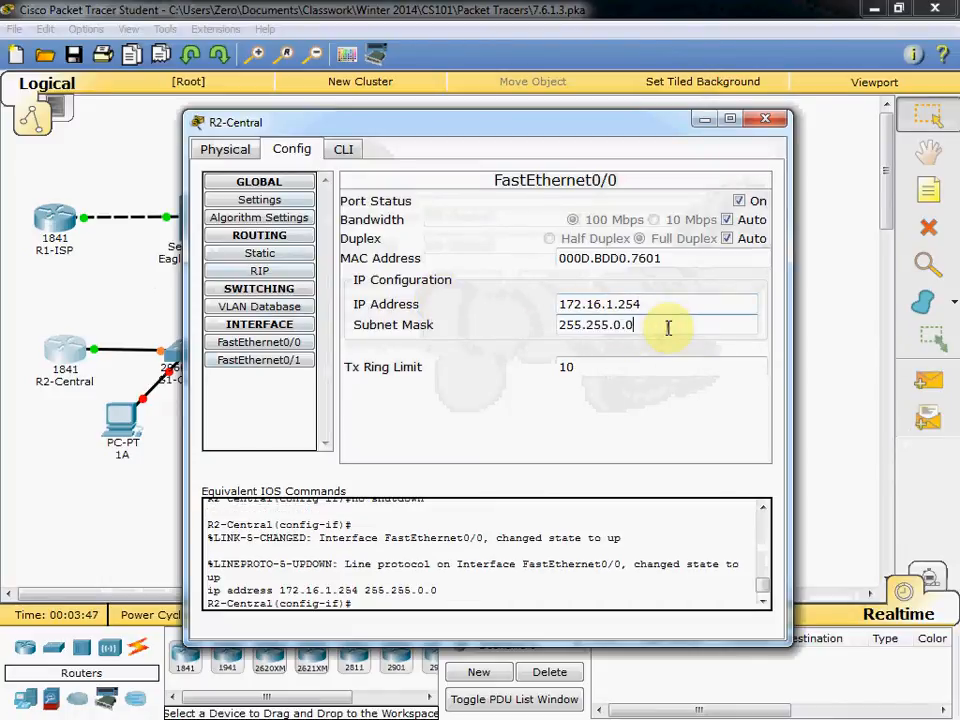
pyautogui.press('Backspace')
pyautogui.write('254')
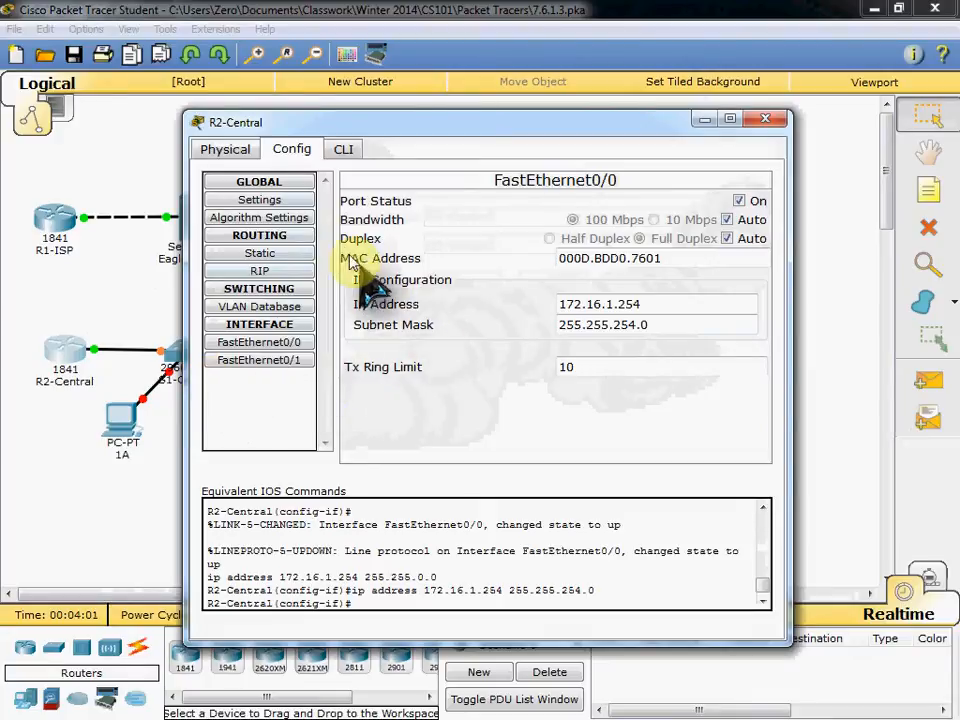
pyautogui.click(259, 199)
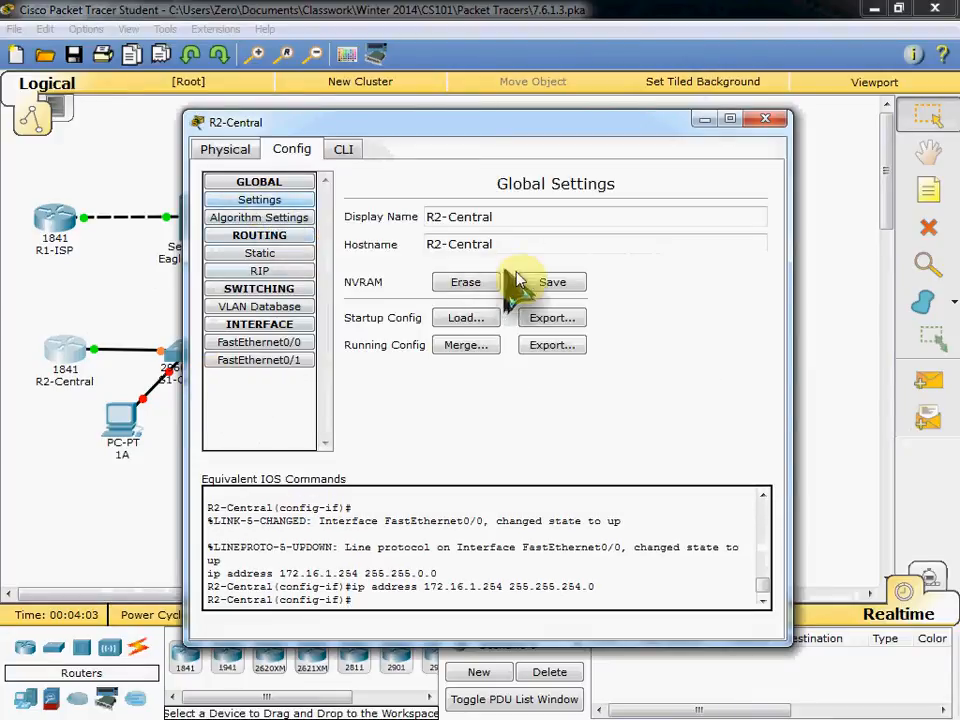
# Step: Save R2-Central's configuration to NVRAM and install a WIC-1T card in its empty slot
pyautogui.click(552, 282)
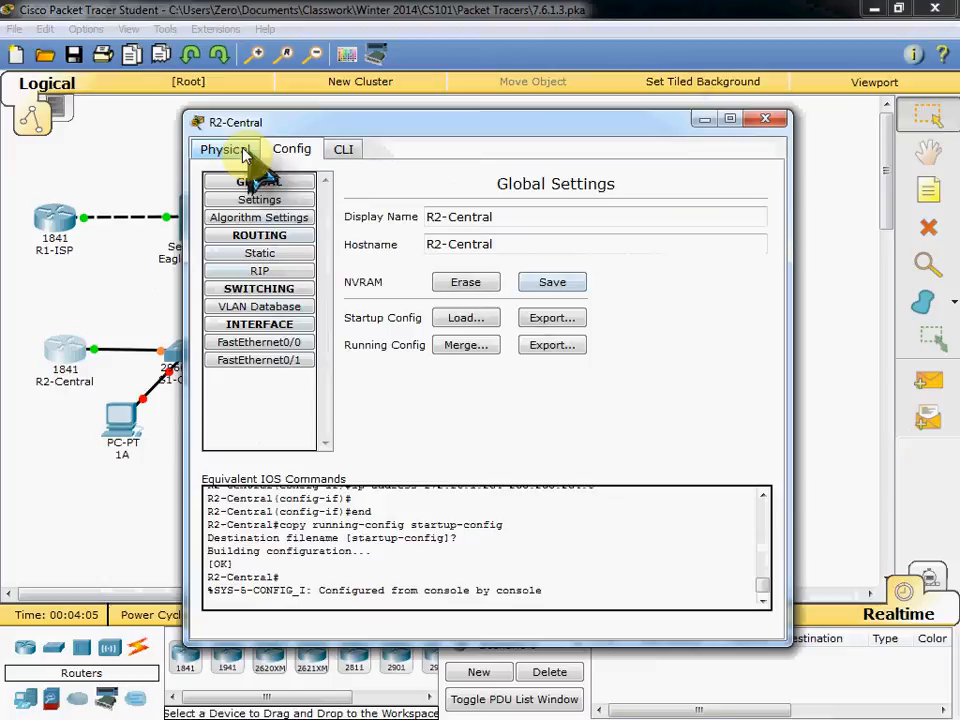
pyautogui.click(224, 149)
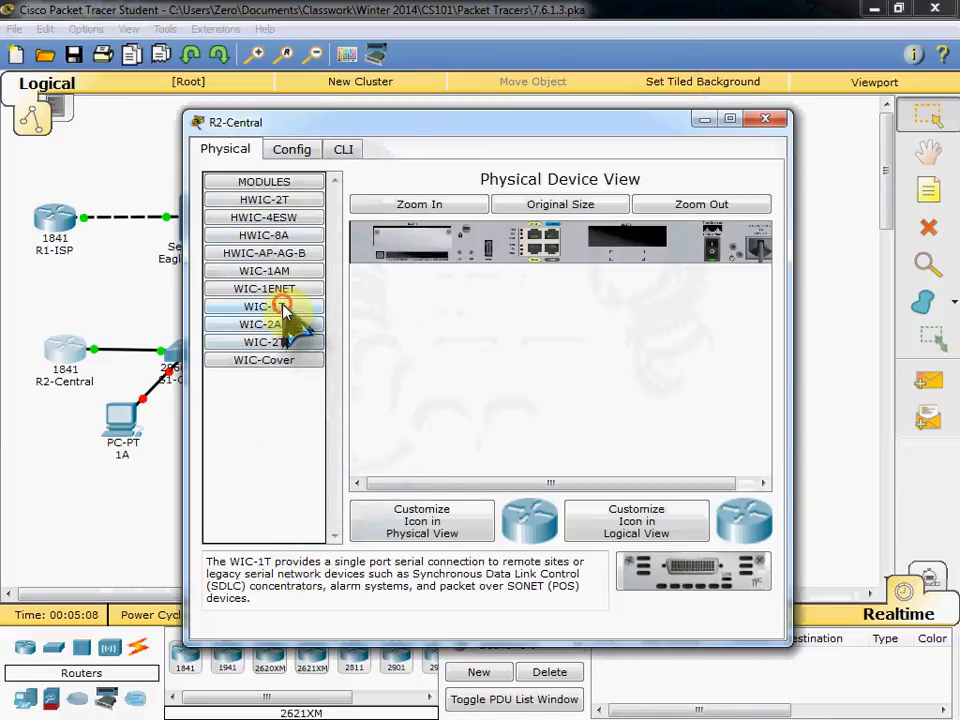
pyautogui.click(264, 306)
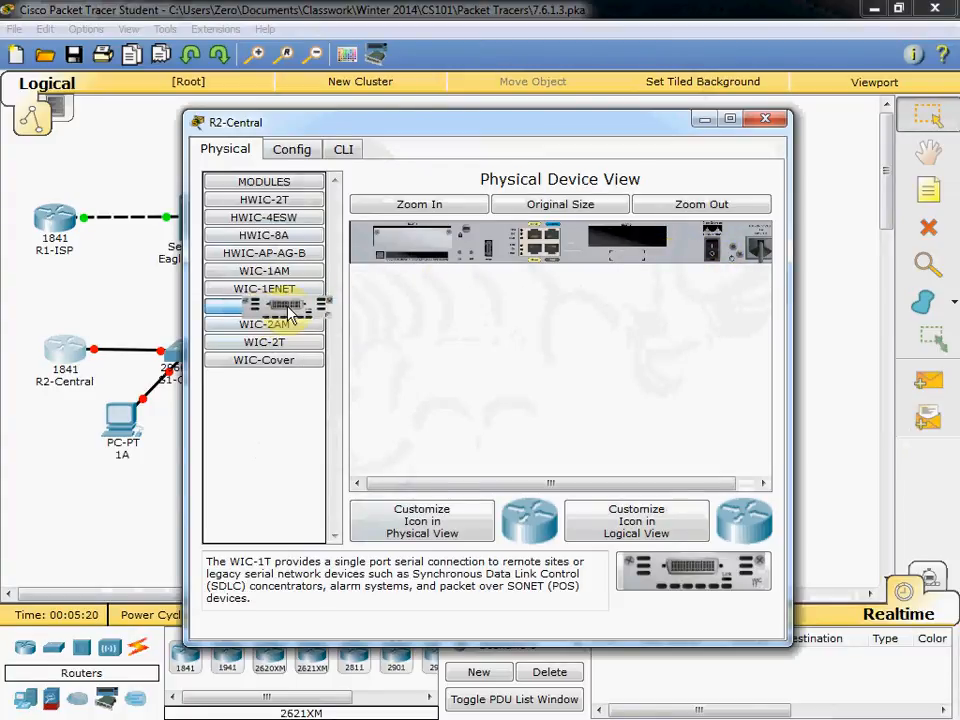
pyautogui.moveTo(264, 306); pyautogui.dragTo(635, 245)
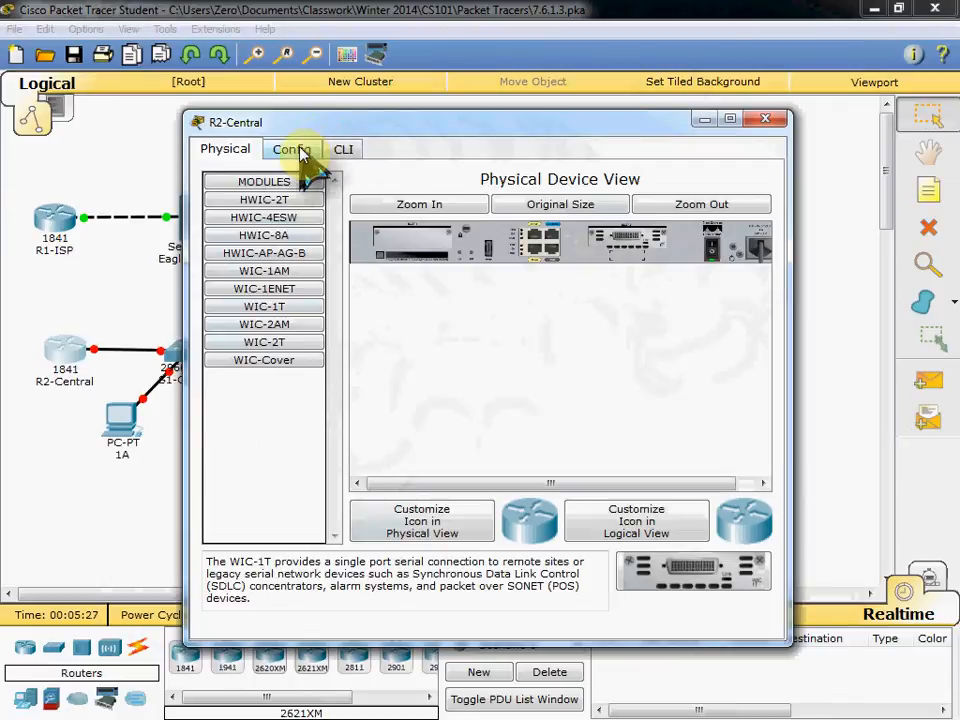
# Step: Close R2-Central's window and fast-forward time so the links come up
pyautogui.click(291, 149)
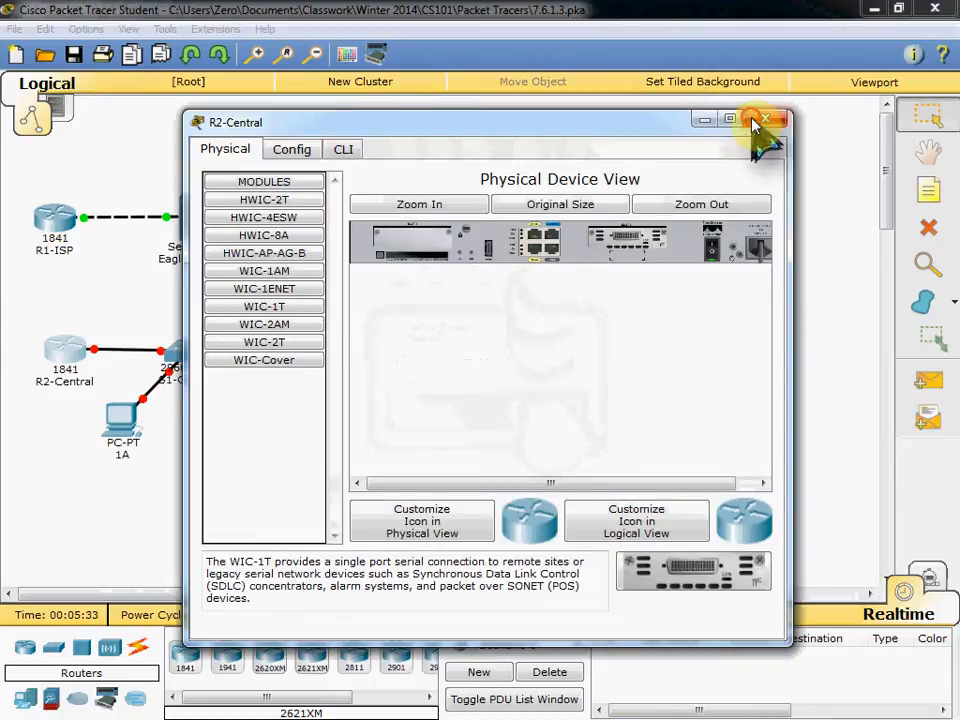
pyautogui.click(766, 120)
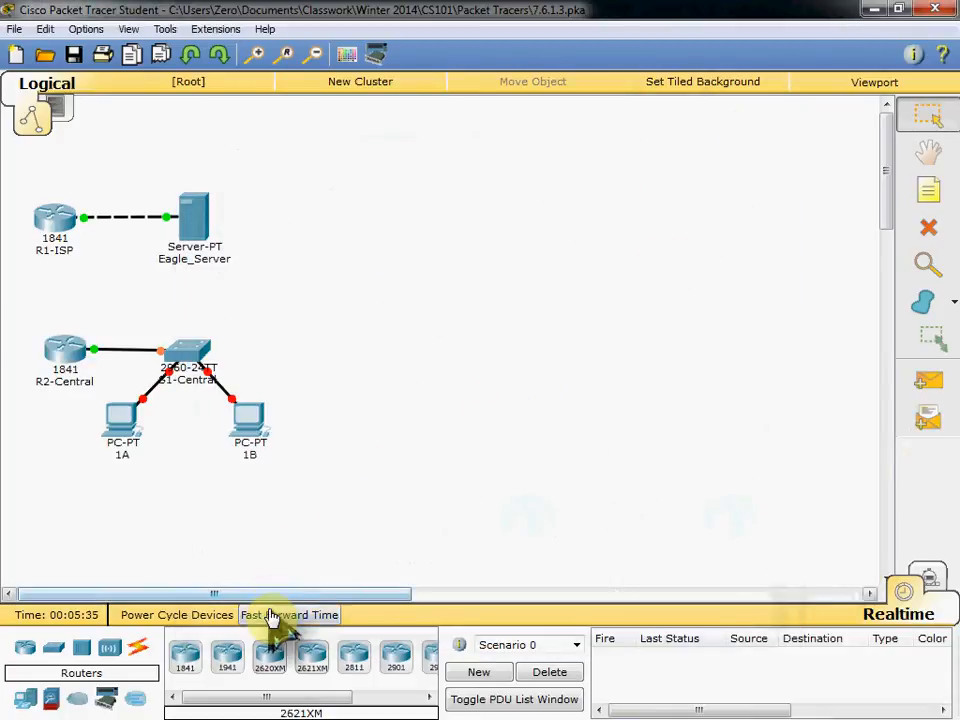
pyautogui.click(289, 614)
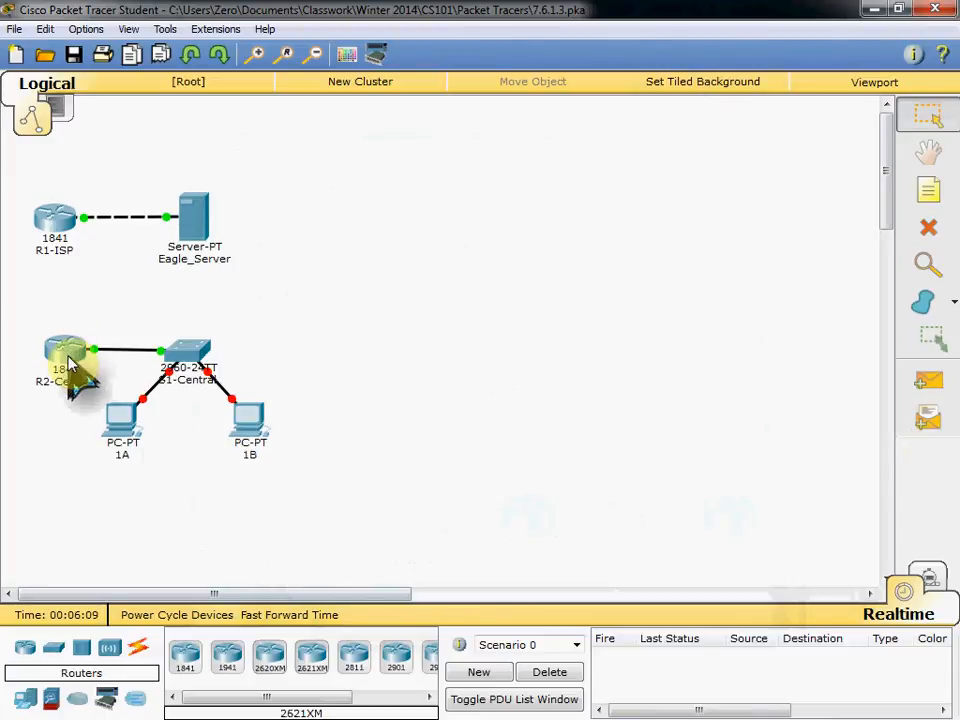
# Step: Reopen R2-Central and set the Serial0/0/0 clock rate to 64000
pyautogui.doubleClick(65, 355)
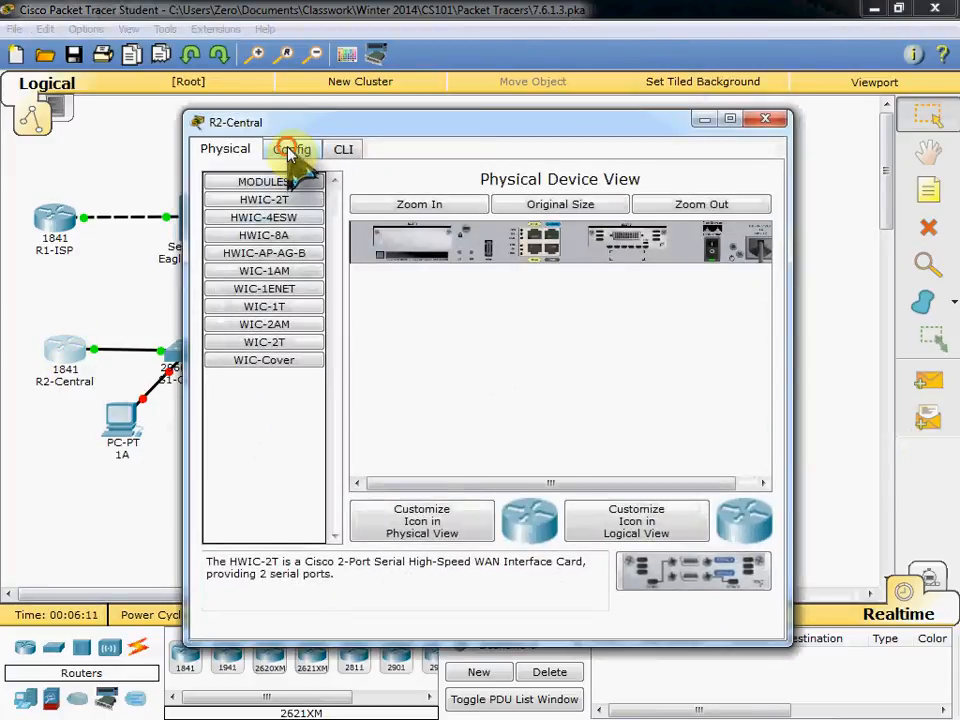
pyautogui.click(291, 149)
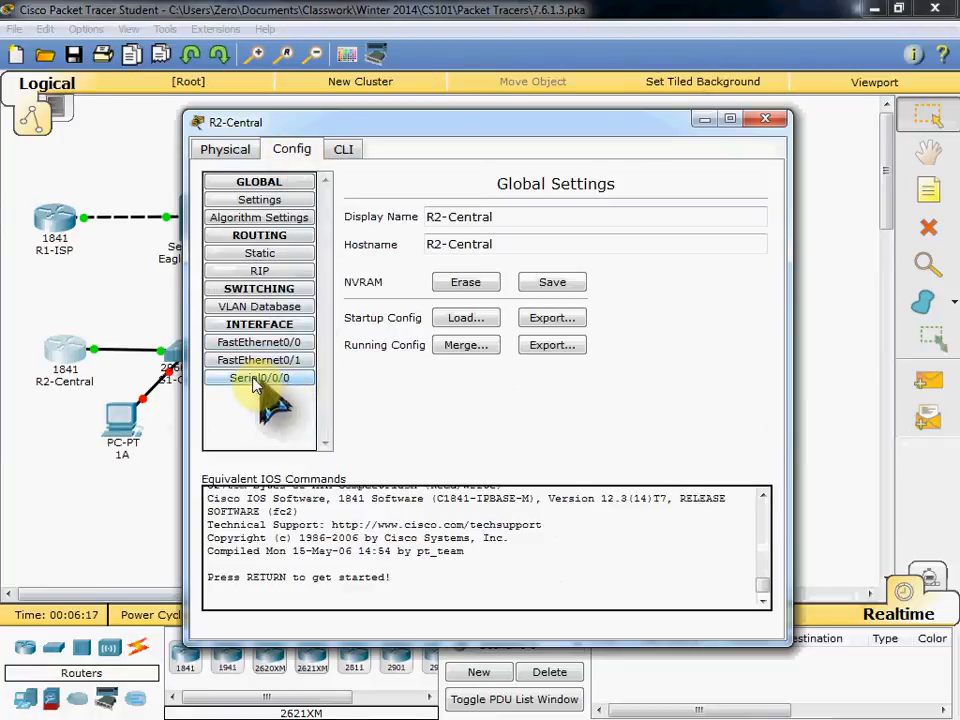
pyautogui.click(259, 377)
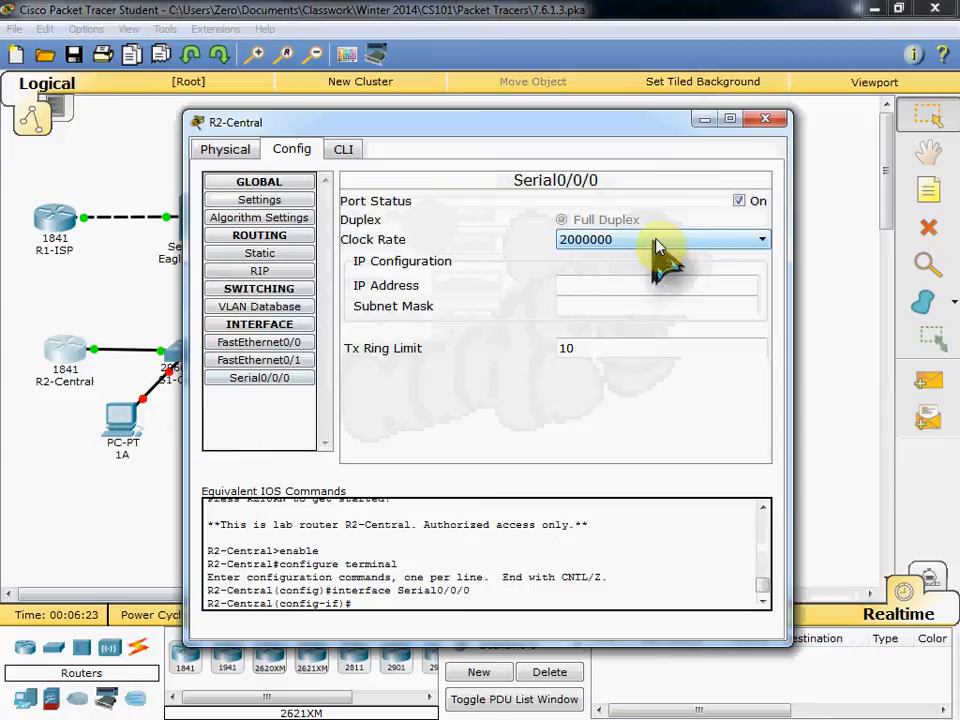
pyautogui.moveTo(705, 255)
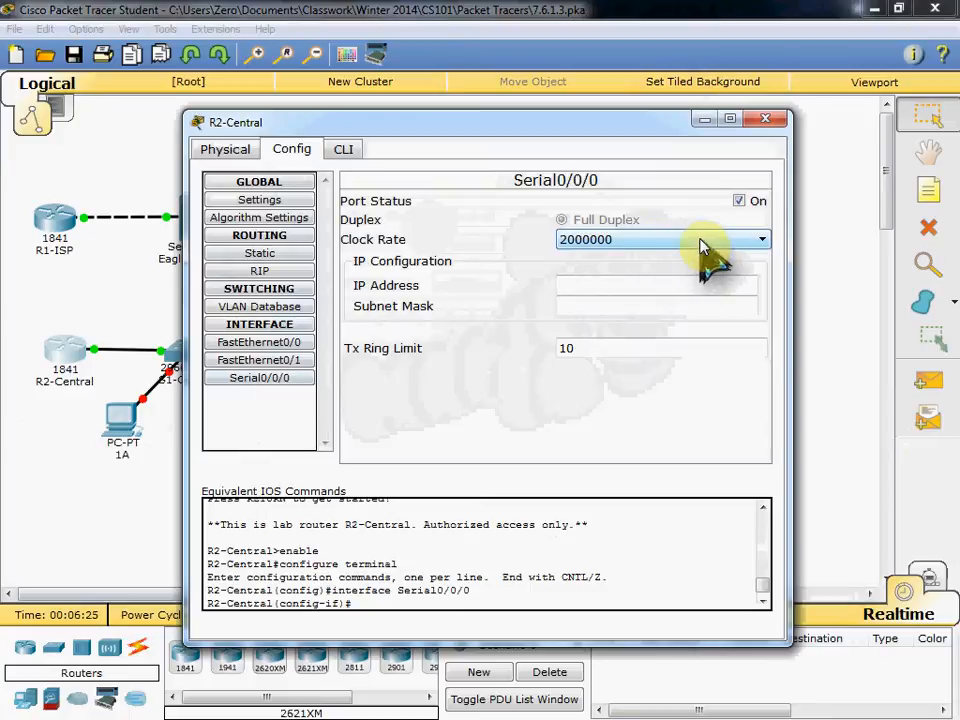
pyautogui.click(762, 239)
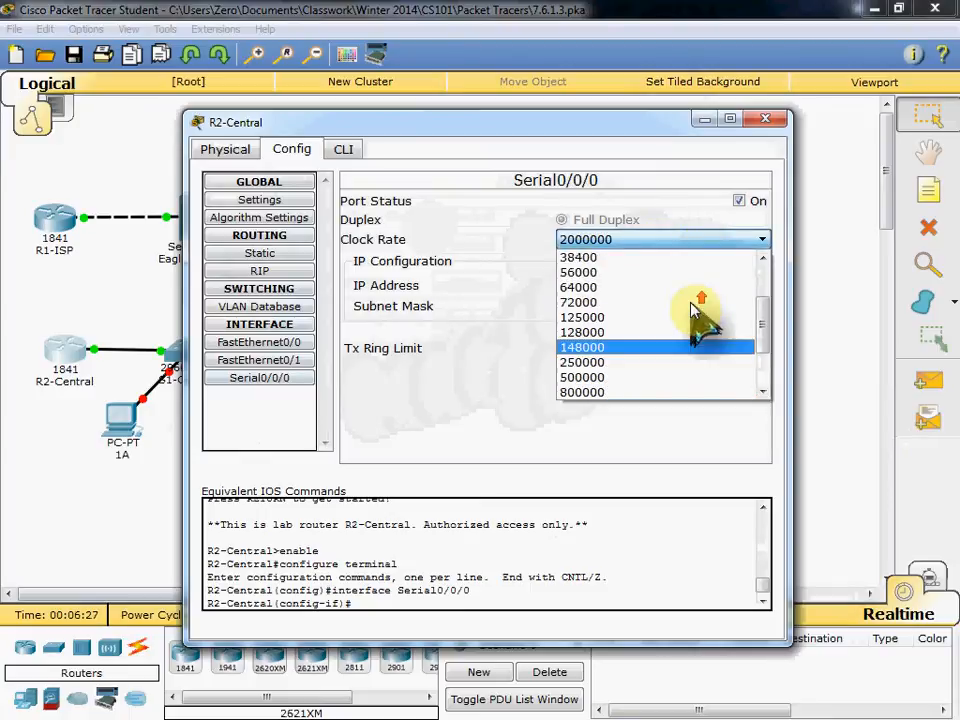
pyautogui.click(578, 287)
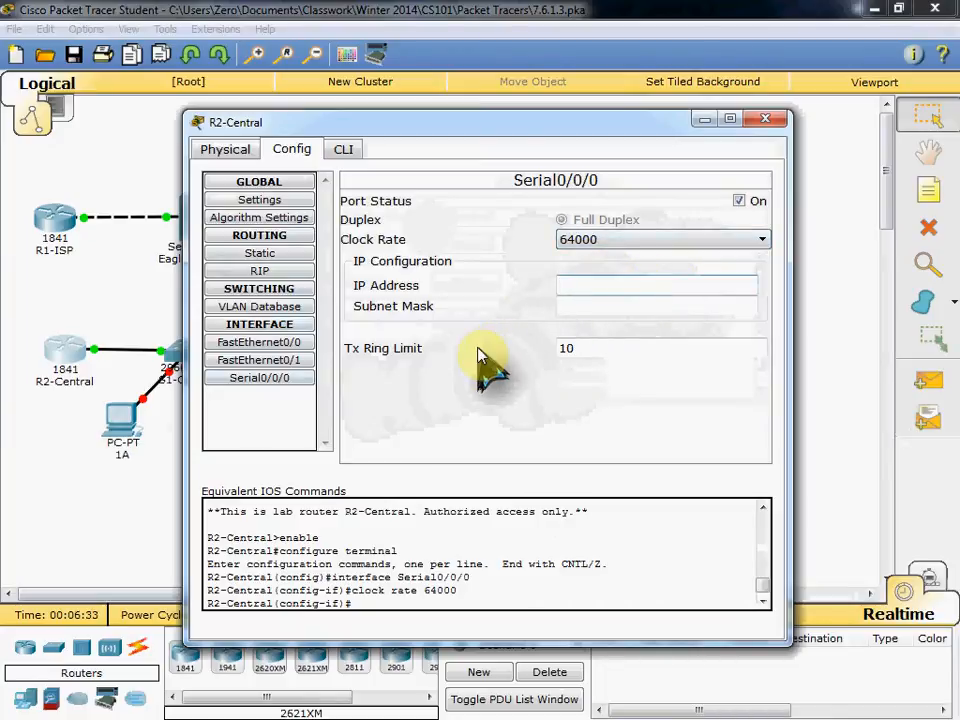
# Step: Give Serial0/0/0 address 172.16.3.97, mask 255.255.255.252, and save the configuration
pyautogui.write('172.16.')
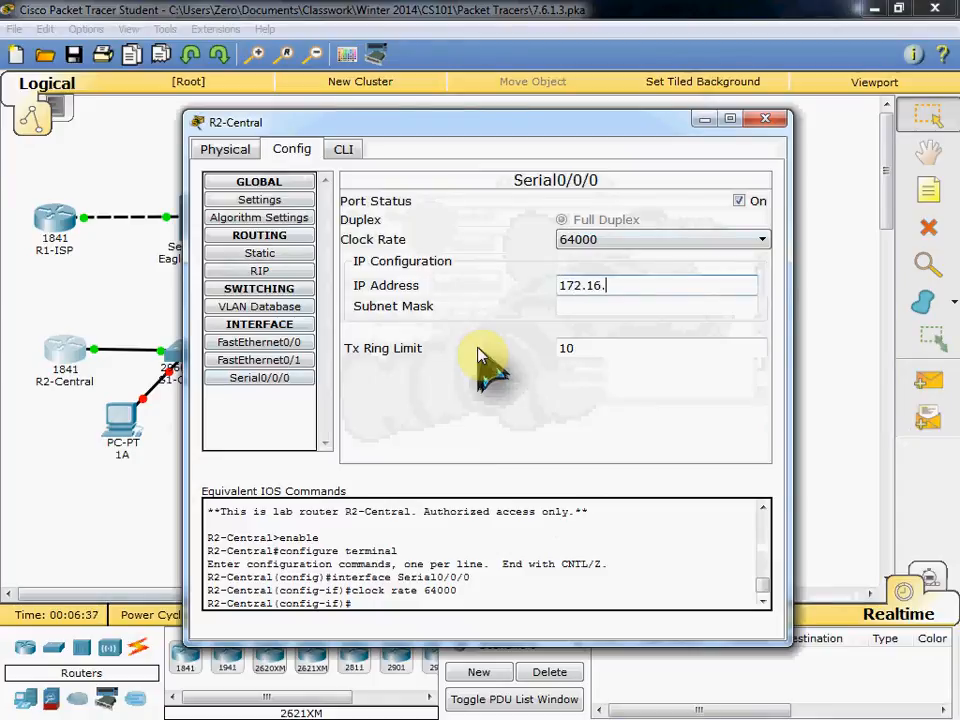
pyautogui.write('3.97')
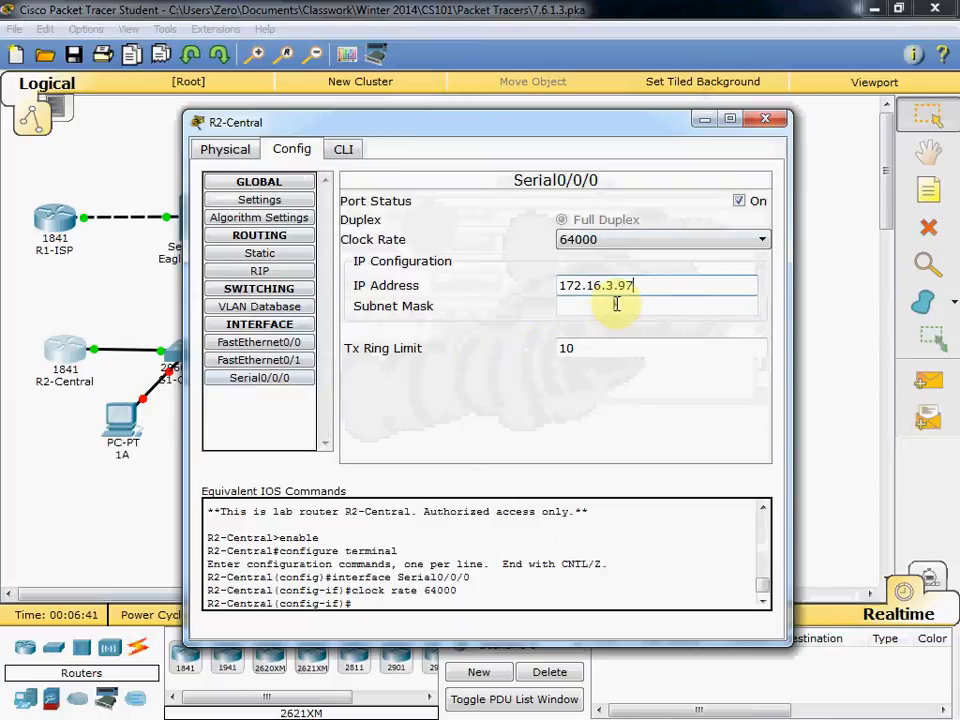
pyautogui.write('255.255.254.0')
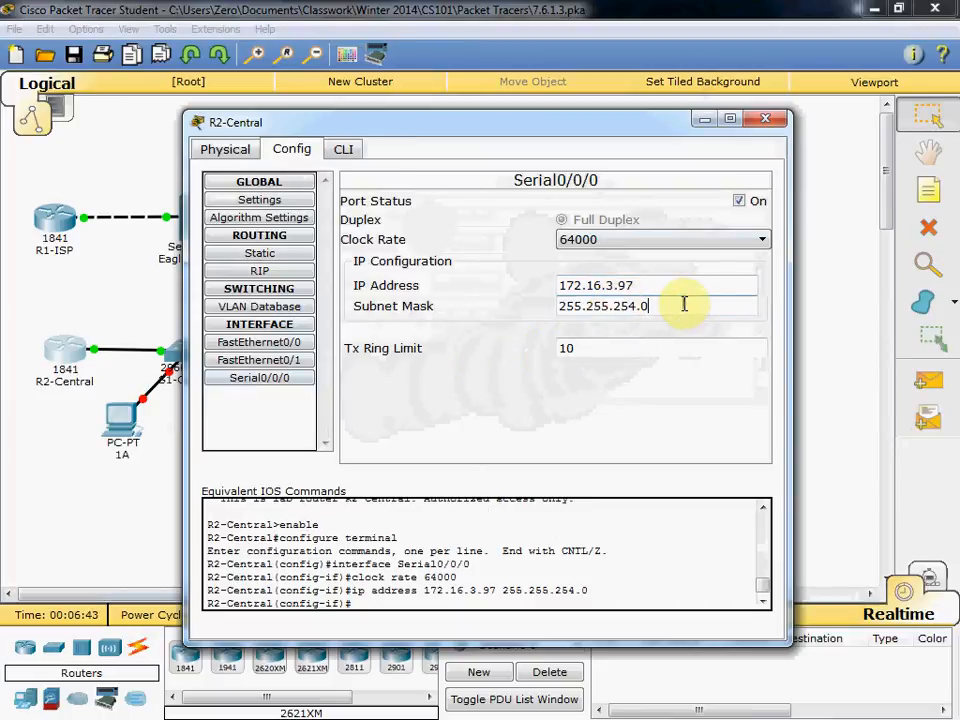
pyautogui.press('BackSpace')
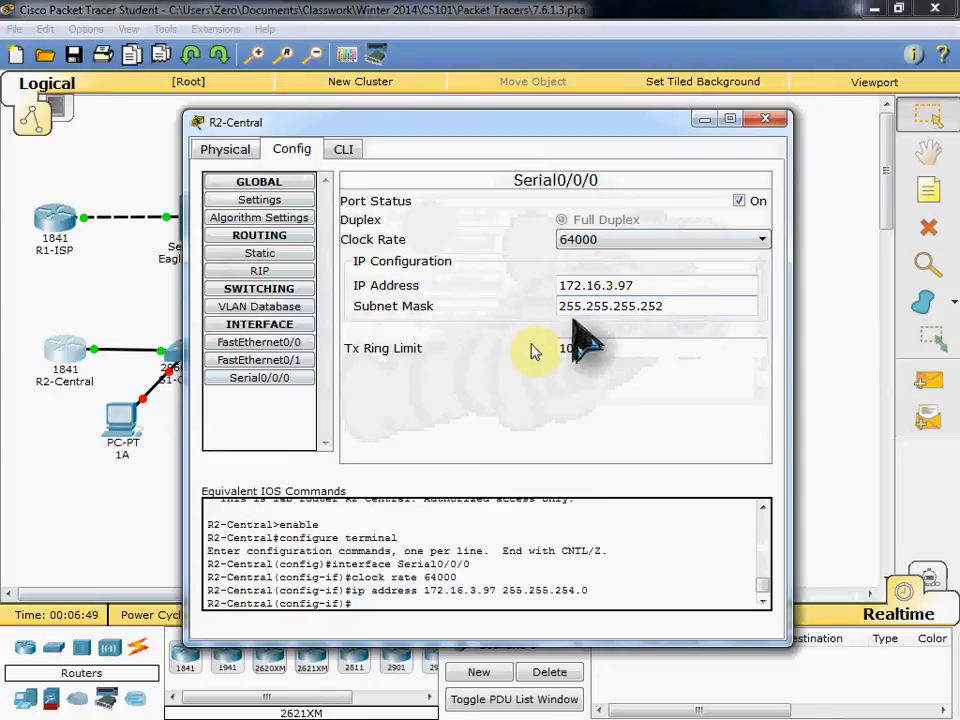
pyautogui.click(258, 181)
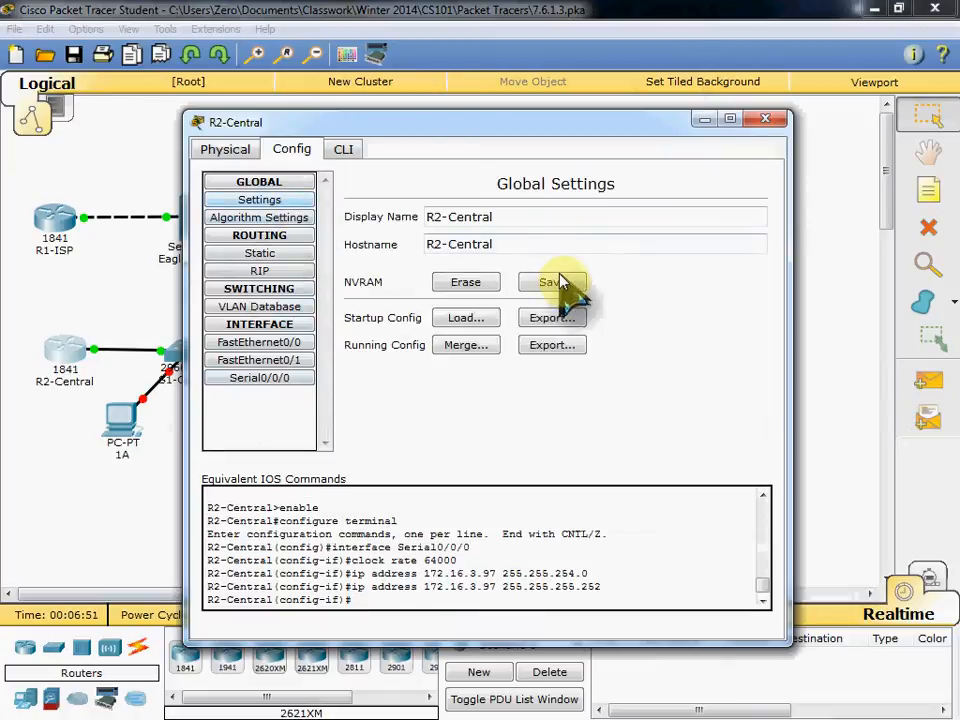
# Step: Browse R2-Central's Config pages, then close its configuration window
pyautogui.click(259, 342)
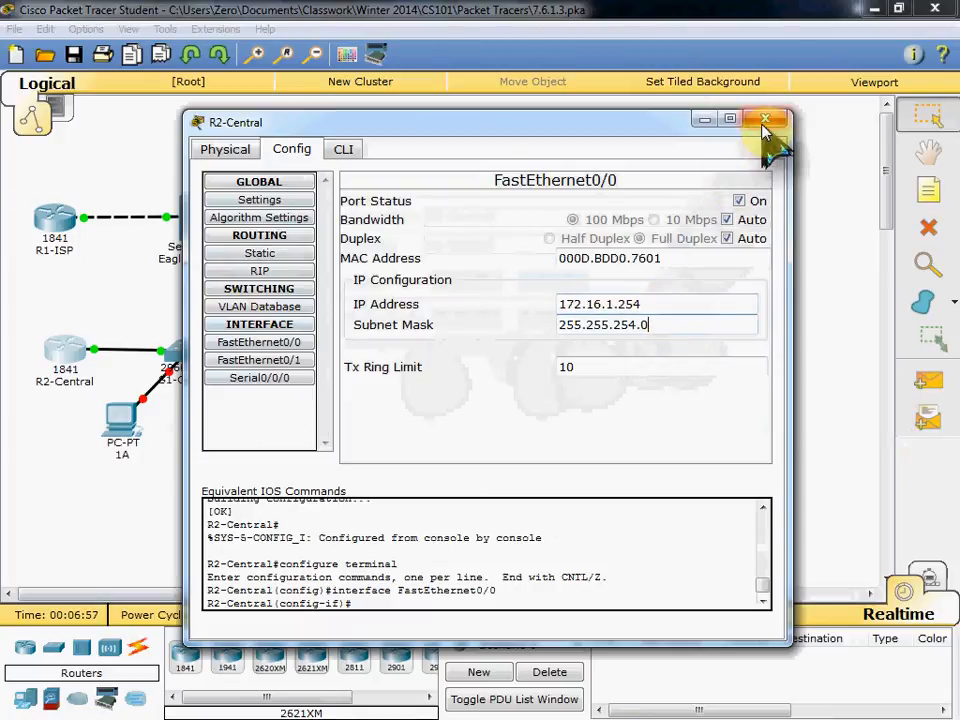
pyautogui.click(259, 253)
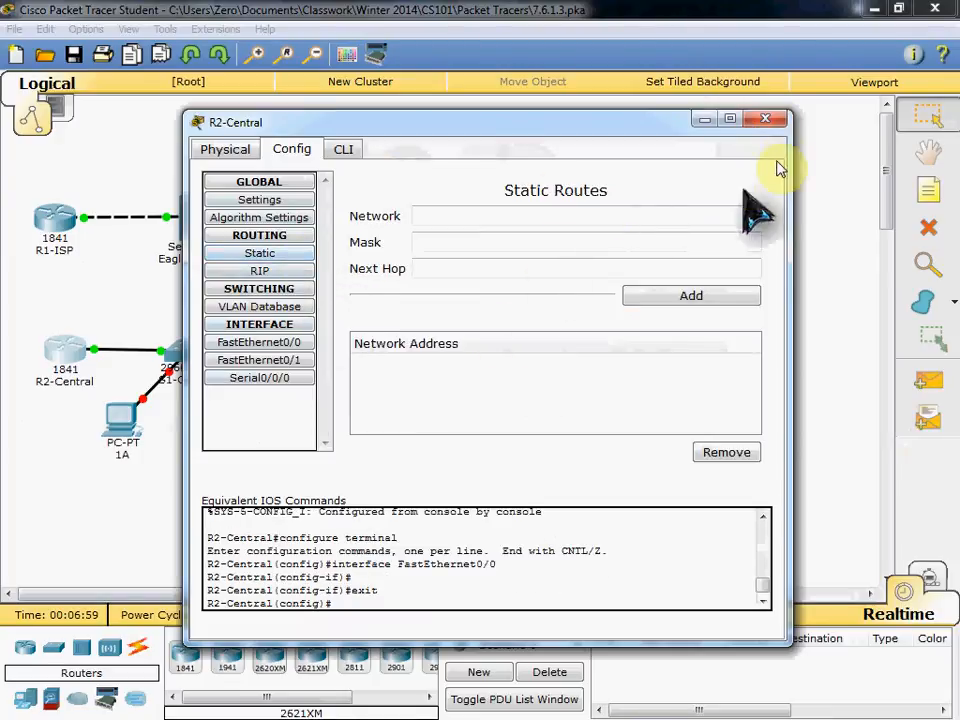
pyautogui.click(765, 119)
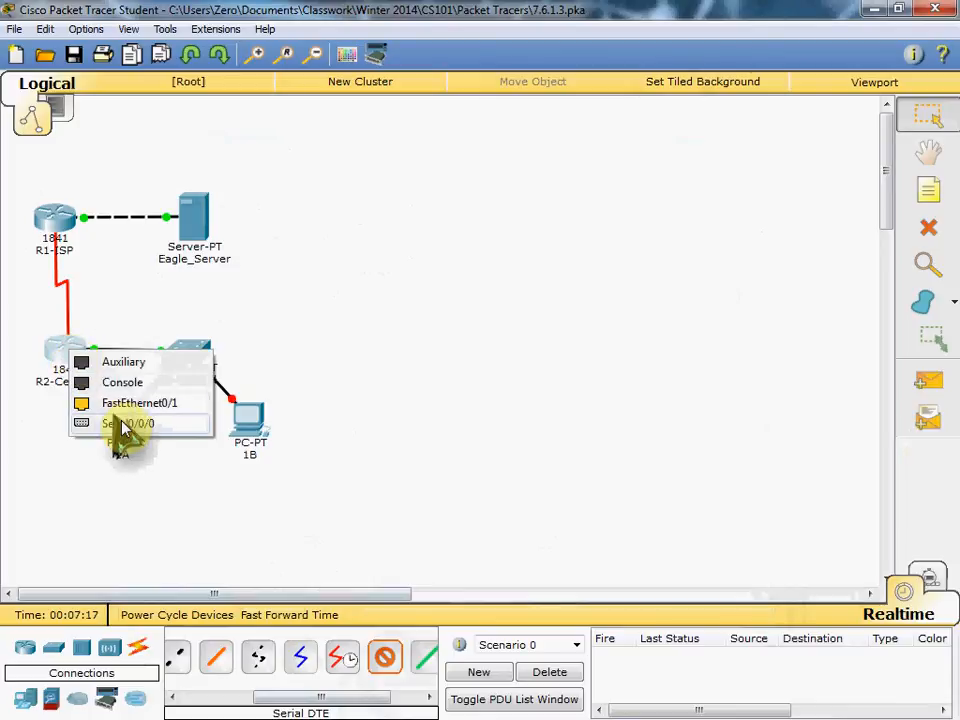
# Step: Attach the serial cable to R2-Central Serial0/0/0; give PC 1A gateway 172.16.1.254, DNS 172.16.3.61
pyautogui.click(128, 423)
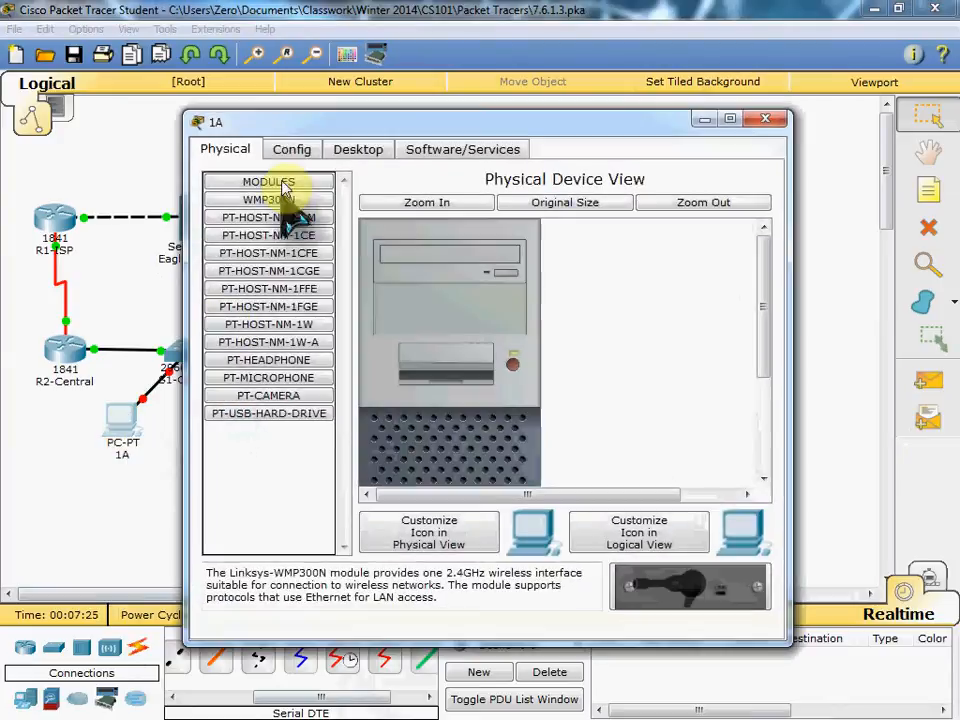
pyautogui.click(291, 149)
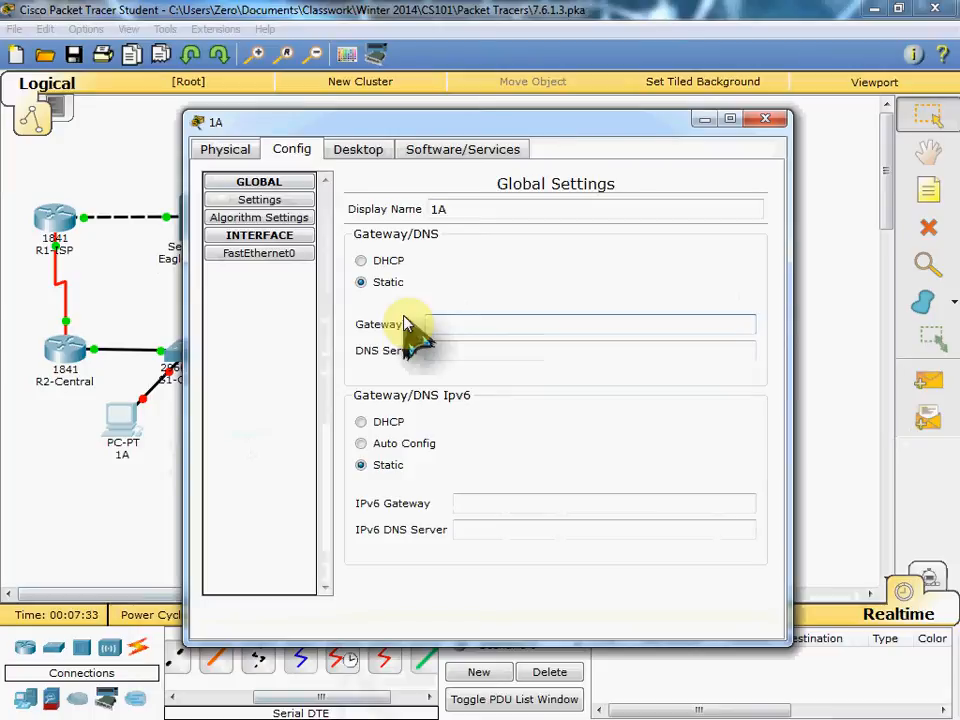
pyautogui.write('172.16.1.254')
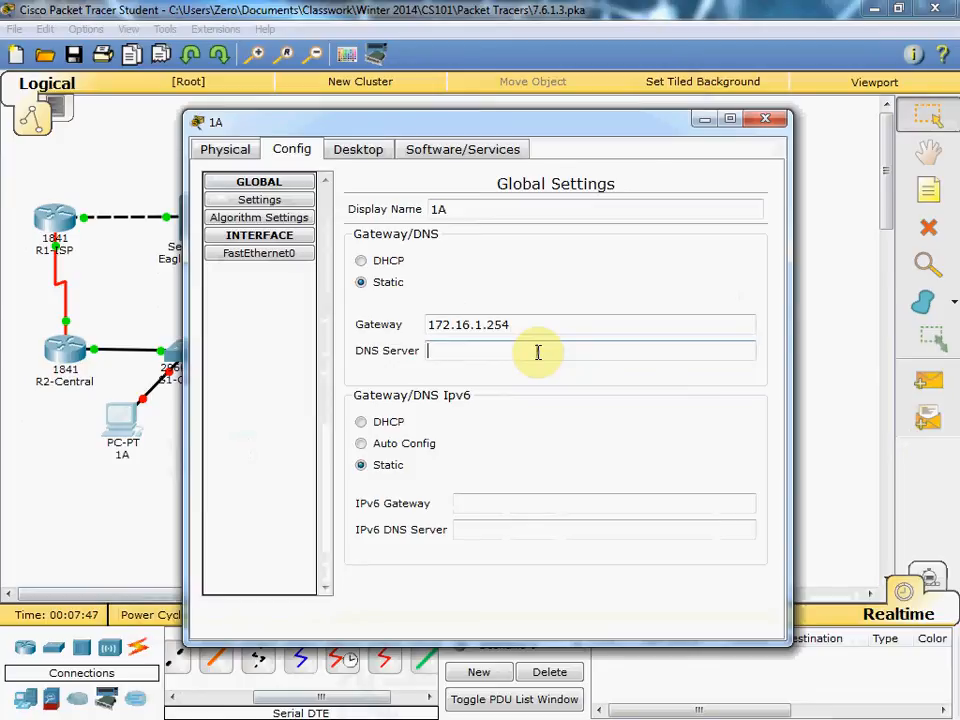
pyautogui.write('172.16.3.61')
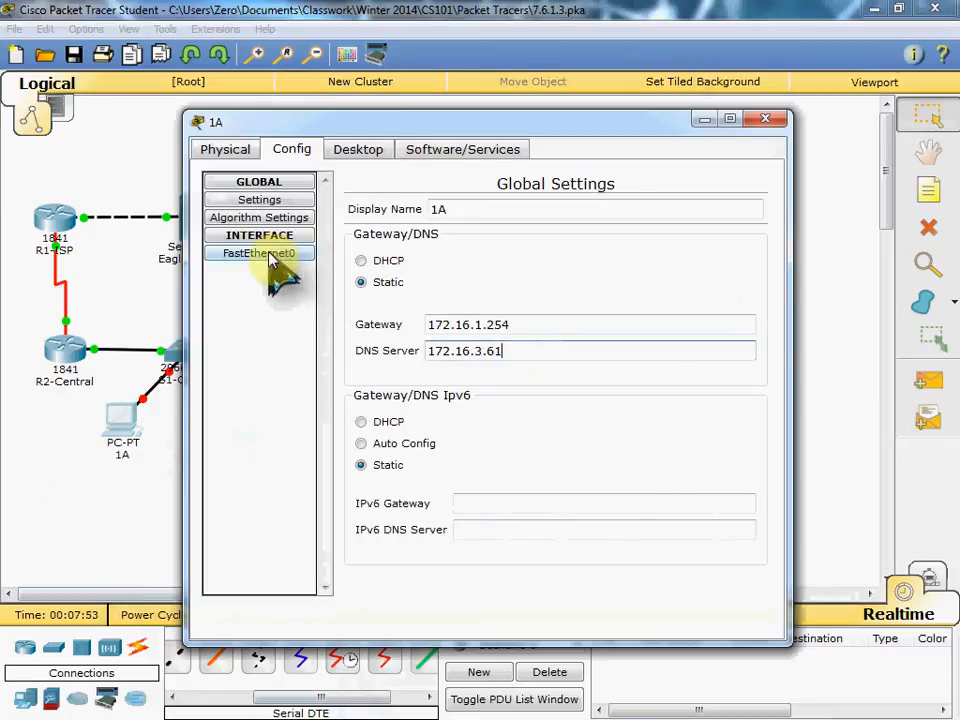
# Step: Give PC 1A's FastEthernet0 IP 172.16.0.1 with mask 255.255.254.0
pyautogui.click(259, 252)
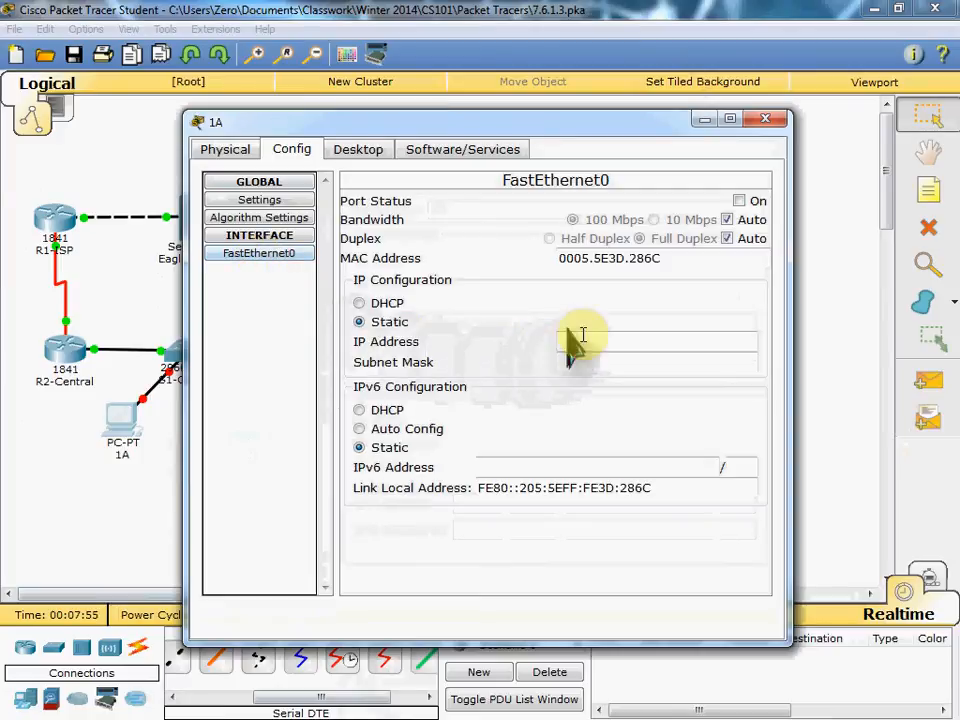
pyautogui.click(656, 341)
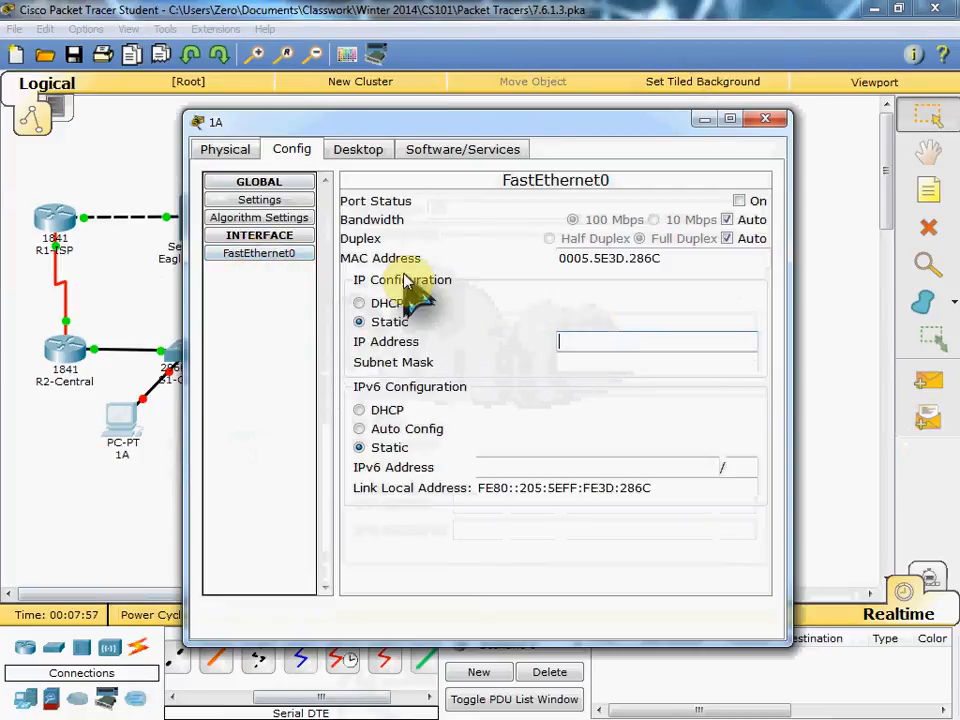
pyautogui.write('172.16.0.1')
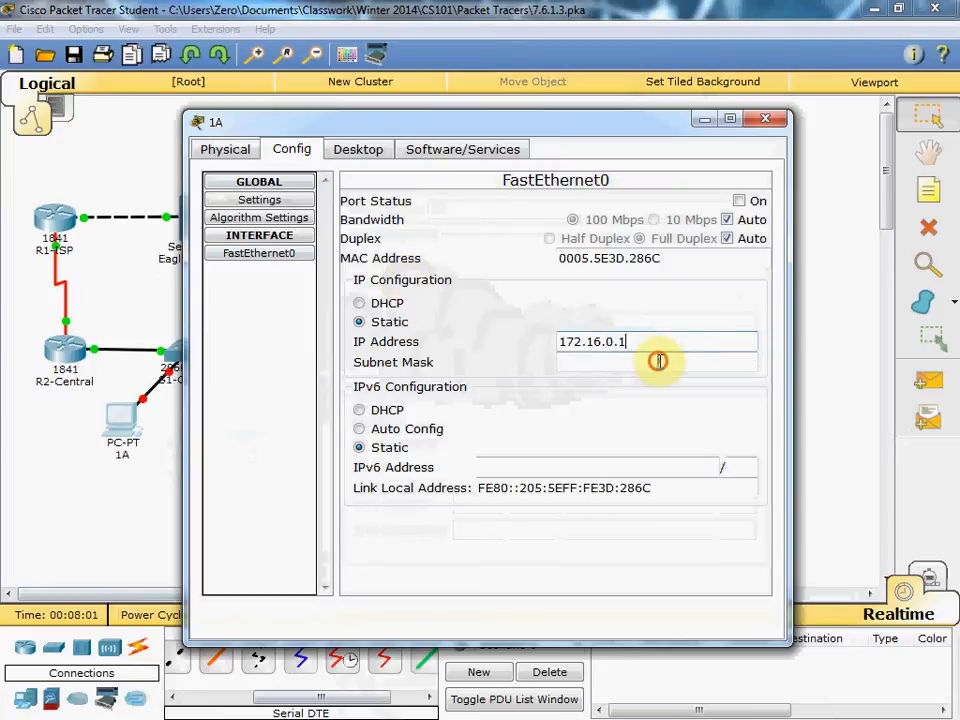
pyautogui.write('255.255.0')
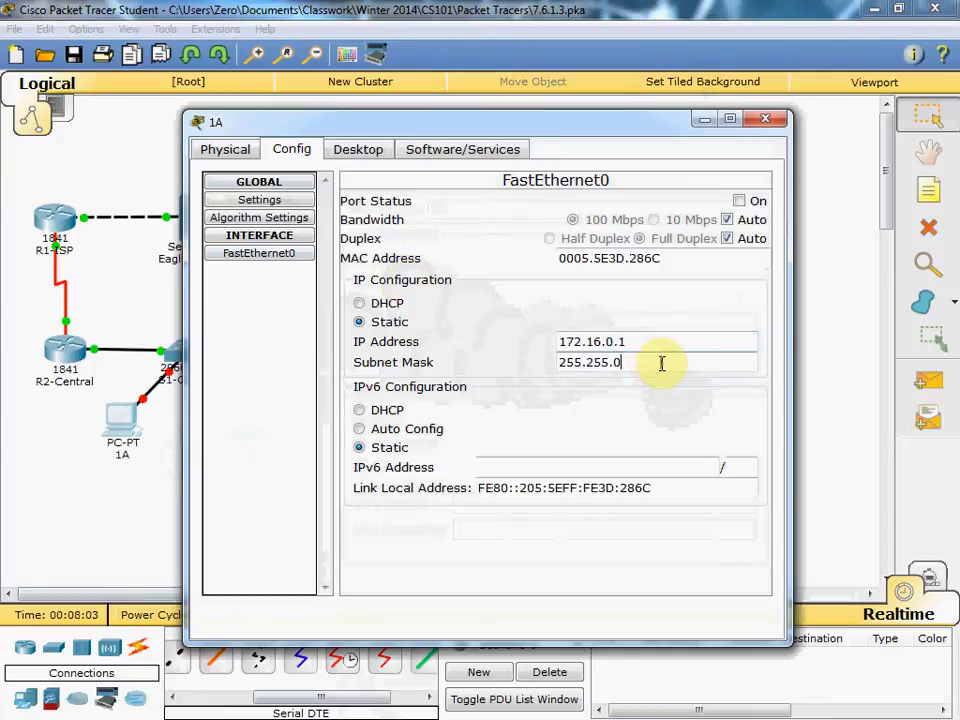
pyautogui.press('BackSpace')
pyautogui.write('254.')
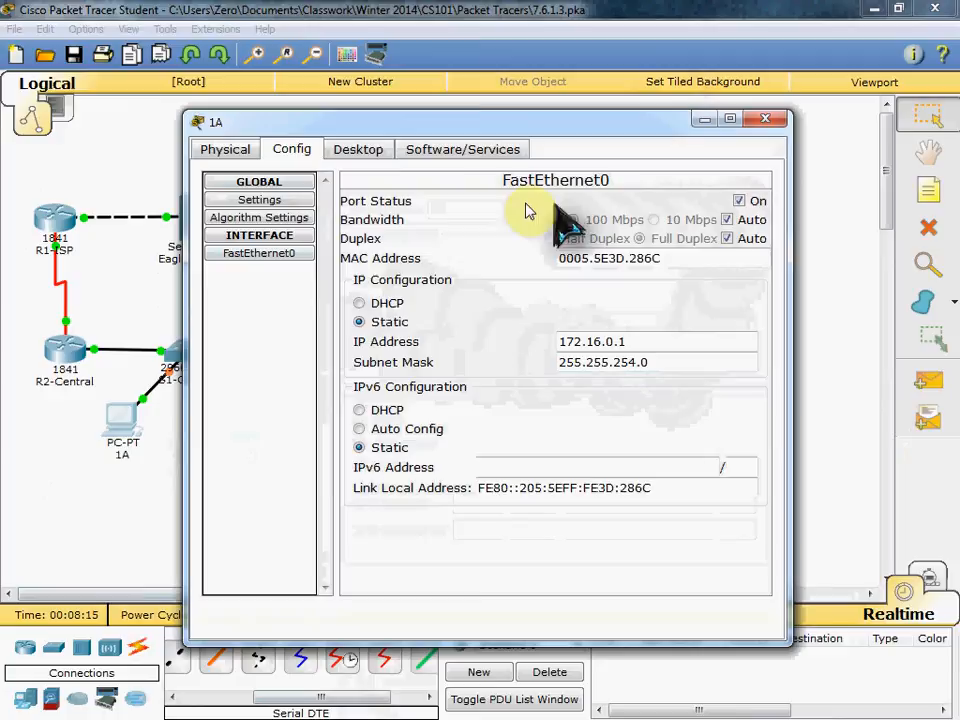
pyautogui.moveTo(700, 140)
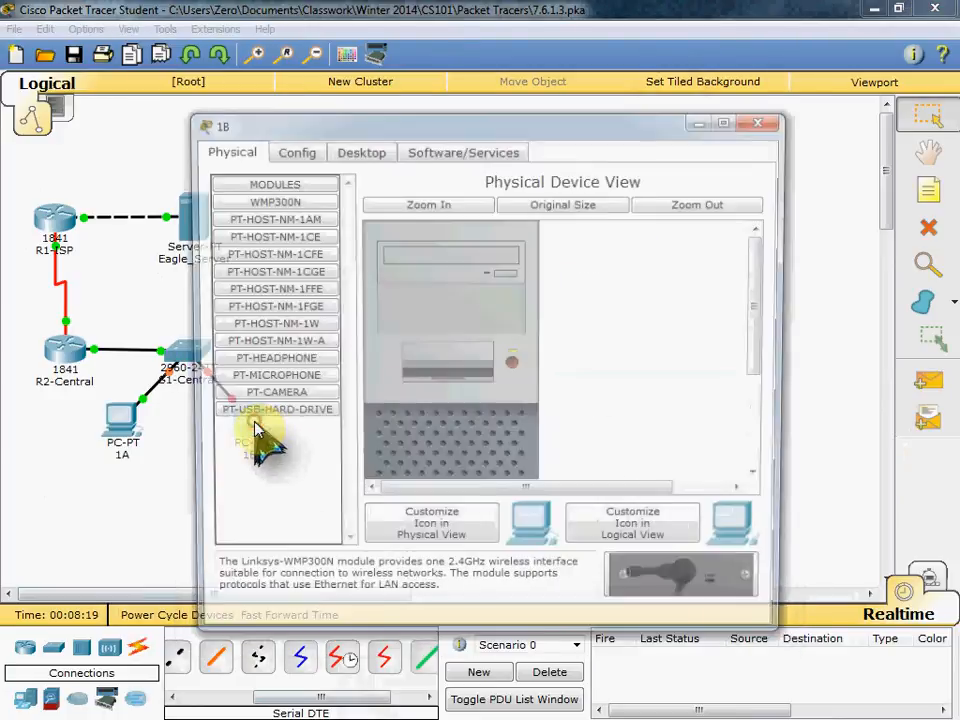
# Step: Set PC 1B's gateway to 172.16.1.254 and DNS server to 172.16.3.61
pyautogui.click(291, 152)
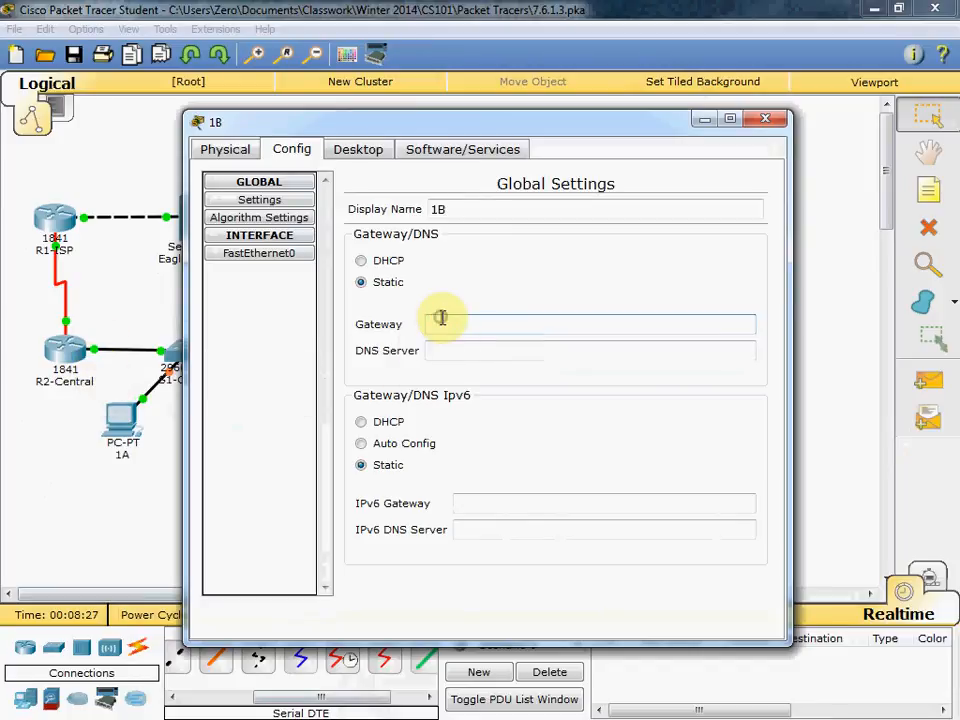
pyautogui.write('172.')
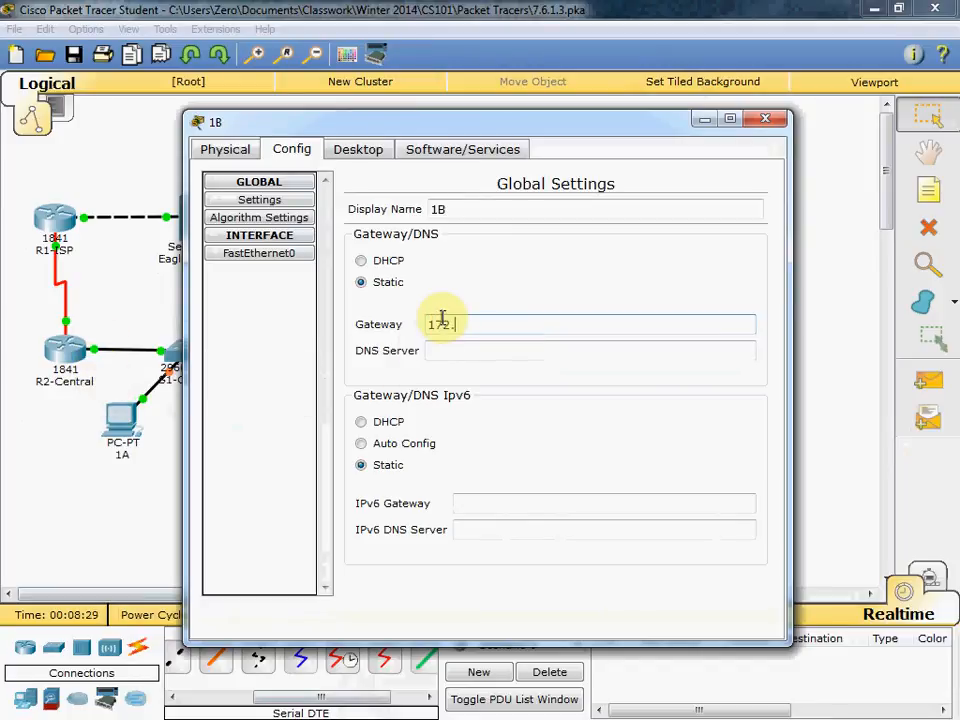
pyautogui.write('16.1.254')
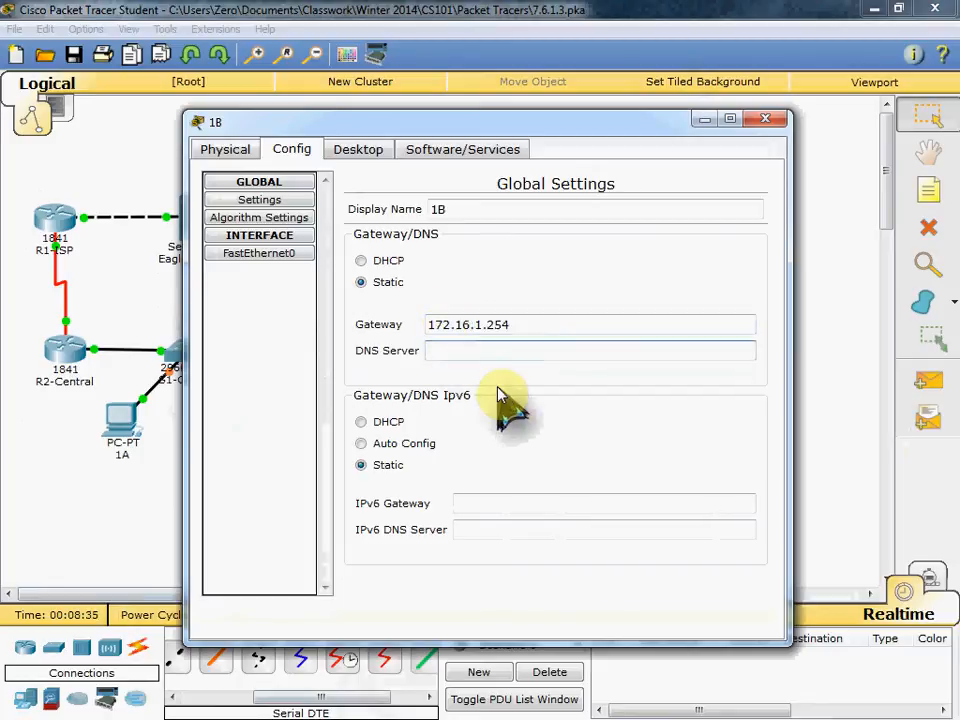
pyautogui.write('1')
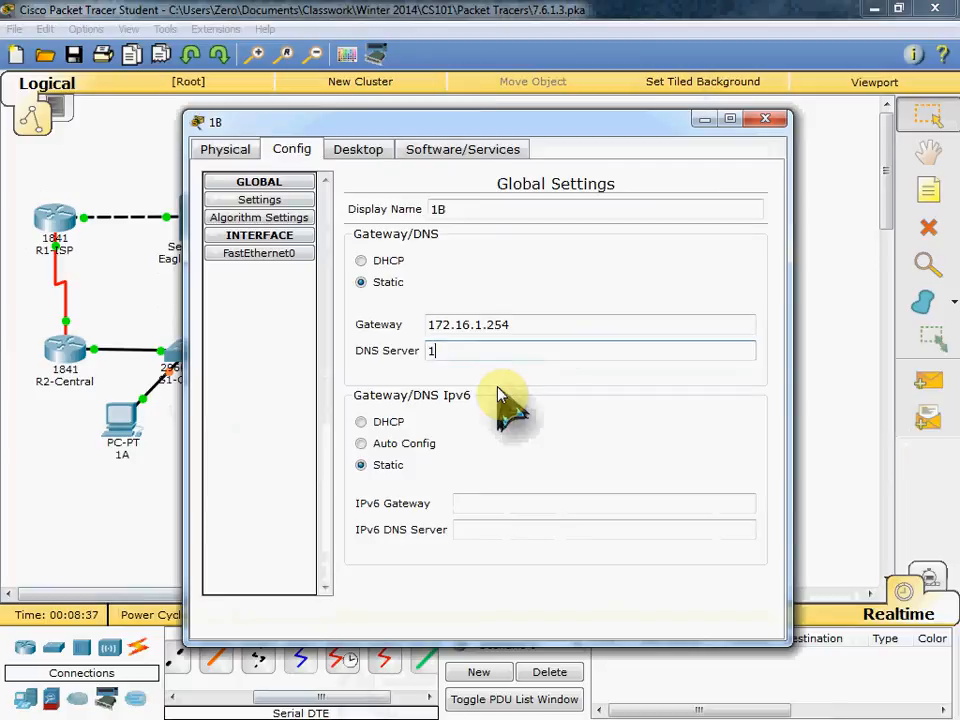
pyautogui.write('72.16.3.61')
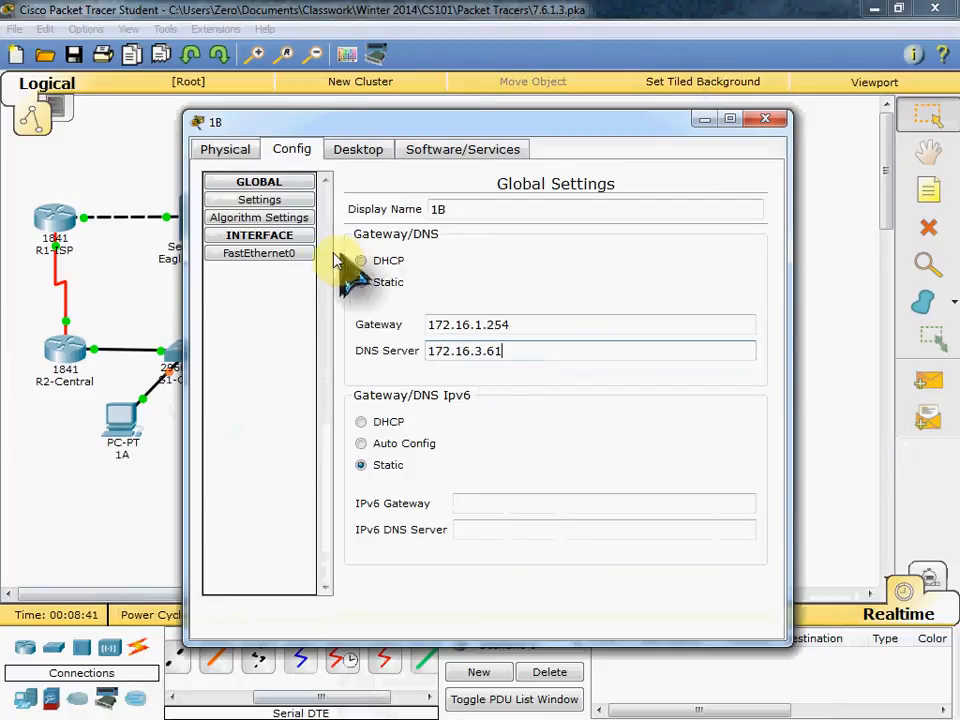
# Step: Give PC 1B's FastEthernet0 IP 172.16.0.2, mask 255.255.254.0, and close the window
pyautogui.click(259, 252)
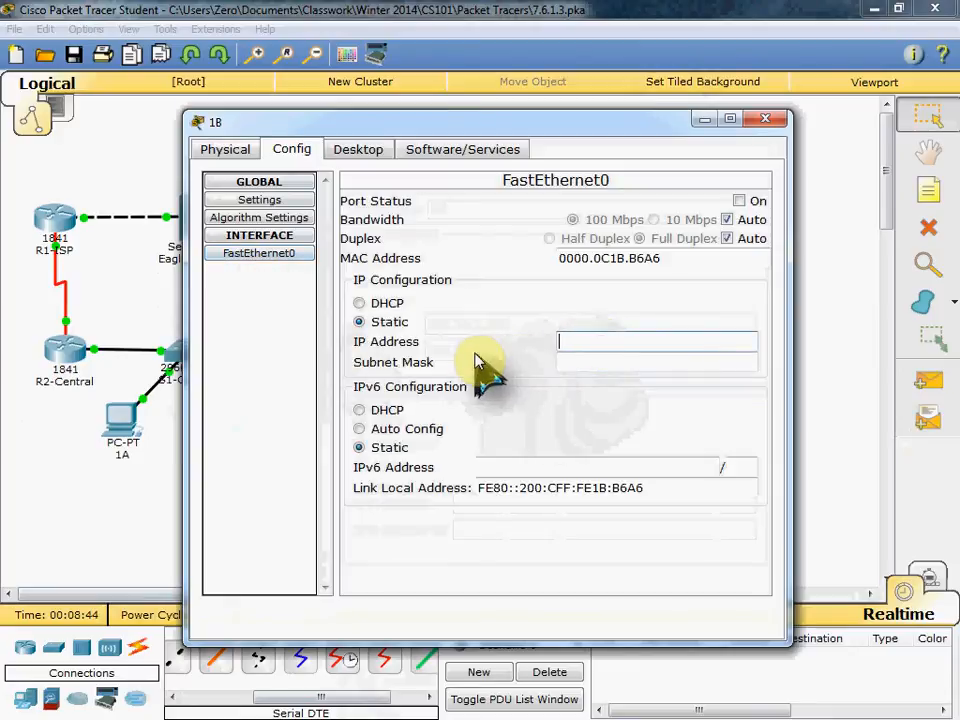
pyautogui.write('14')
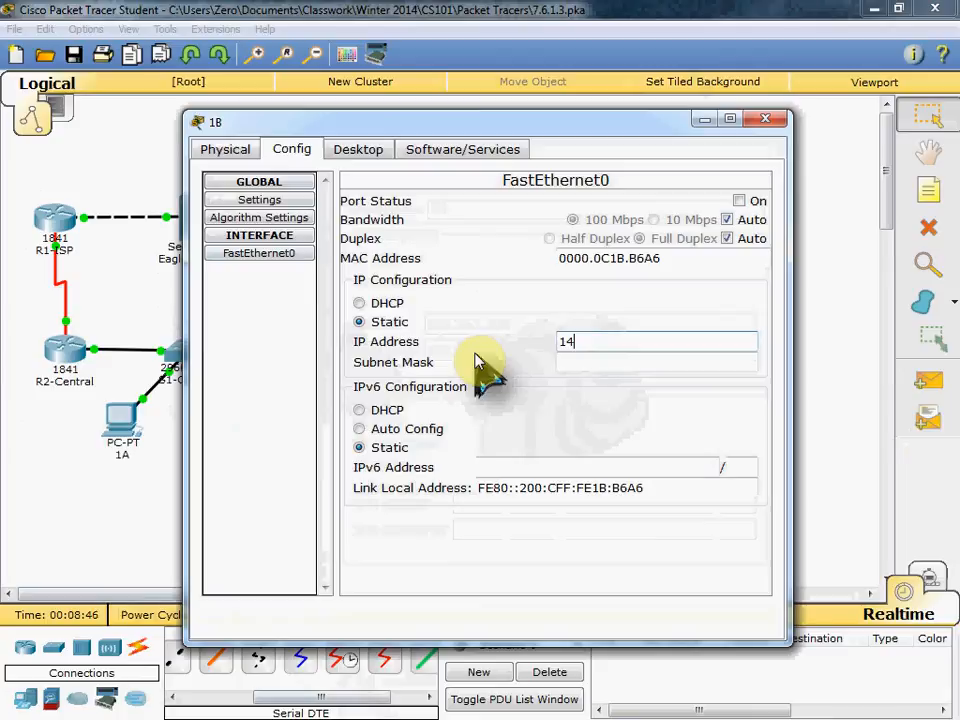
pyautogui.write('172.16.0.2')
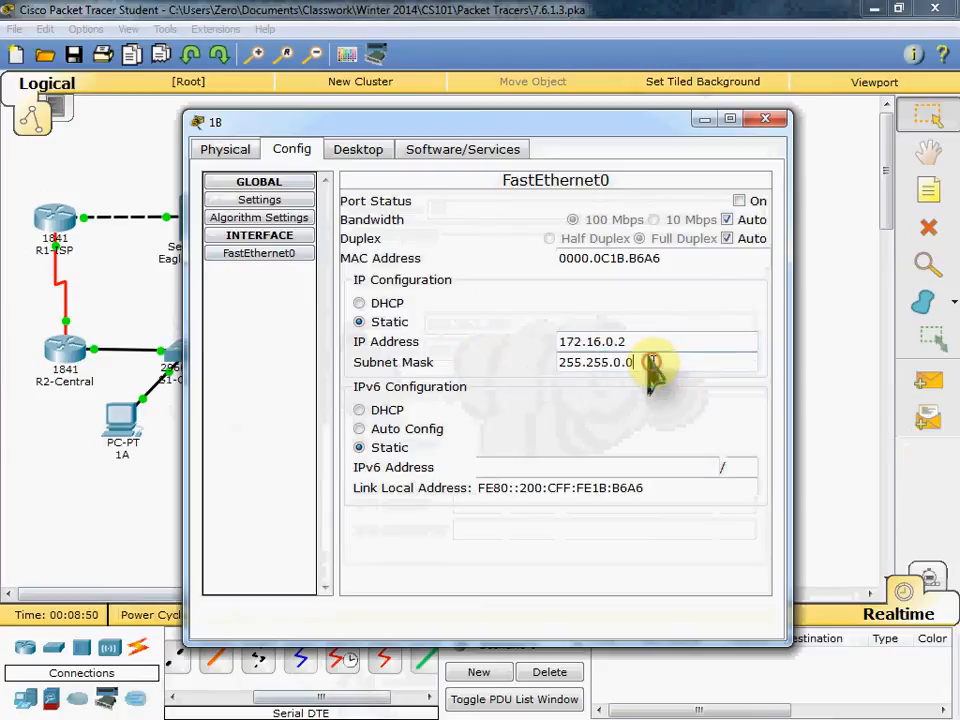
pyautogui.press('BackSpace')
pyautogui.write('254')
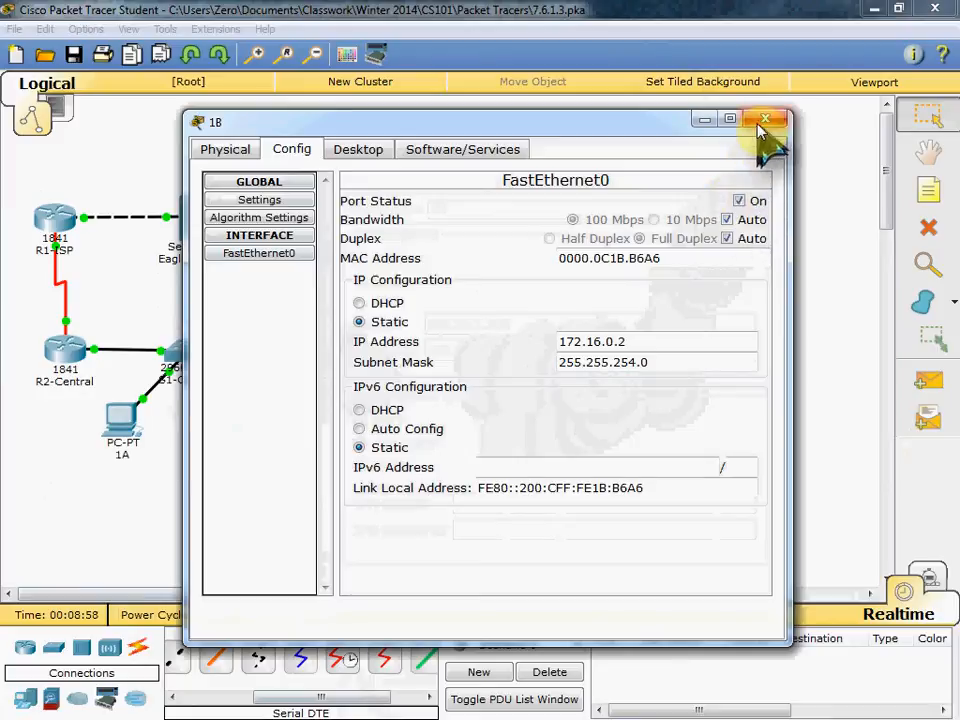
pyautogui.click(766, 119)
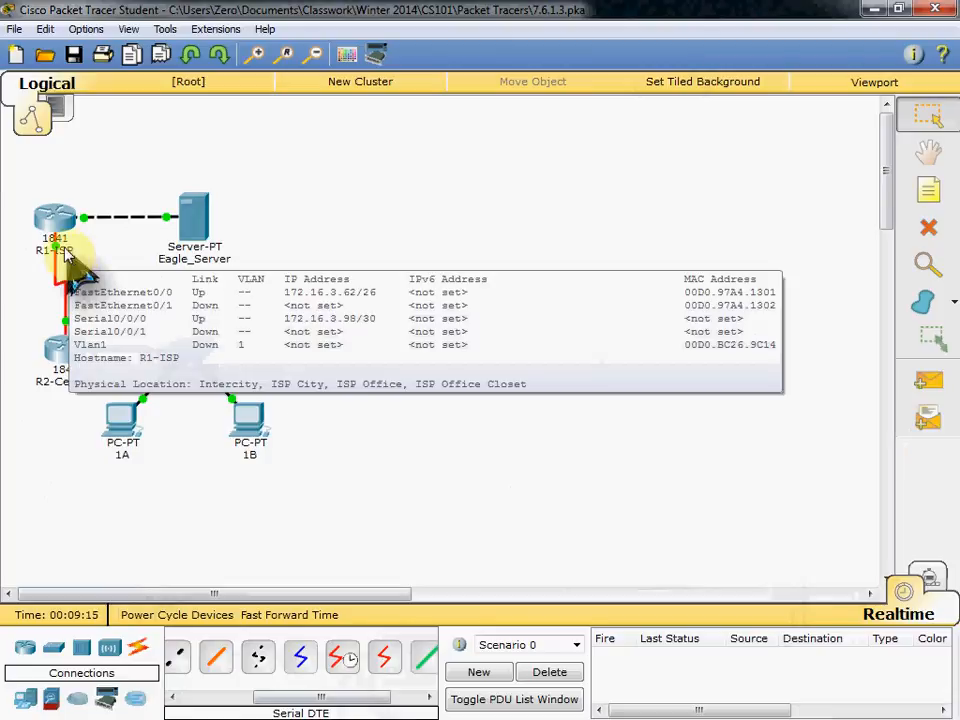
# Step: Double-click R1-ISP to reopen its configuration window
pyautogui.doubleClick(55, 218)
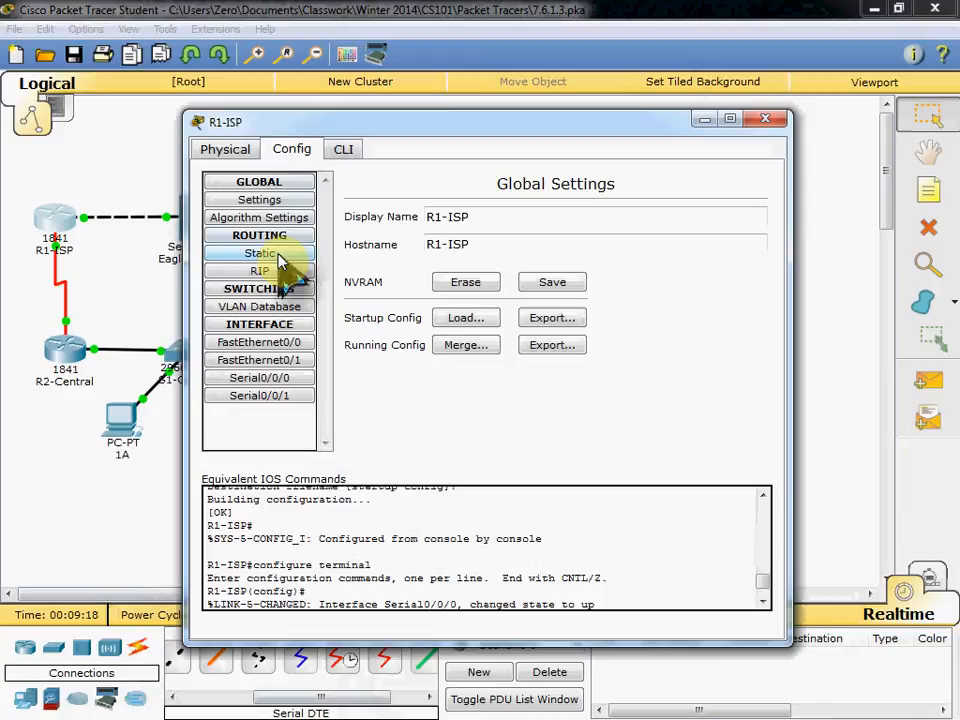
# Step: Add a static route on R1-ISP to 172.16.0.0/255.255.254.0 via 172.16.3.97
pyautogui.click(259, 252)
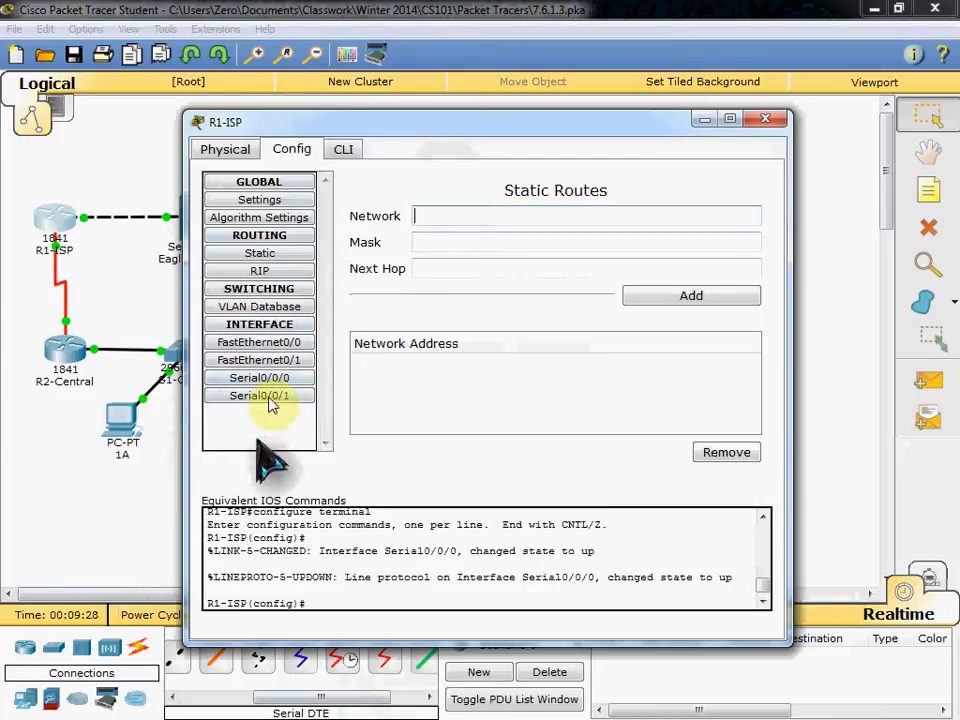
pyautogui.moveTo(455, 225)
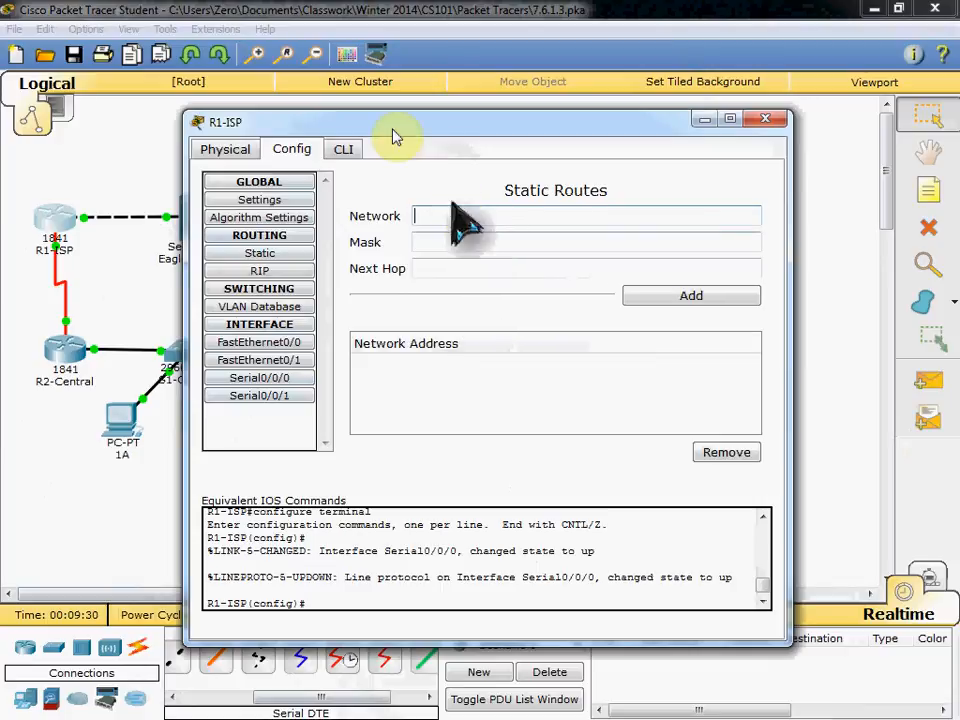
pyautogui.write('172.16.0.0')
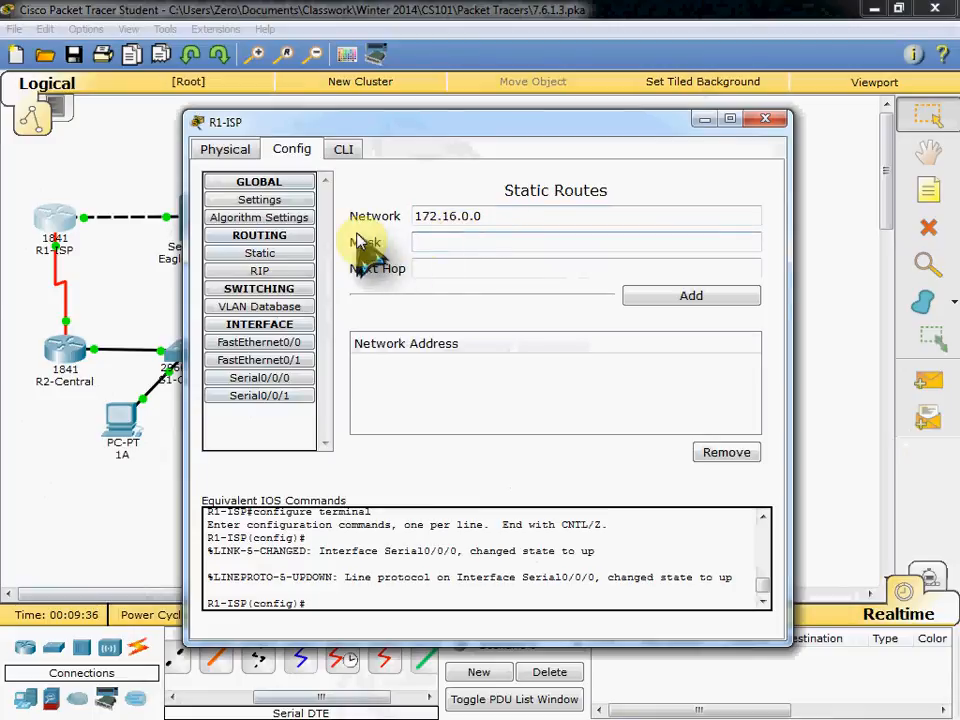
pyautogui.click(585, 241)
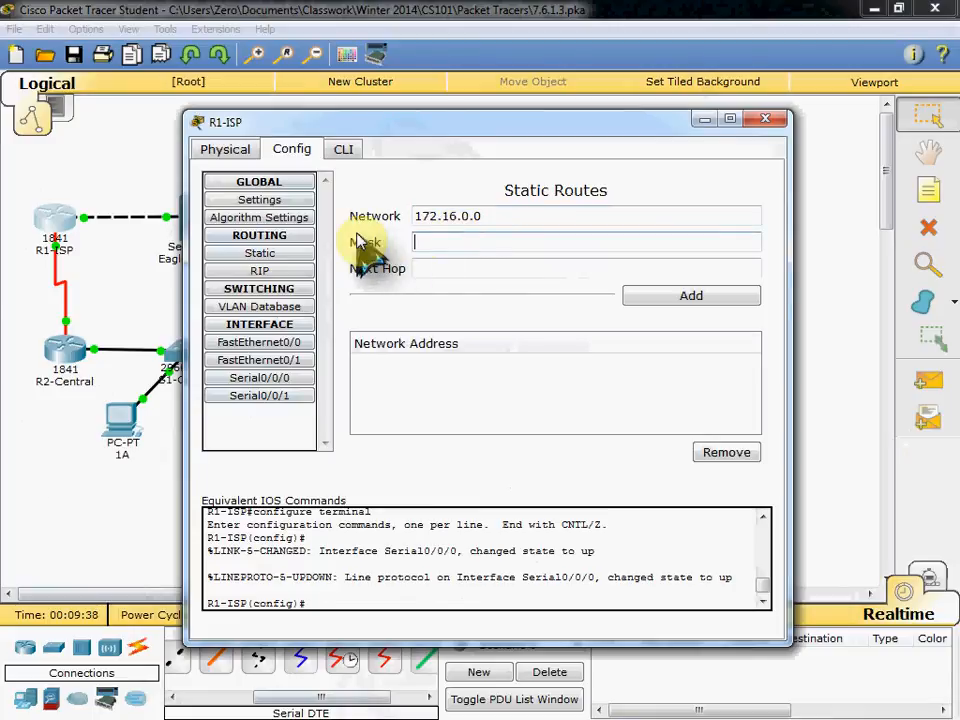
pyautogui.write('255.255.254.0')
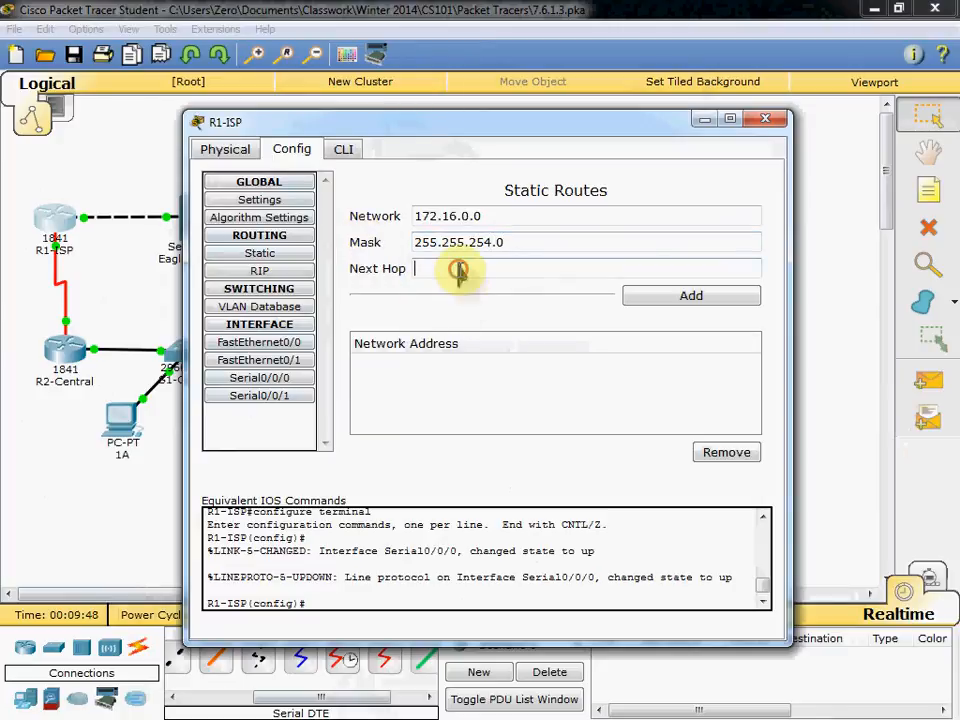
pyautogui.write('172.16.3.97')
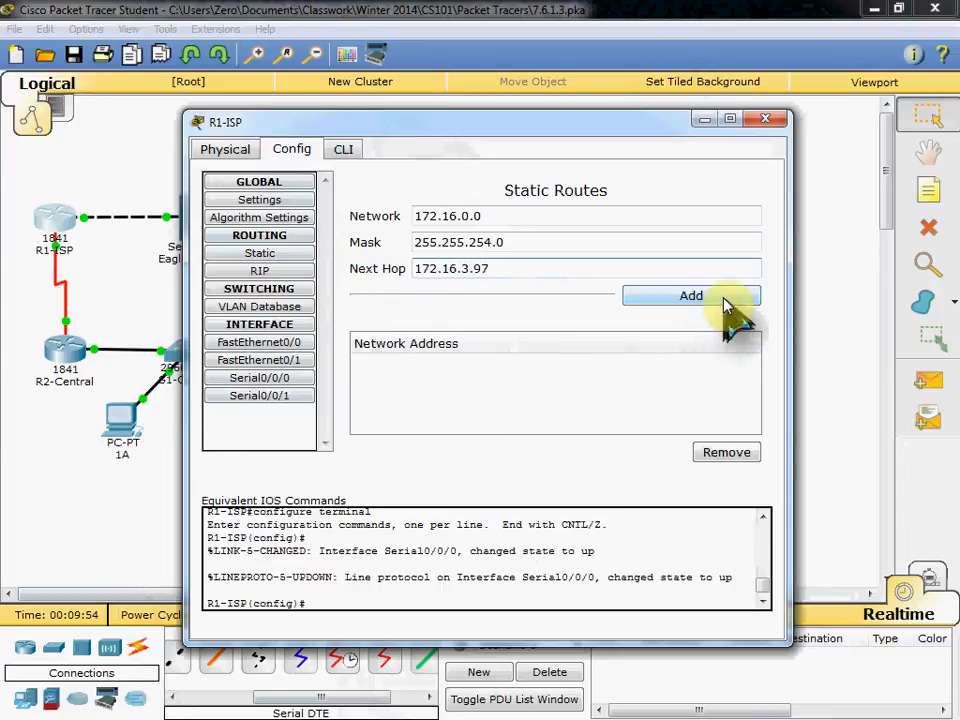
pyautogui.click(691, 295)
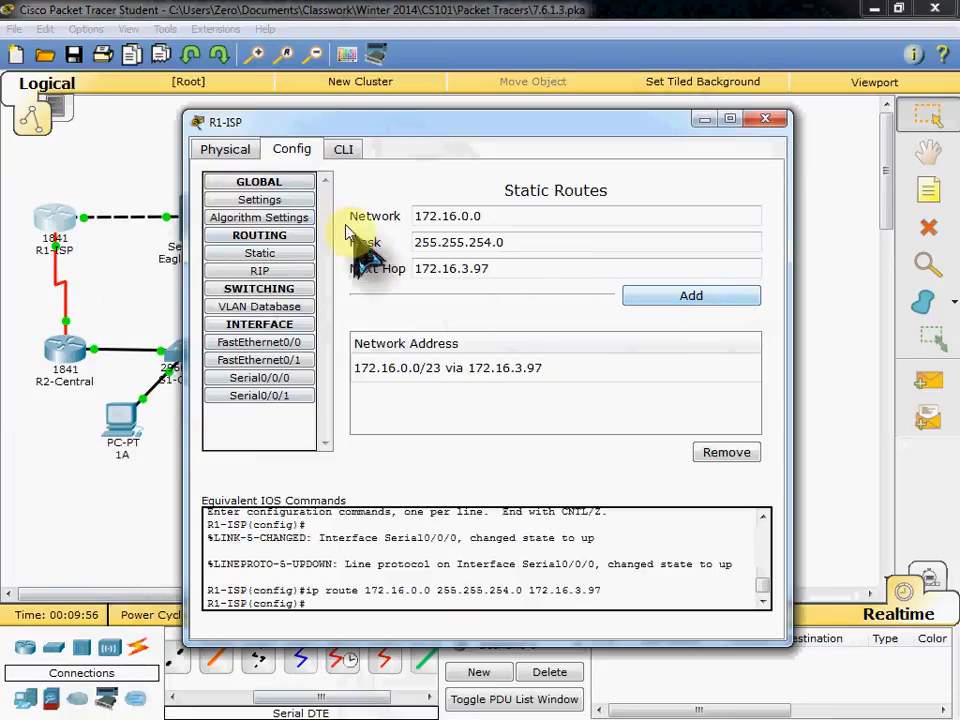
# Step: Save R1-ISP's configuration to startup and close its window
pyautogui.click(259, 181)
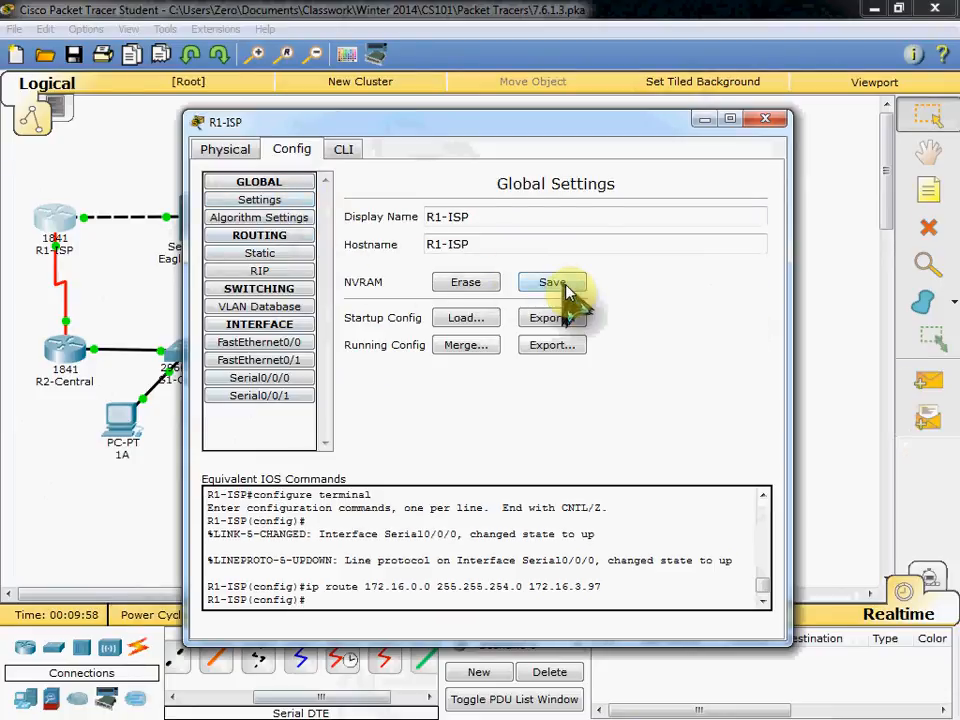
pyautogui.click(551, 282)
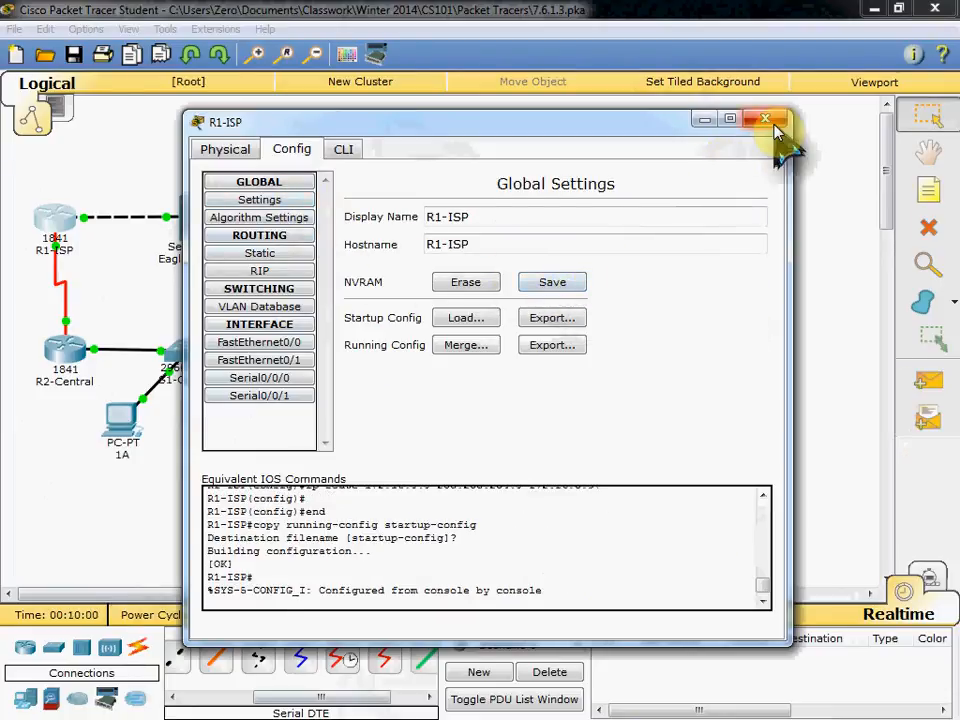
pyautogui.click(765, 119)
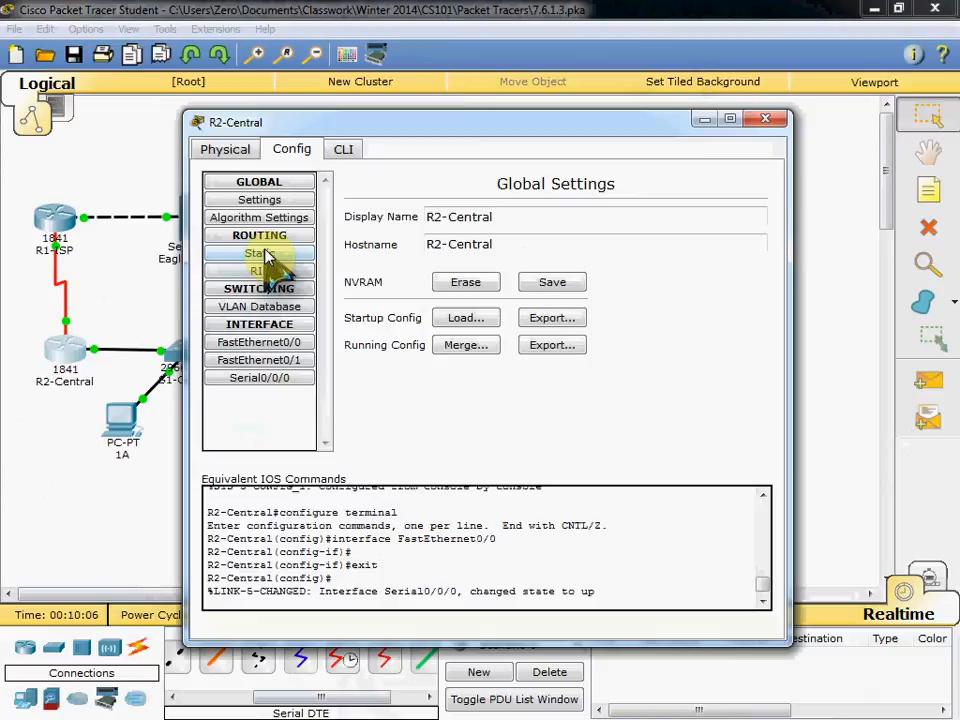
# Step: Add R2-Central default route 0.0.0.0/0.0.0.0 via 172.16.3.98, then close the router window
pyautogui.click(259, 253)
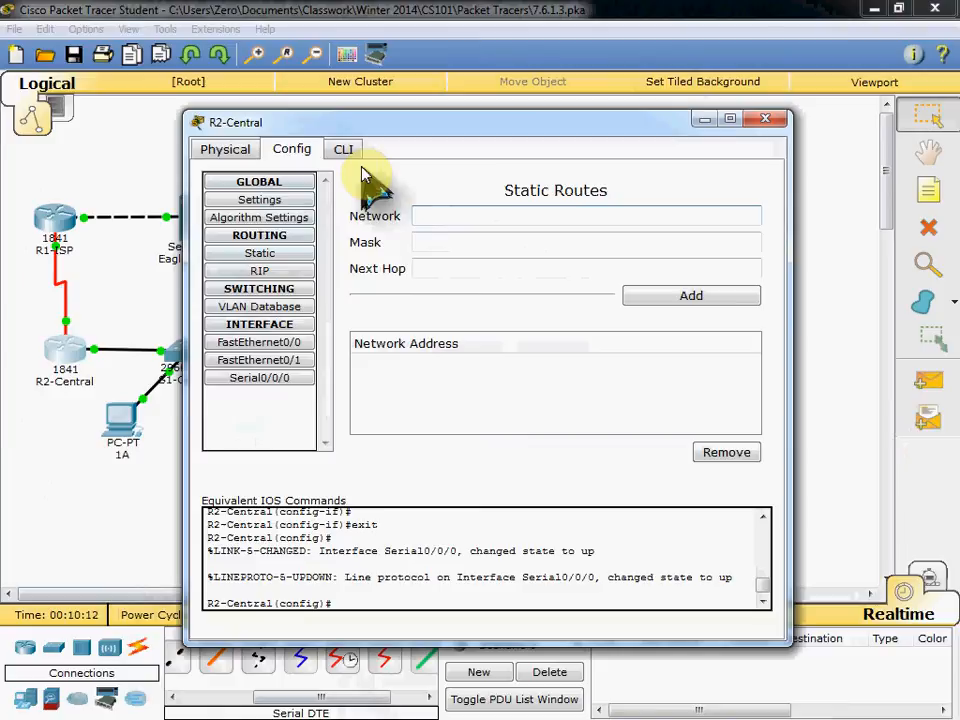
pyautogui.write('0.0.')
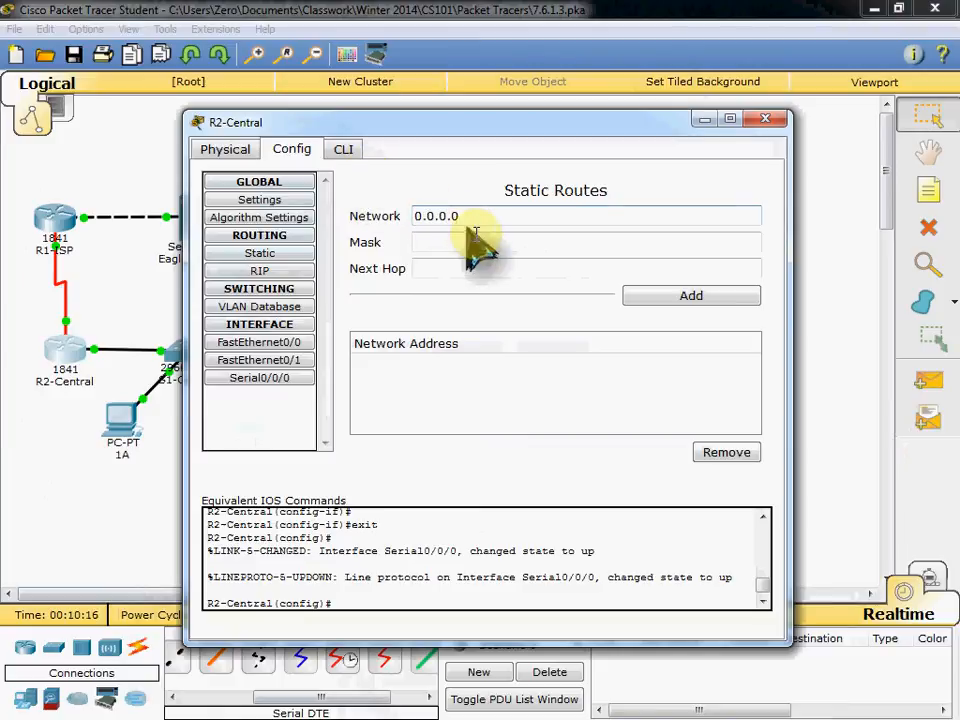
pyautogui.write('0.0.0.0')
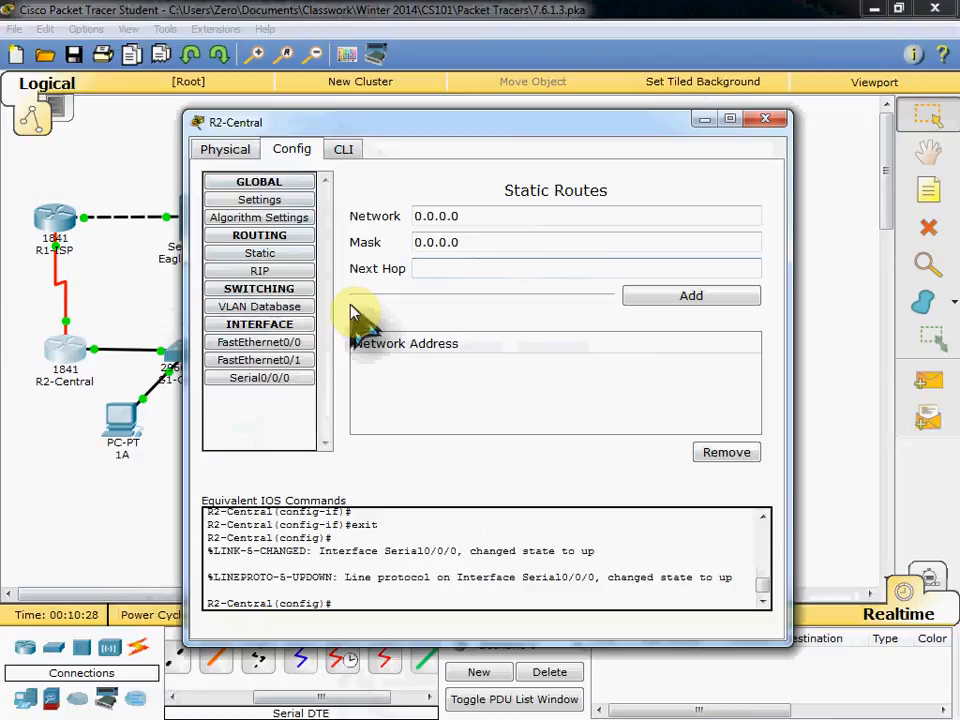
pyautogui.write('172.16.3.98')
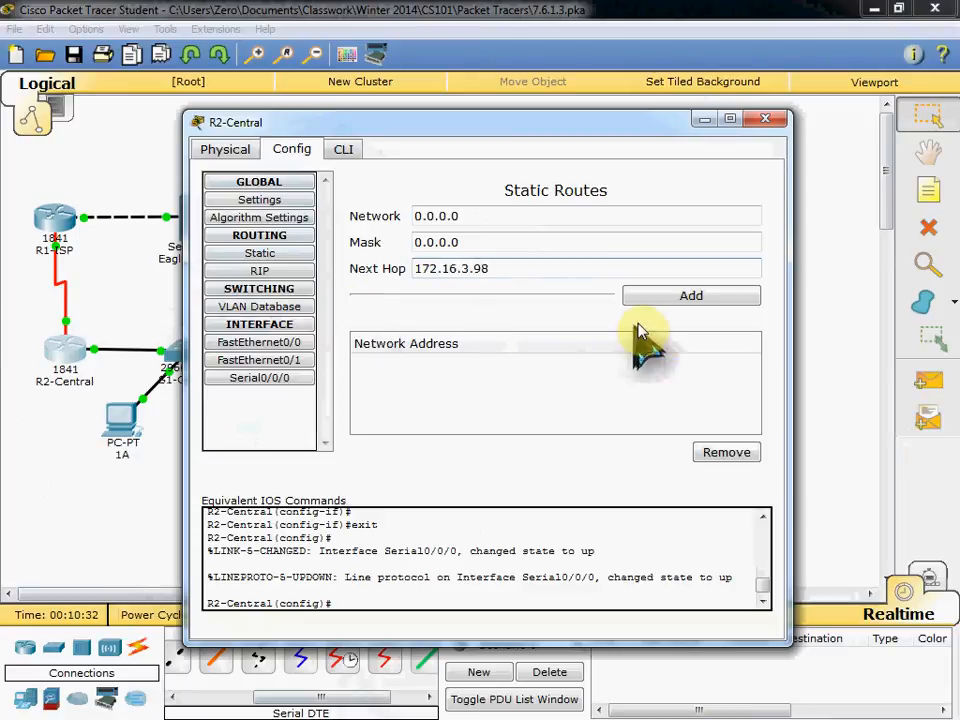
pyautogui.click(690, 295)
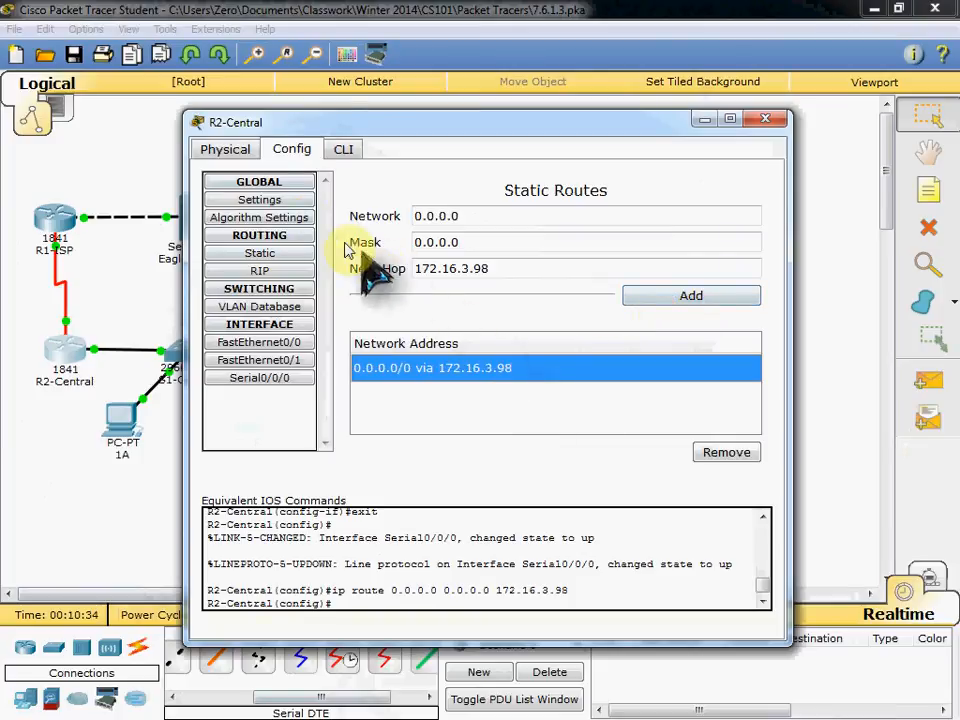
pyautogui.click(259, 199)
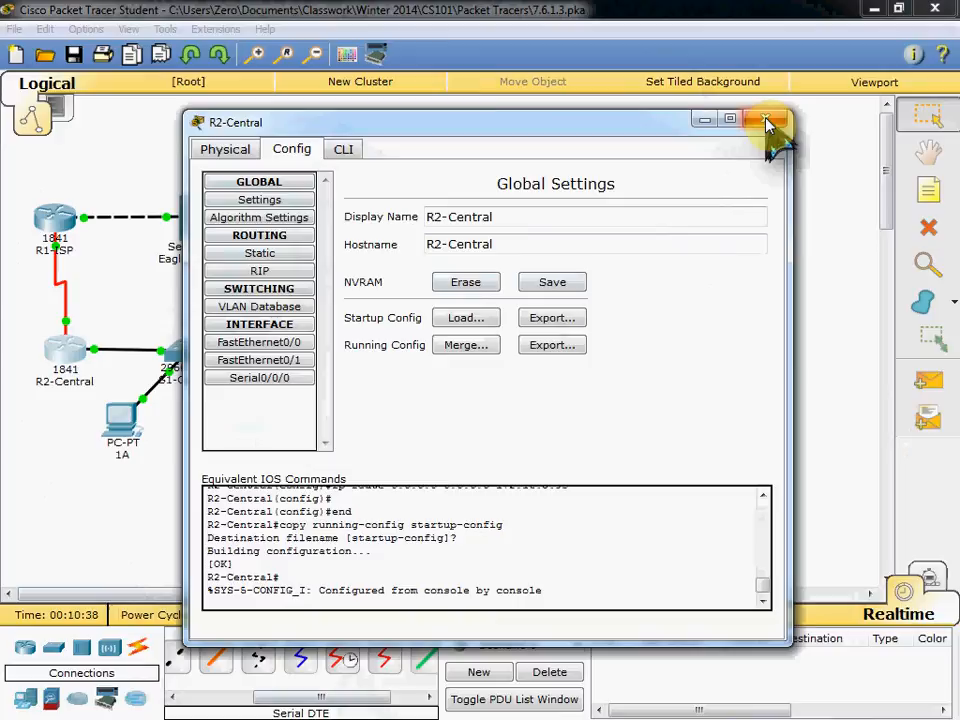
pyautogui.click(770, 119)
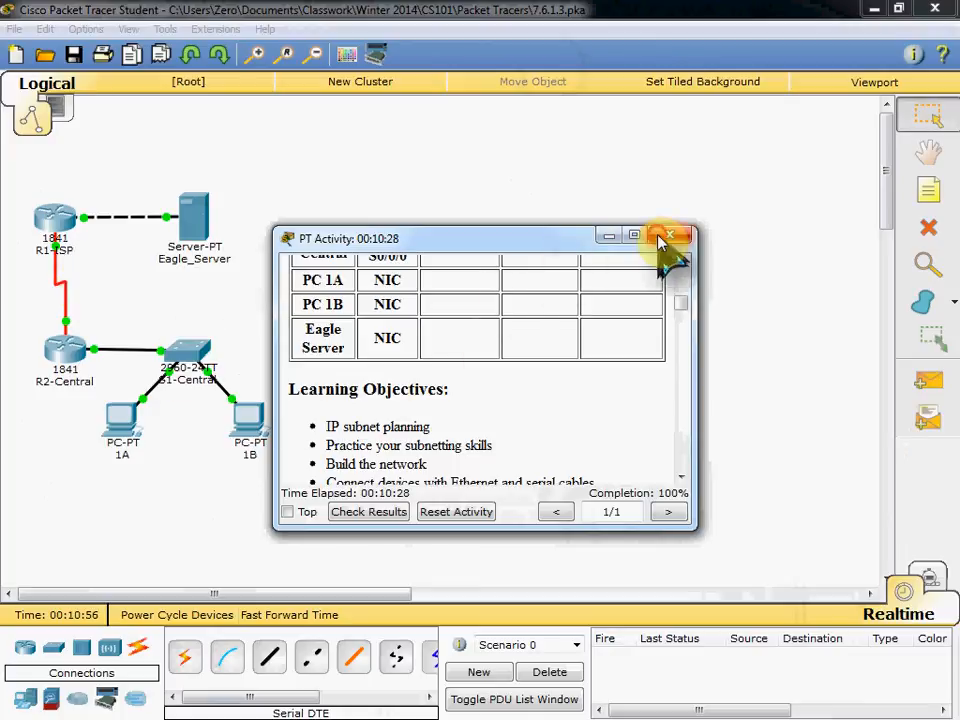
# Step: Close the activity results window after confirming 100% completion
pyautogui.click(669, 237)
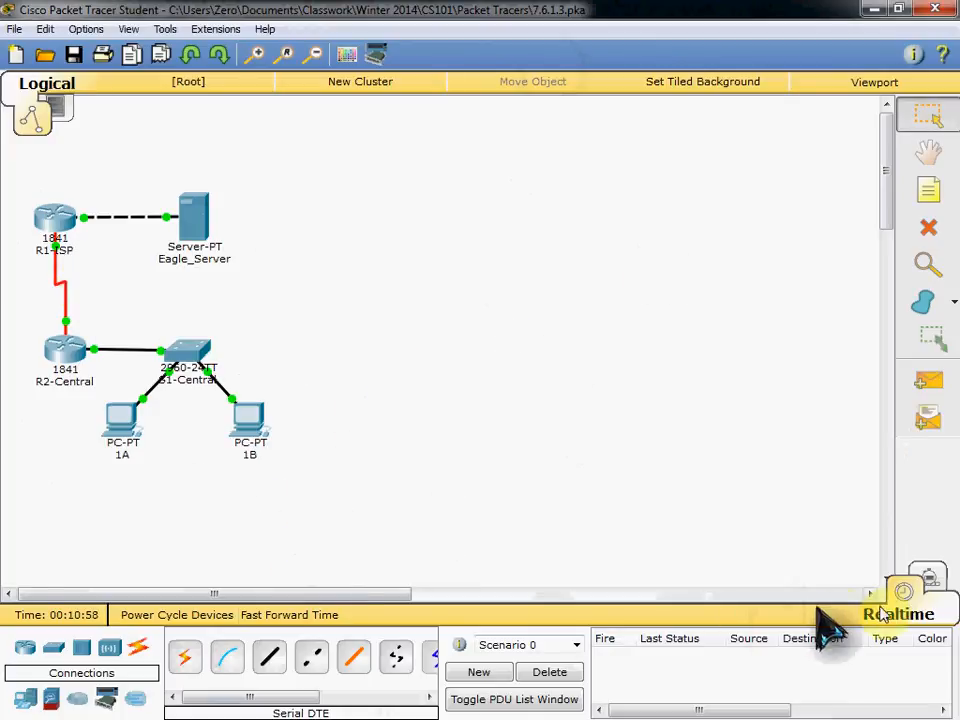
pyautogui.moveTo(928, 385)
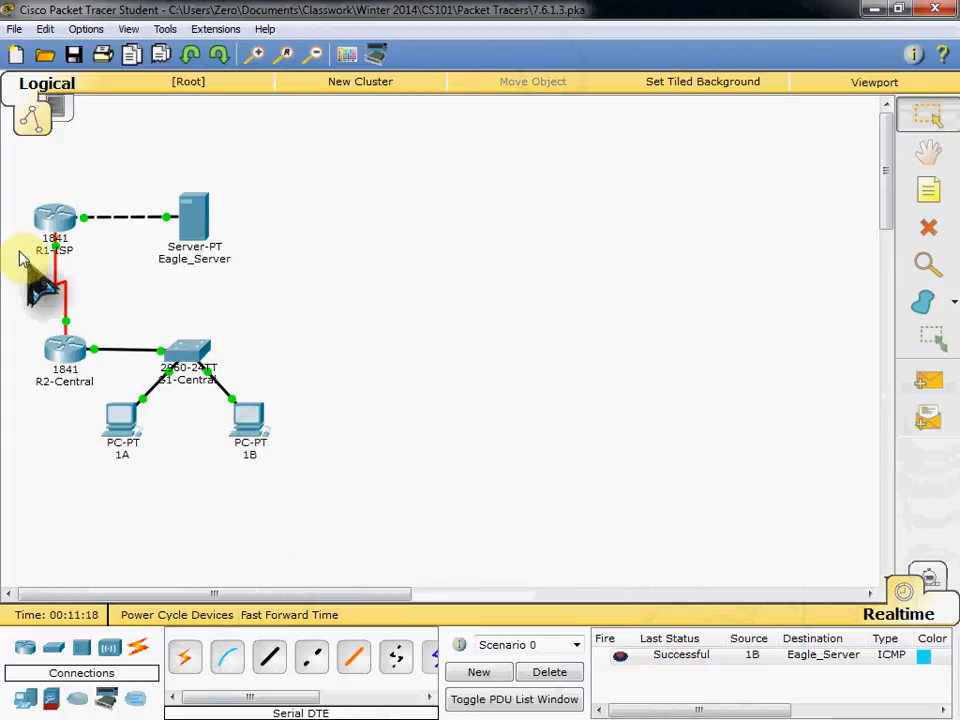
pyautogui.moveTo(615, 475)
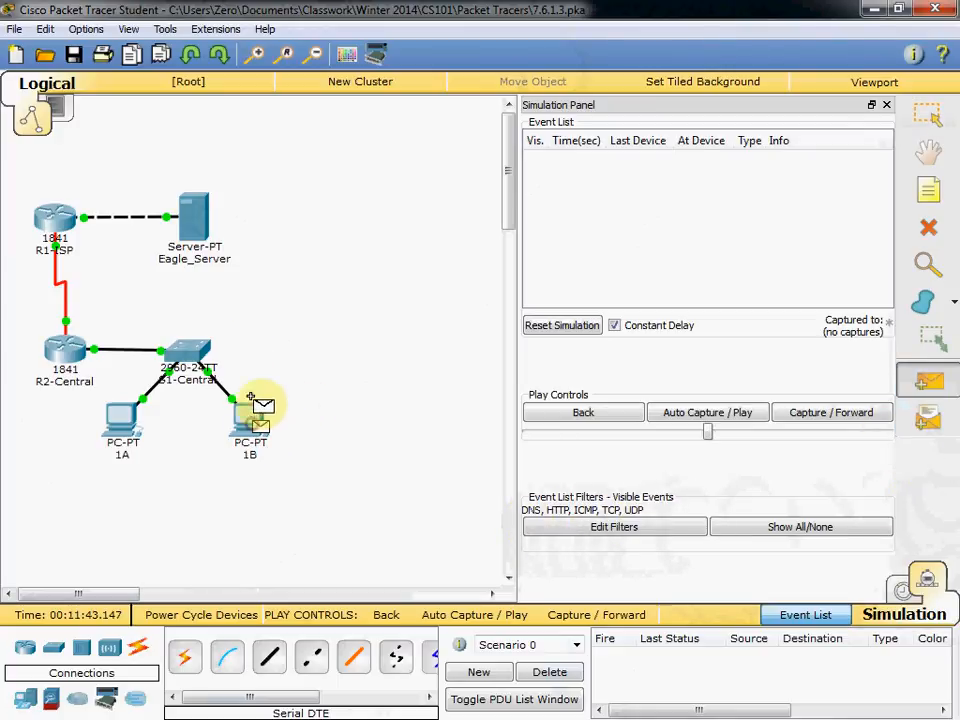
# Step: Step the PC 1B ping to Eagle_Server and its reply through every hop
pyautogui.click(831, 412)
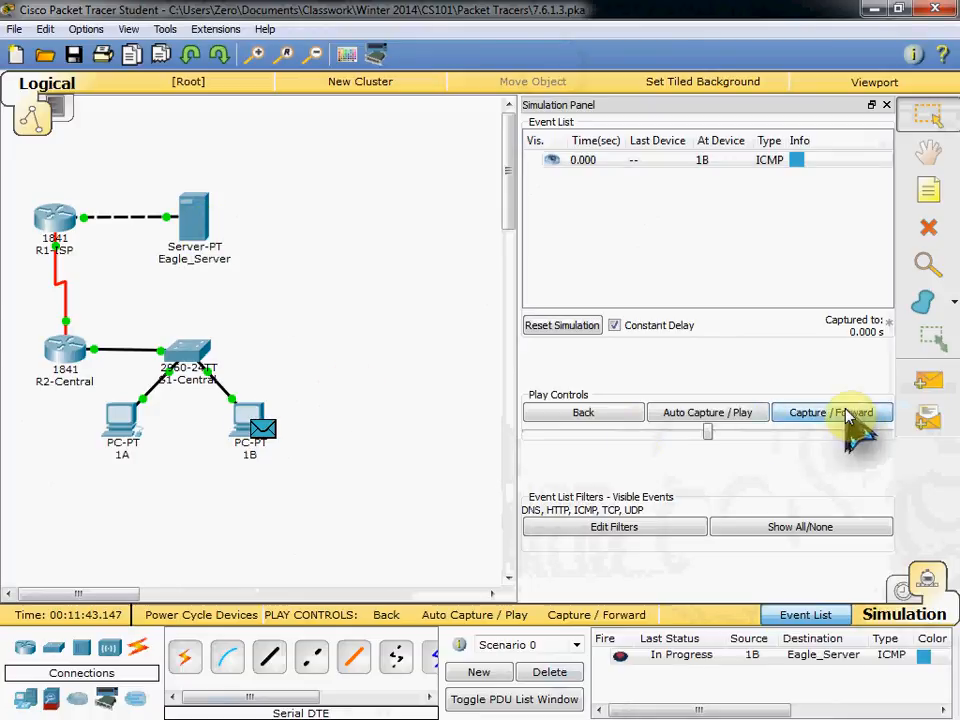
pyautogui.click(832, 412)
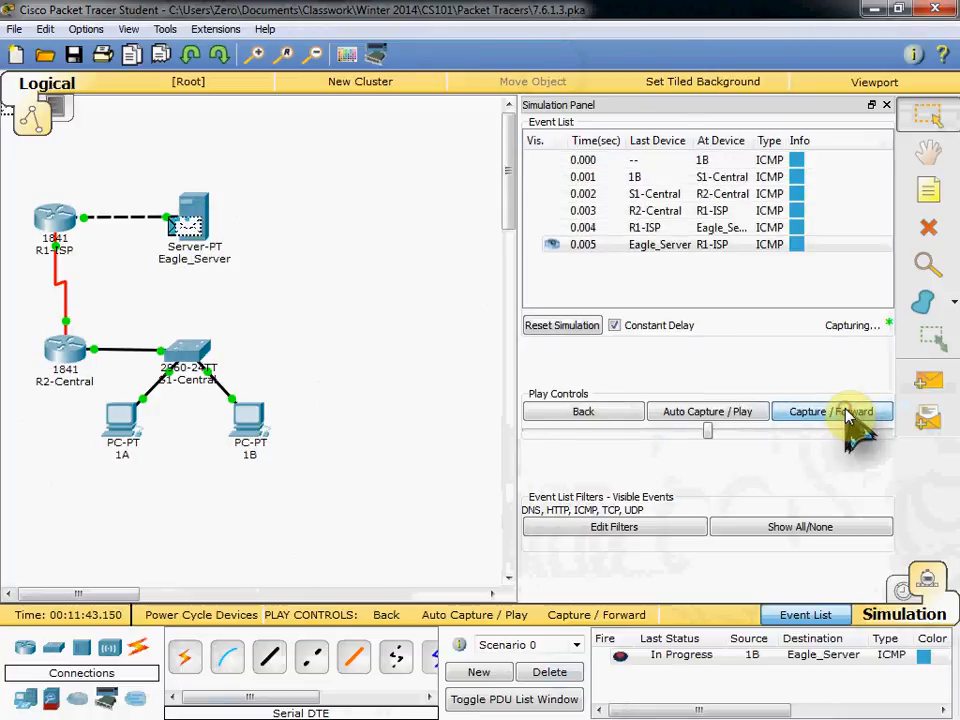
pyautogui.click(833, 411)
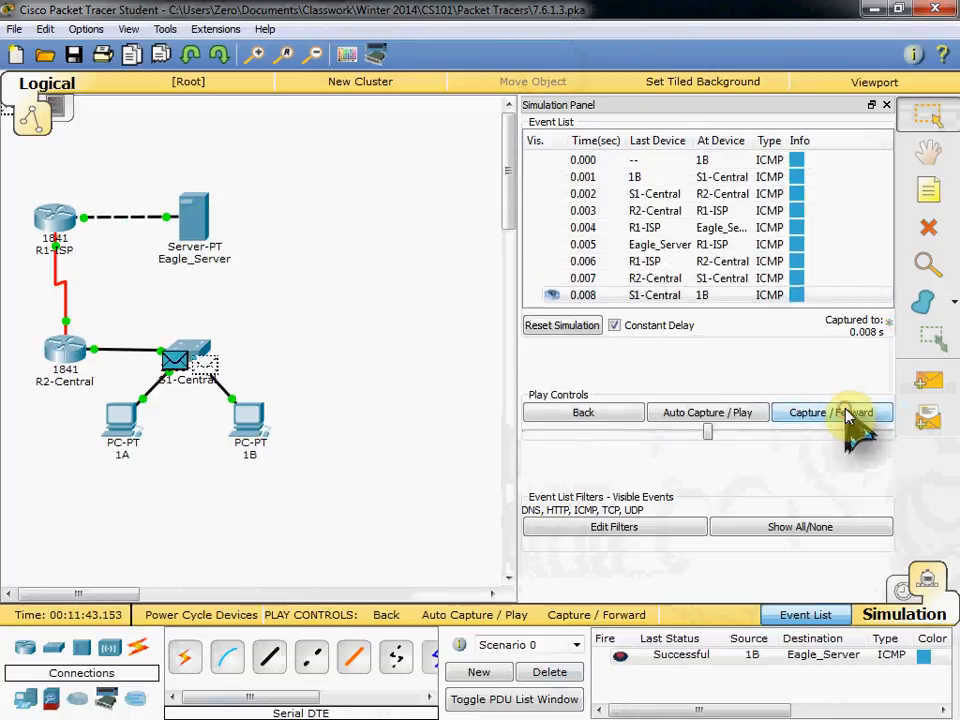
pyautogui.click(832, 412)
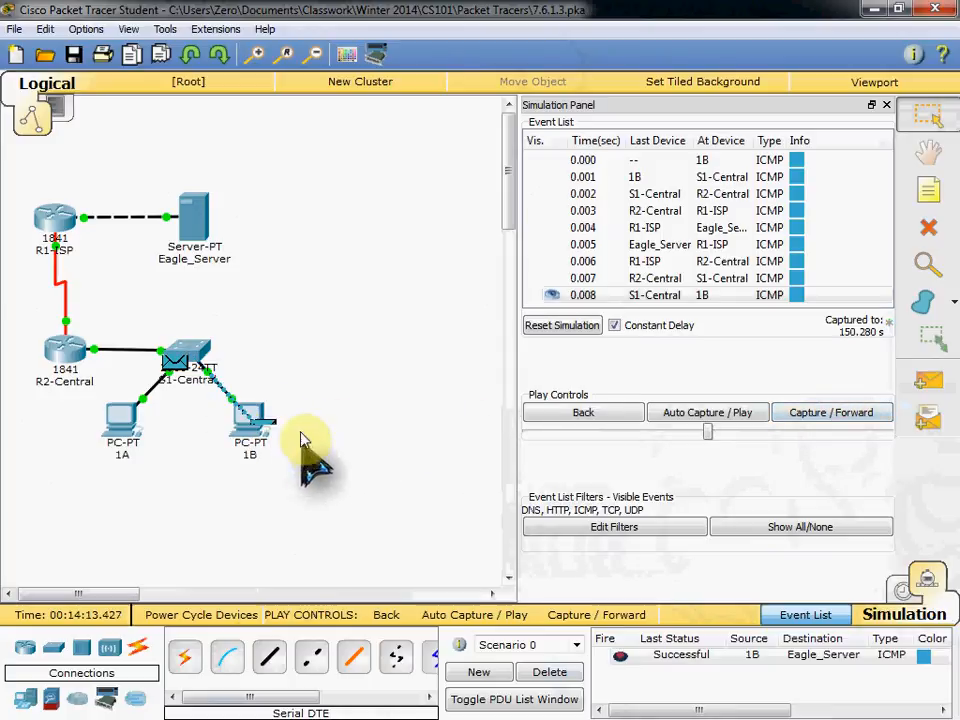
pyautogui.moveTo(385, 425)
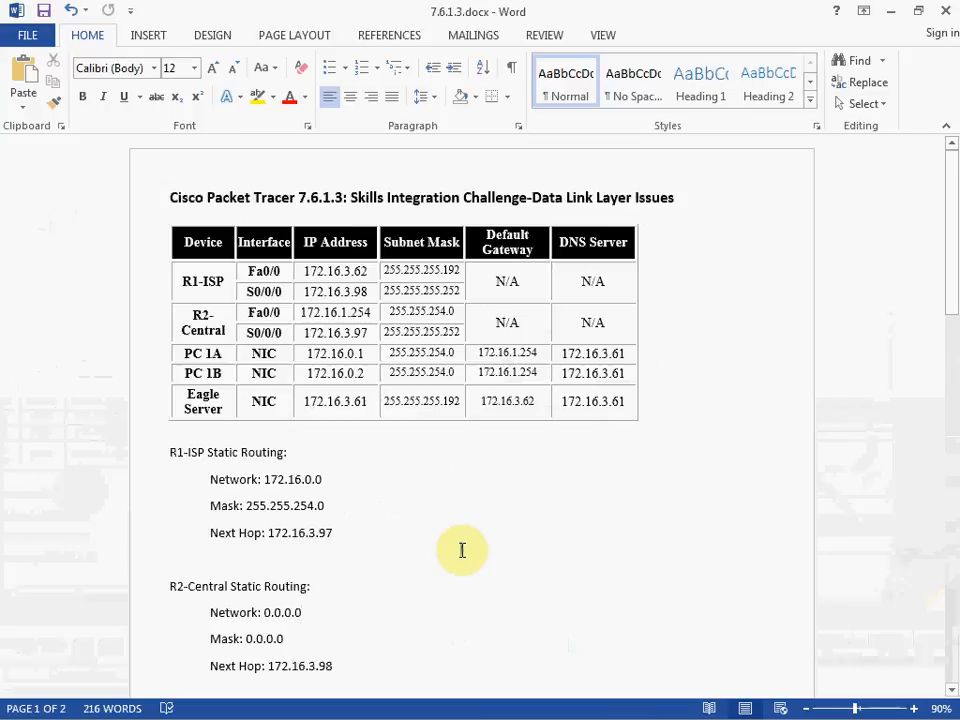
pyautogui.scroll(-3)
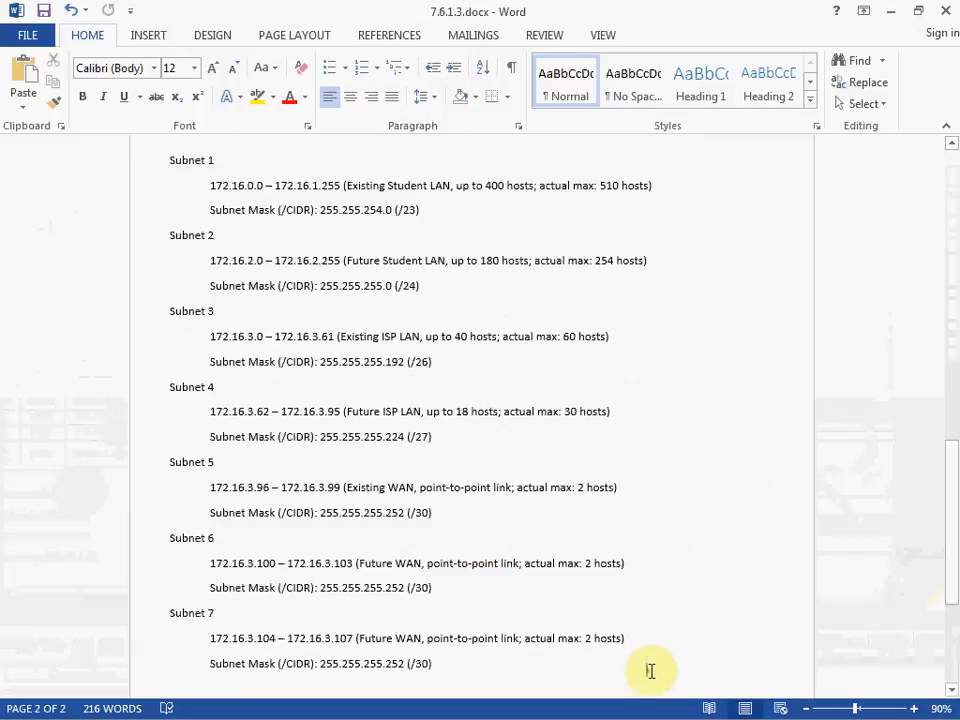
pyautogui.moveTo(705, 470)
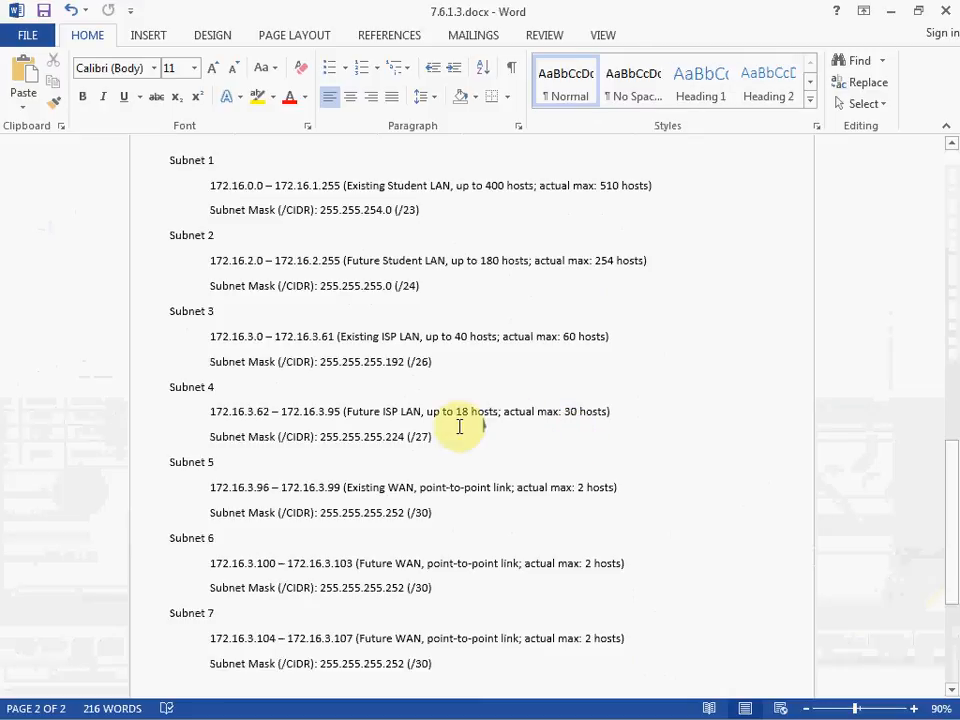
pyautogui.moveTo(440, 490)
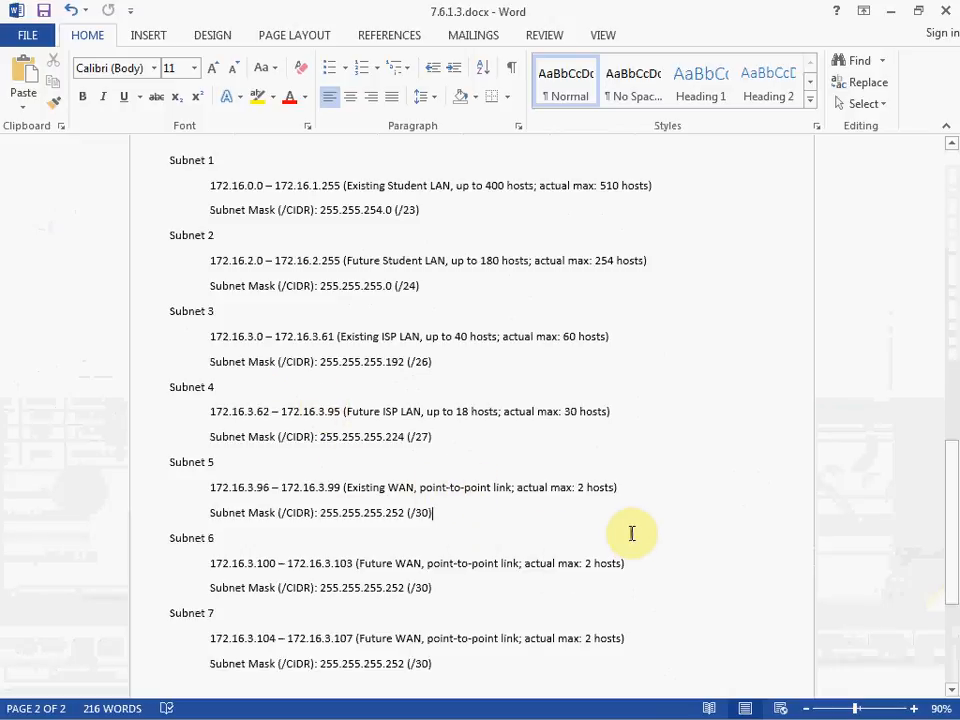
pyautogui.moveTo(635, 527)
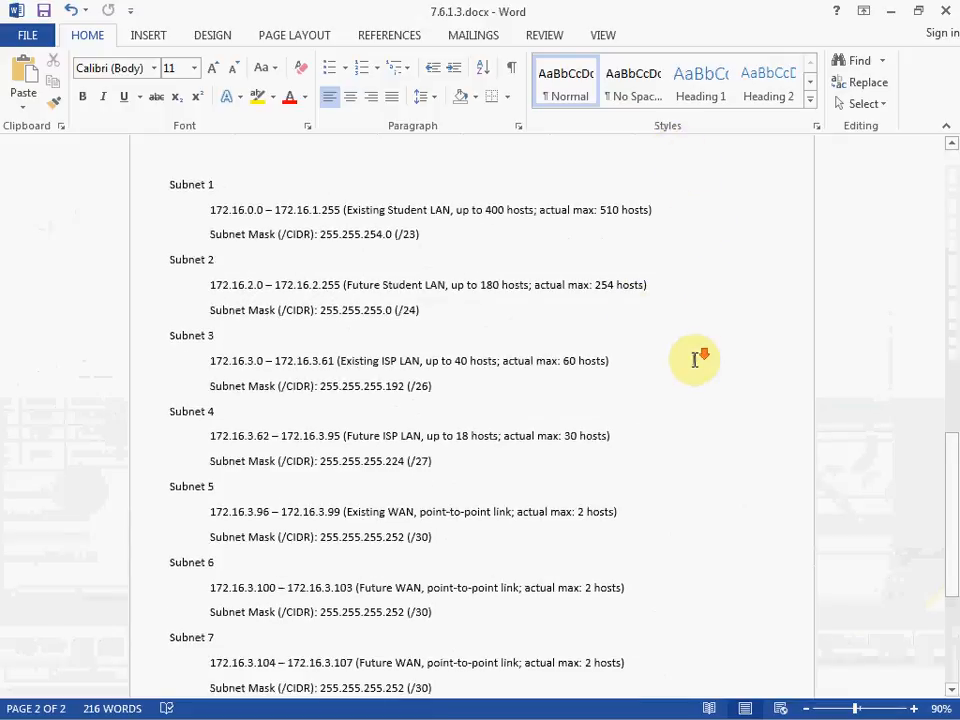
pyautogui.scroll(-3)
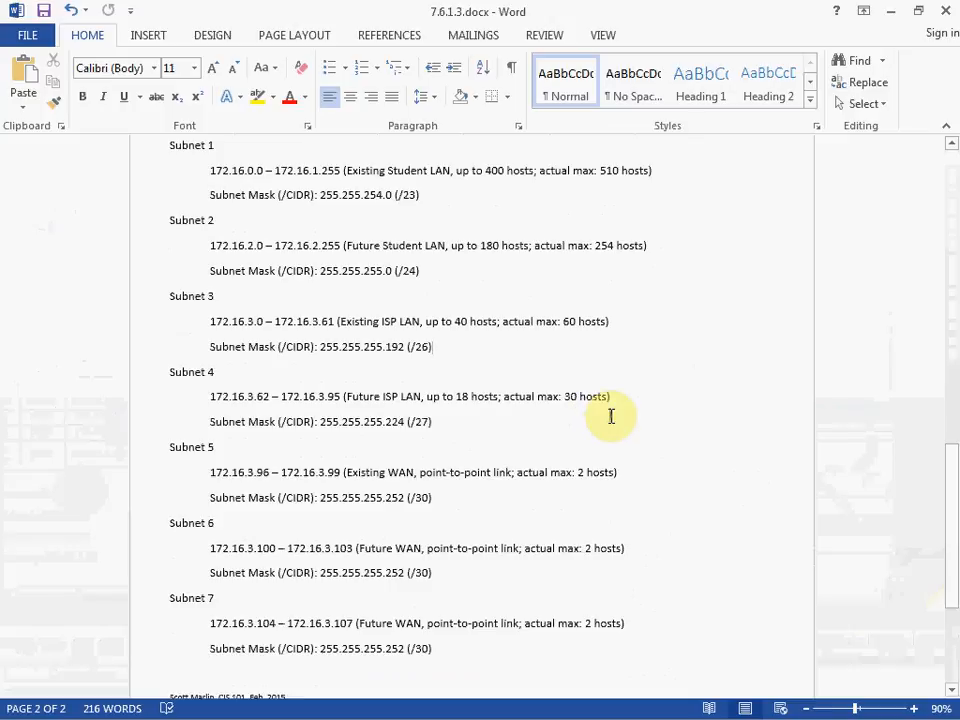
pyautogui.scroll(-3)
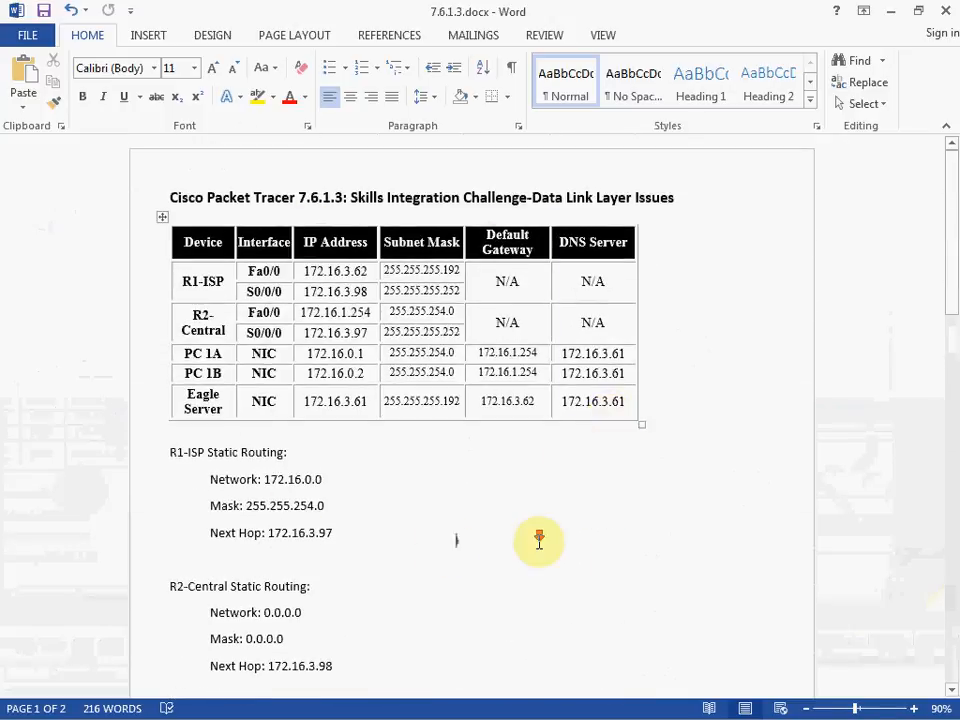
pyautogui.scroll(-3)
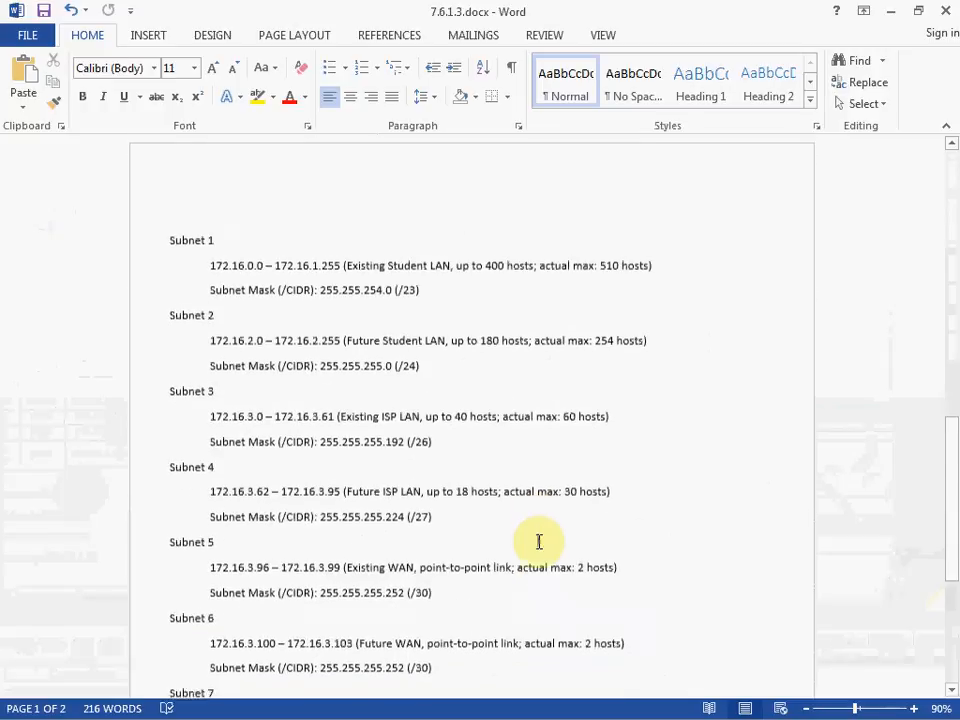
pyautogui.scroll(-3)
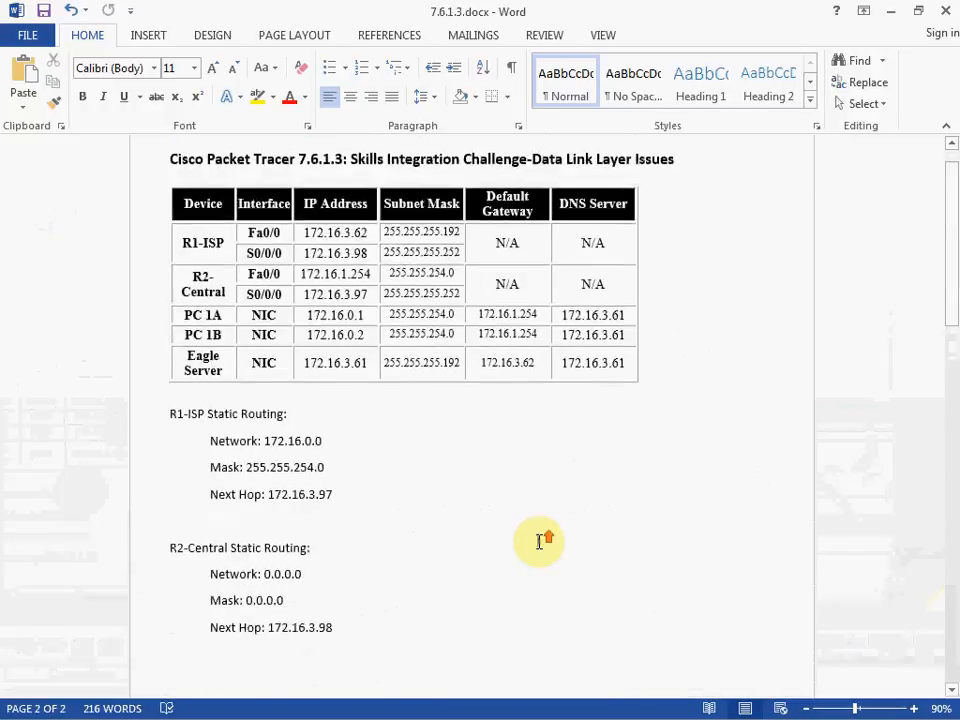
pyautogui.scroll(3)
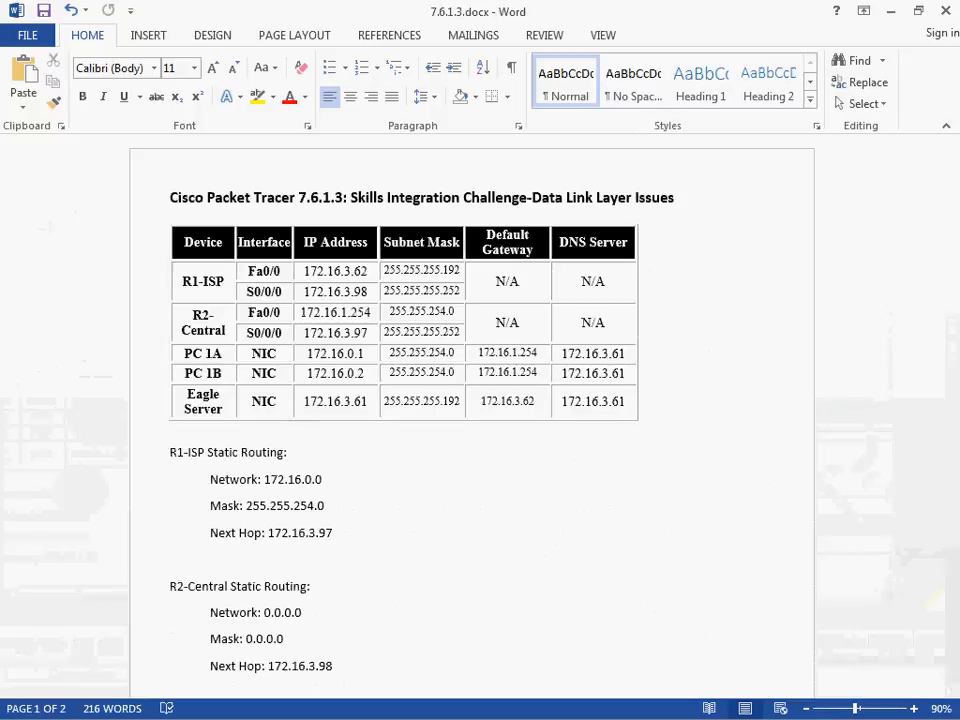